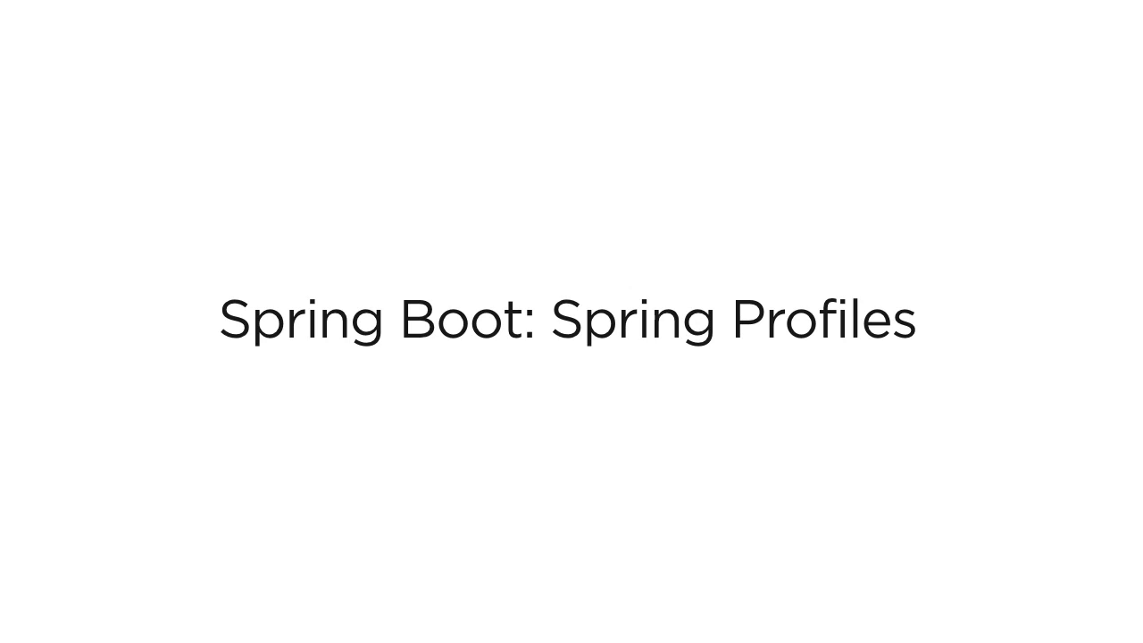
Start the Spring Starter Project wizard from File > New > Other.
key("Right")
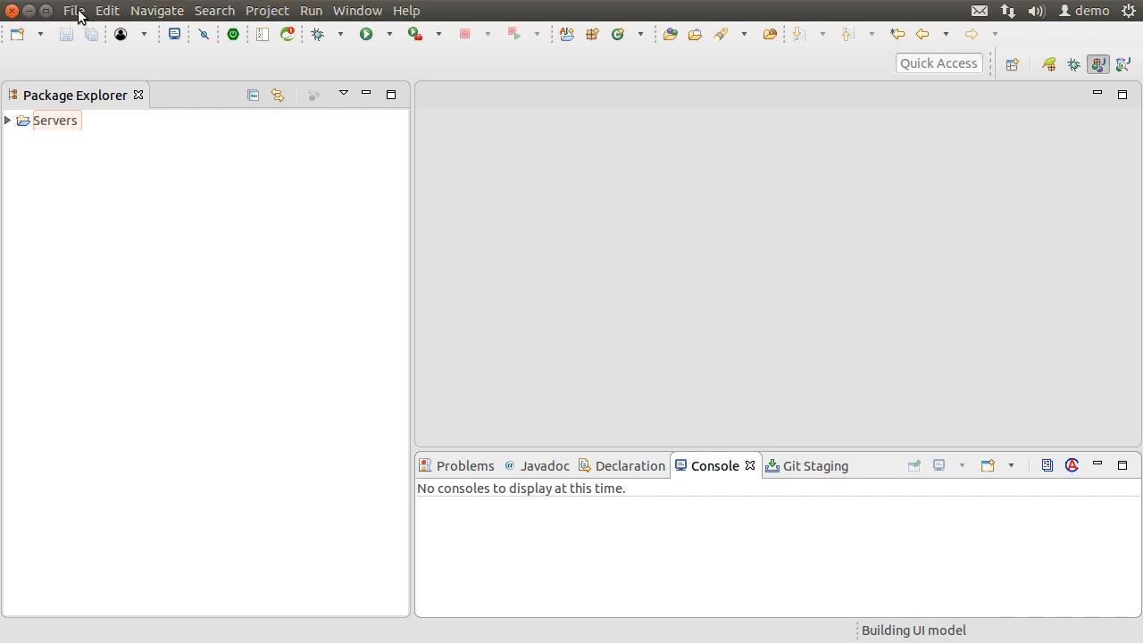
left_click(75, 11)
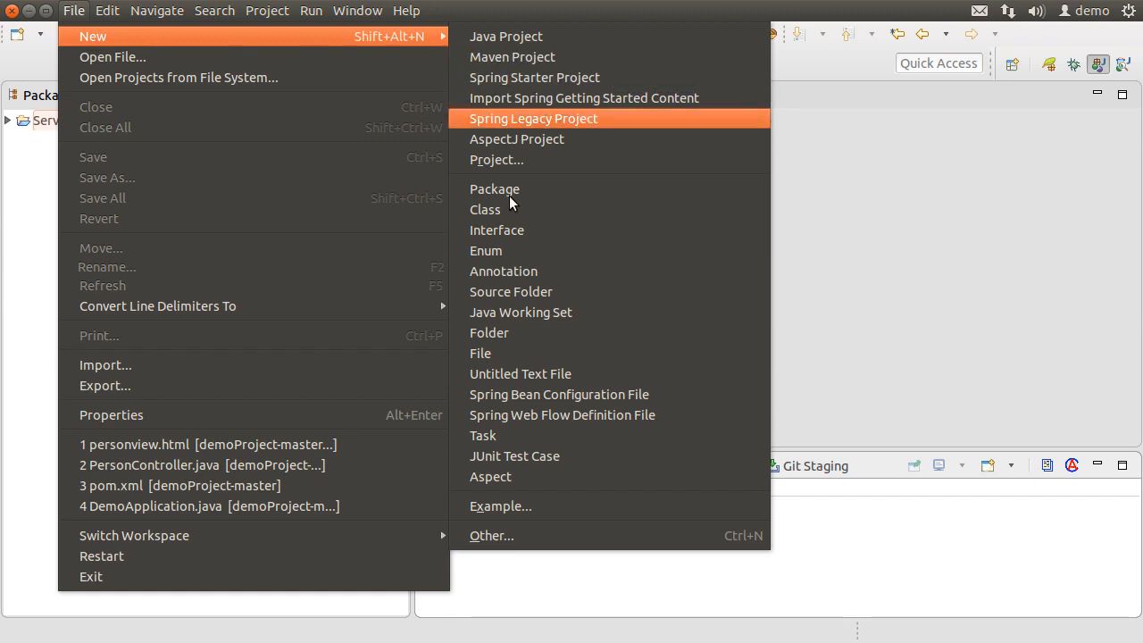
mouse_move(491, 536)
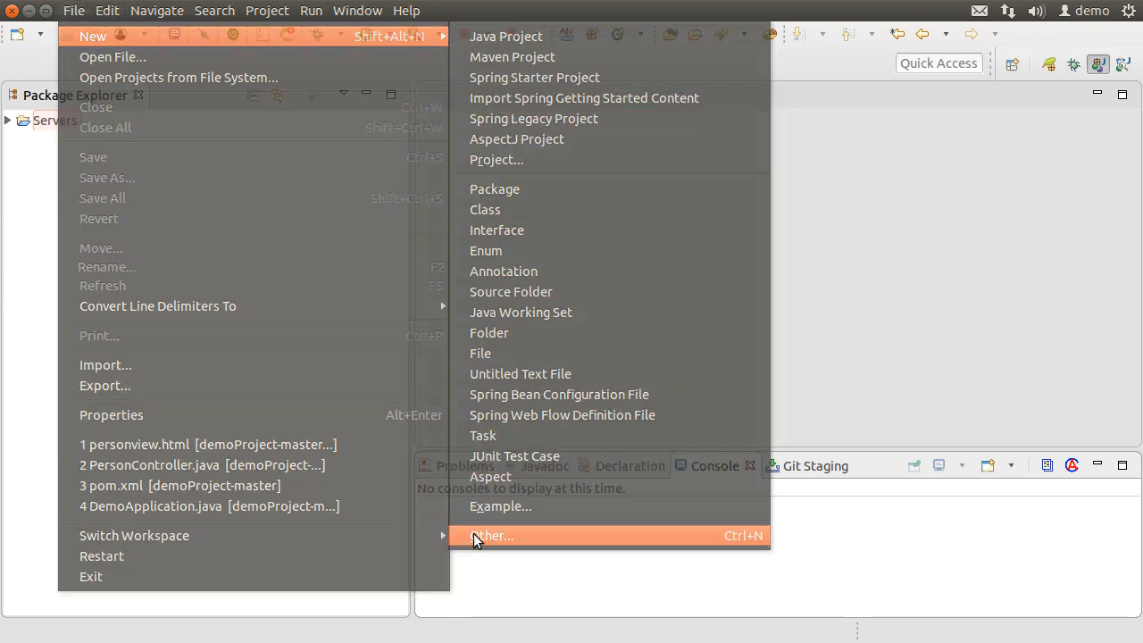
left_click(493, 536)
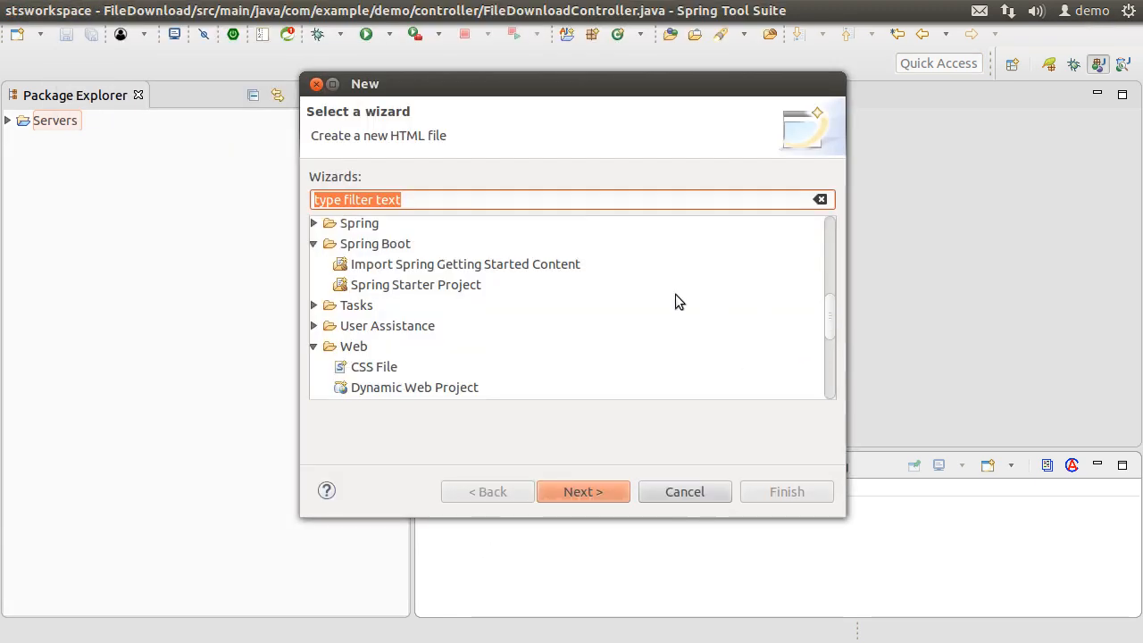
left_click(414, 284)
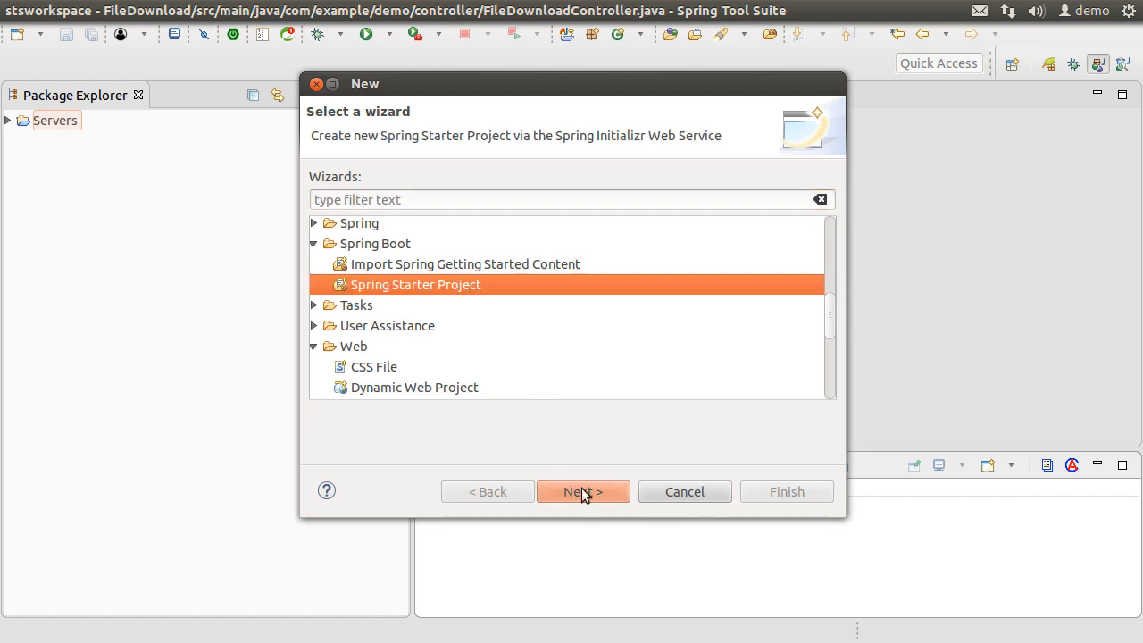
Name the project ProfileDemo, add the Web dependency and finish creating it.
left_click(582, 491)
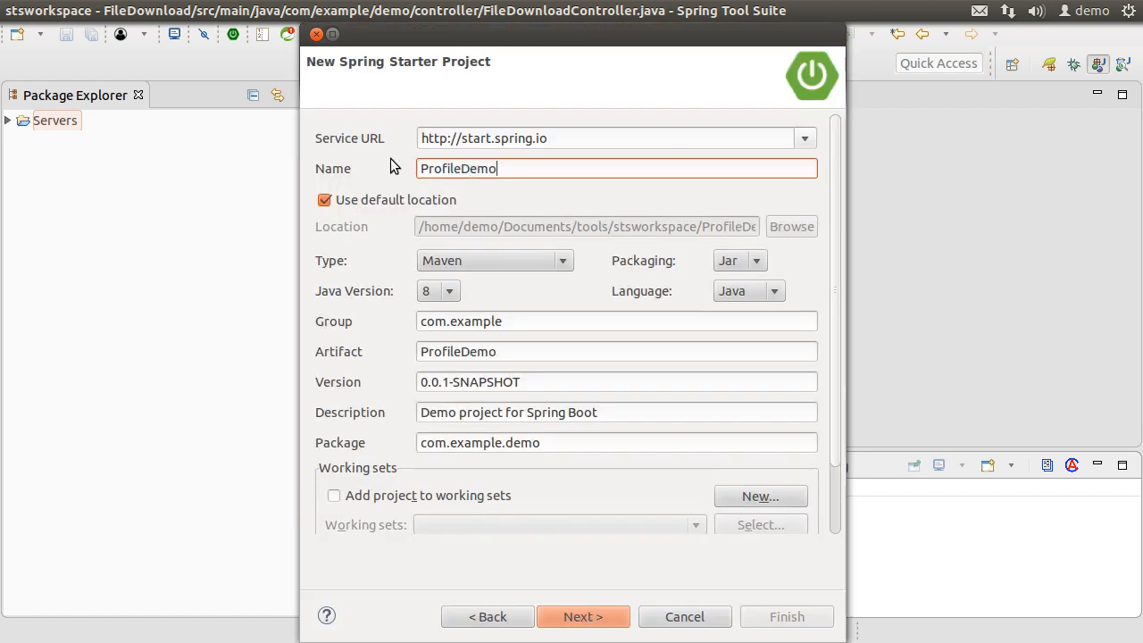
left_click(582, 617)
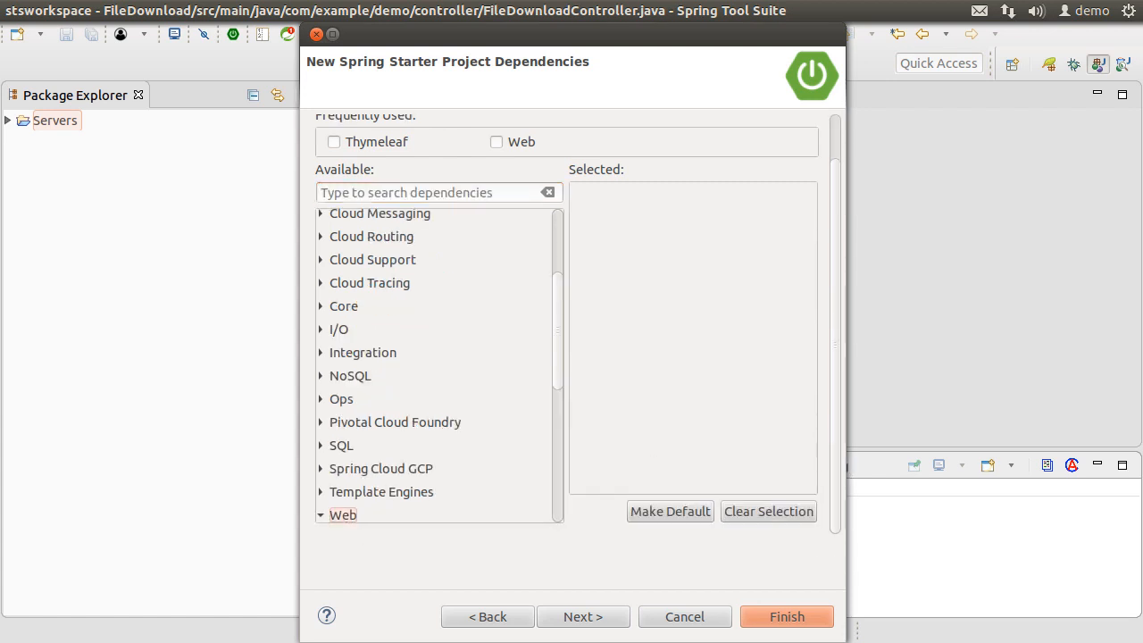
left_click(496, 141)
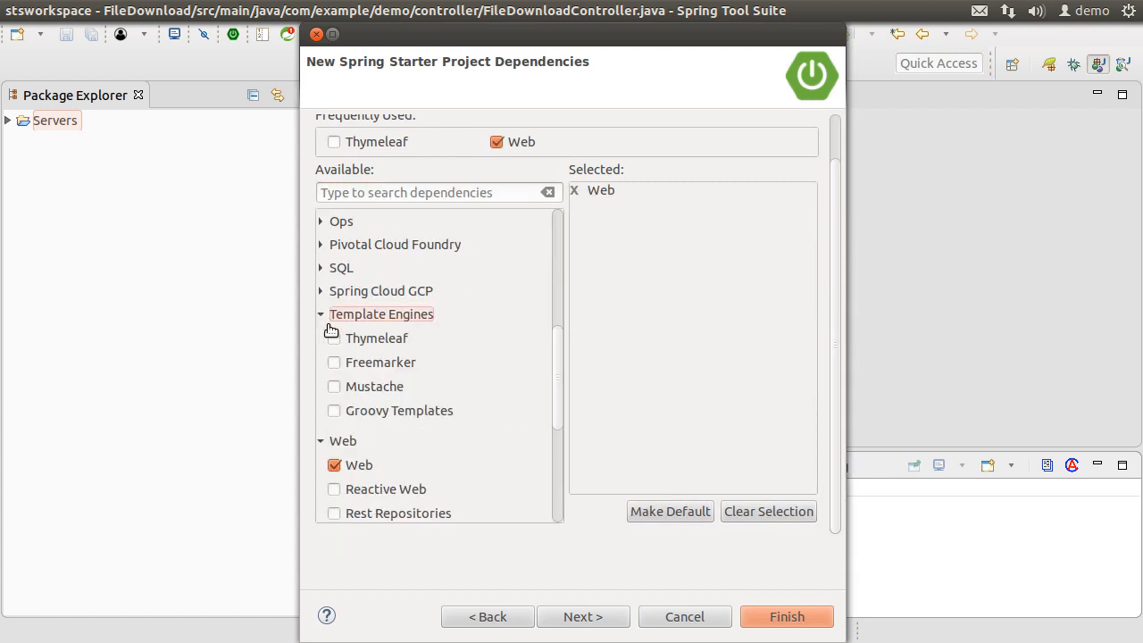
left_click(334, 339)
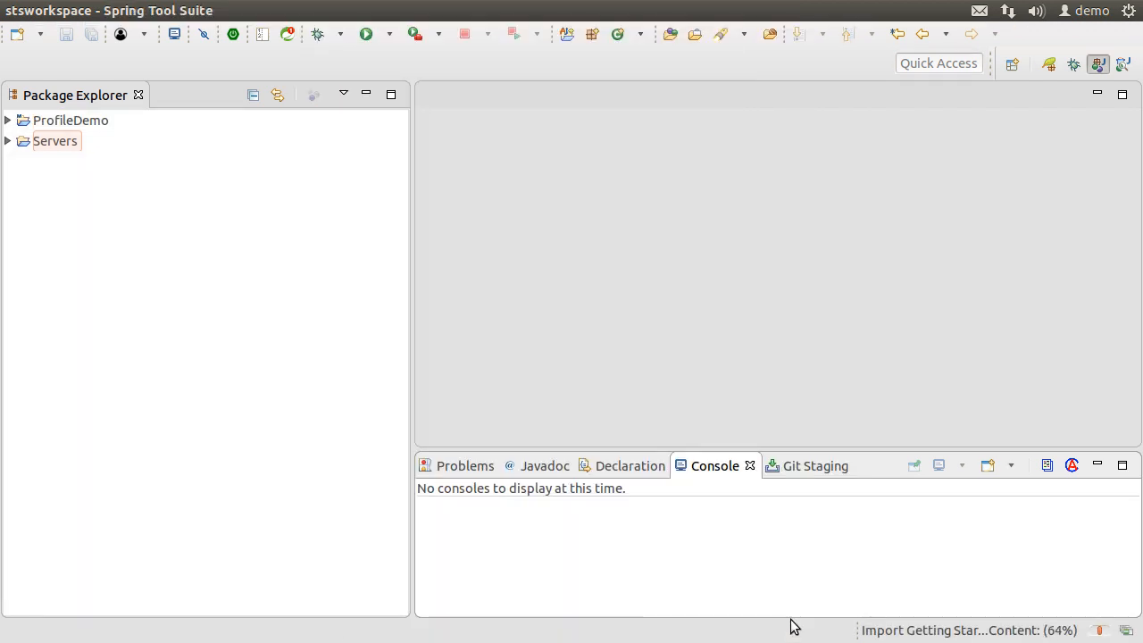
Create the com.example.demo.controller package in ProfileDemo.
left_click(7, 120)
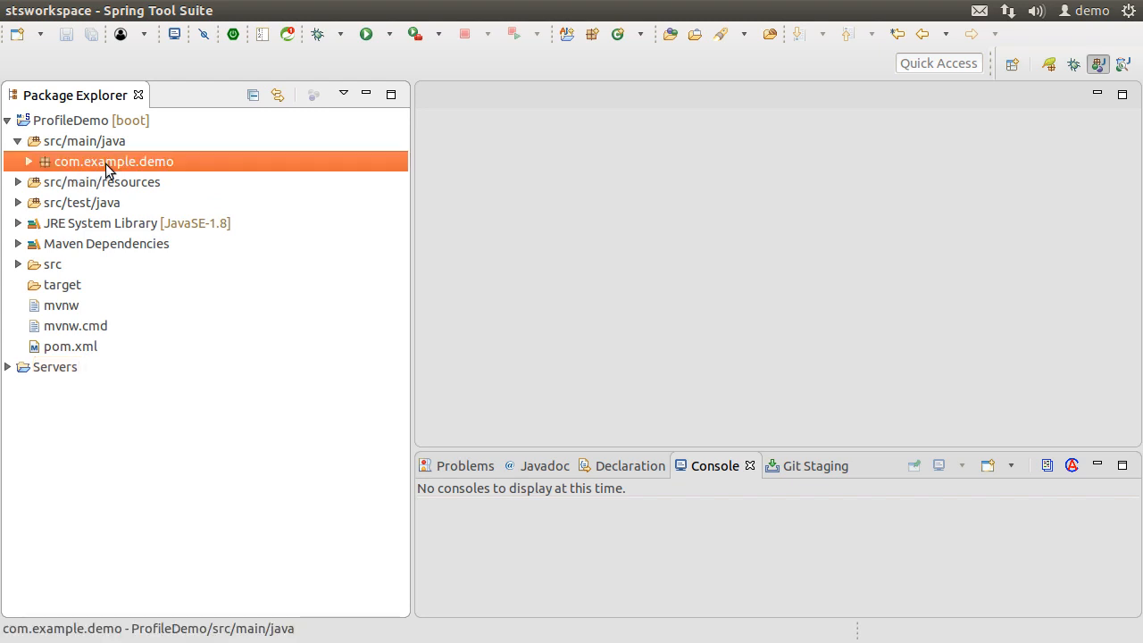
right_click(114, 161)
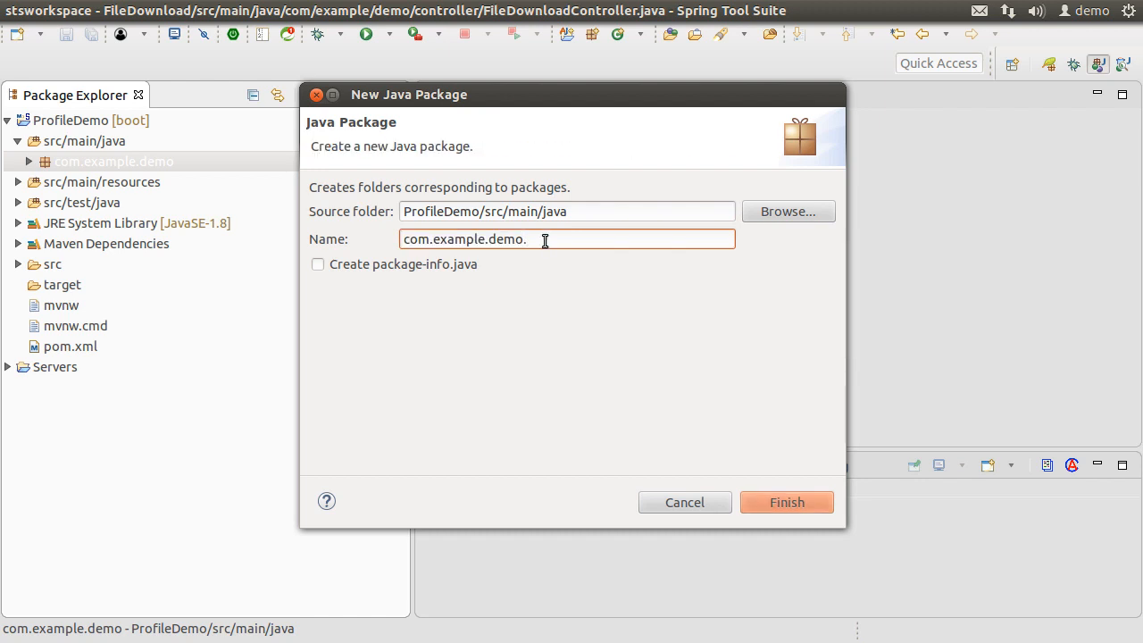
type("controller")
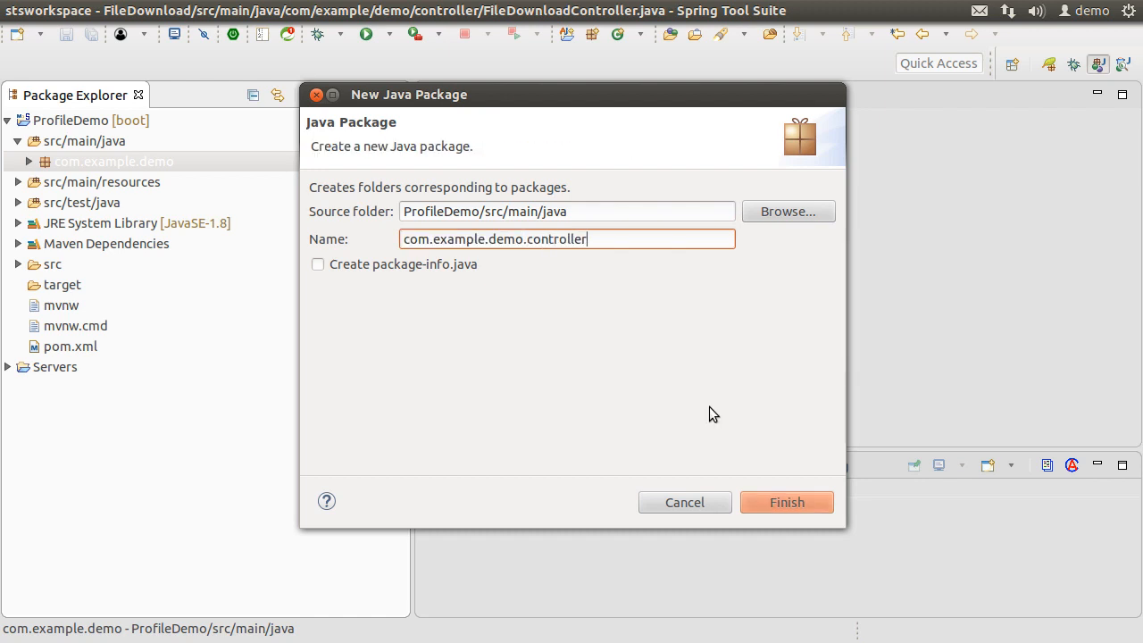
left_click(786, 501)
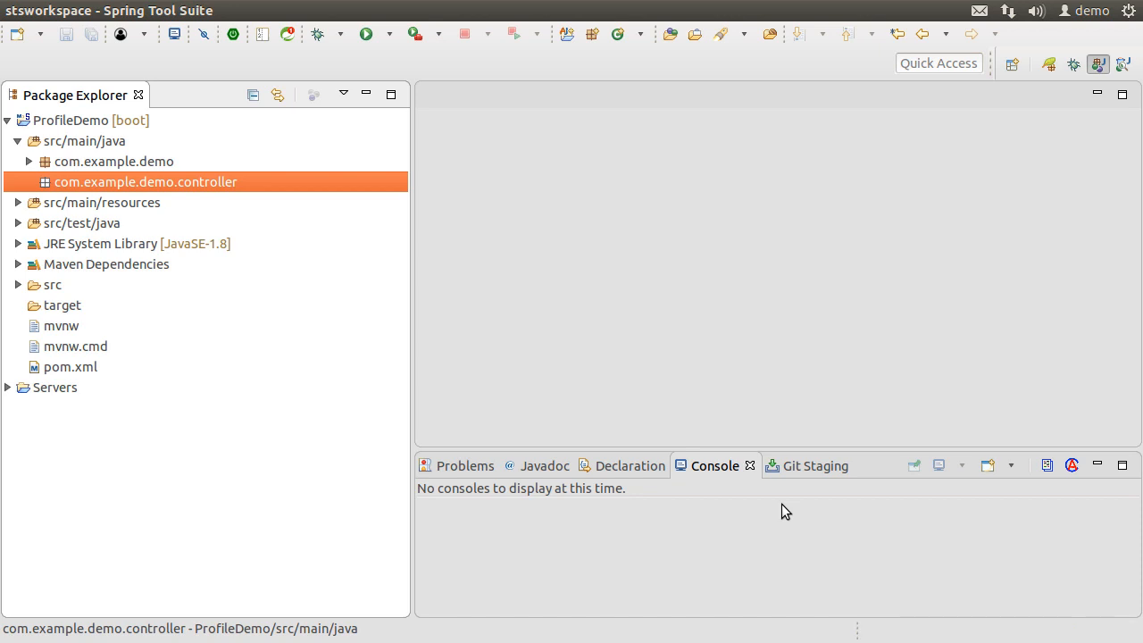
Begin a new class named HelloController in the controller package.
right_click(147, 182)
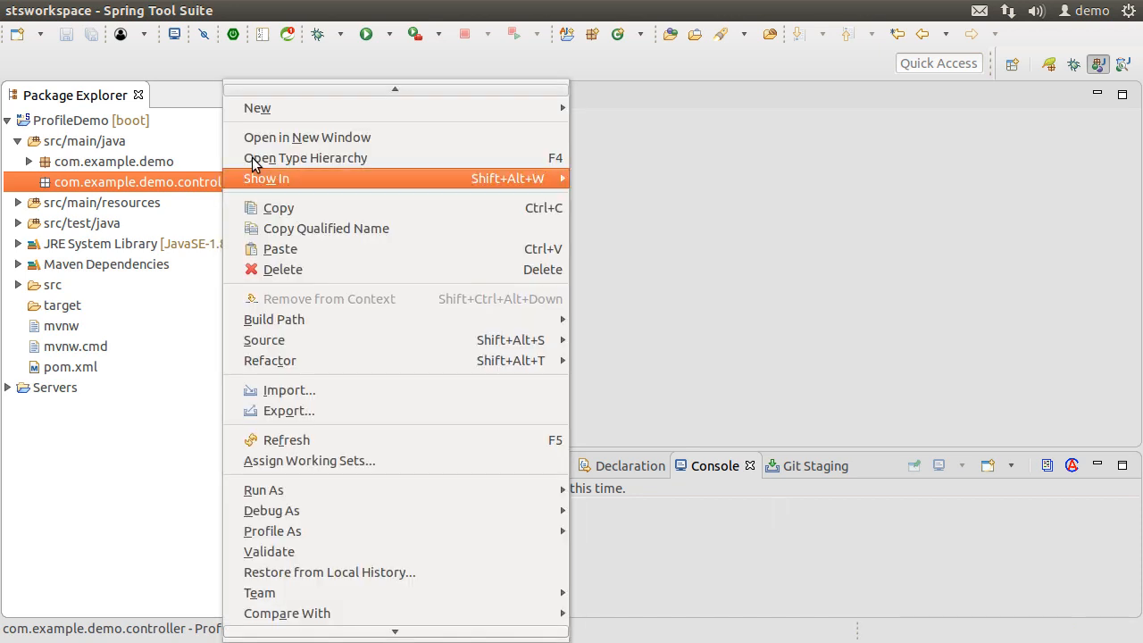
mouse_move(257, 107)
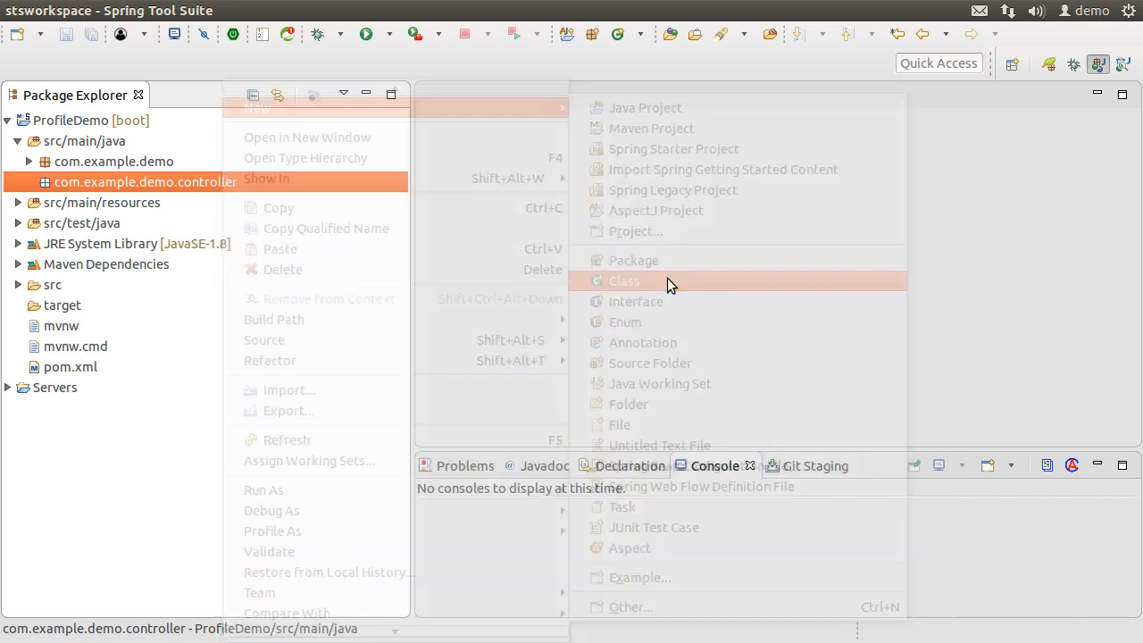
left_click(623, 280)
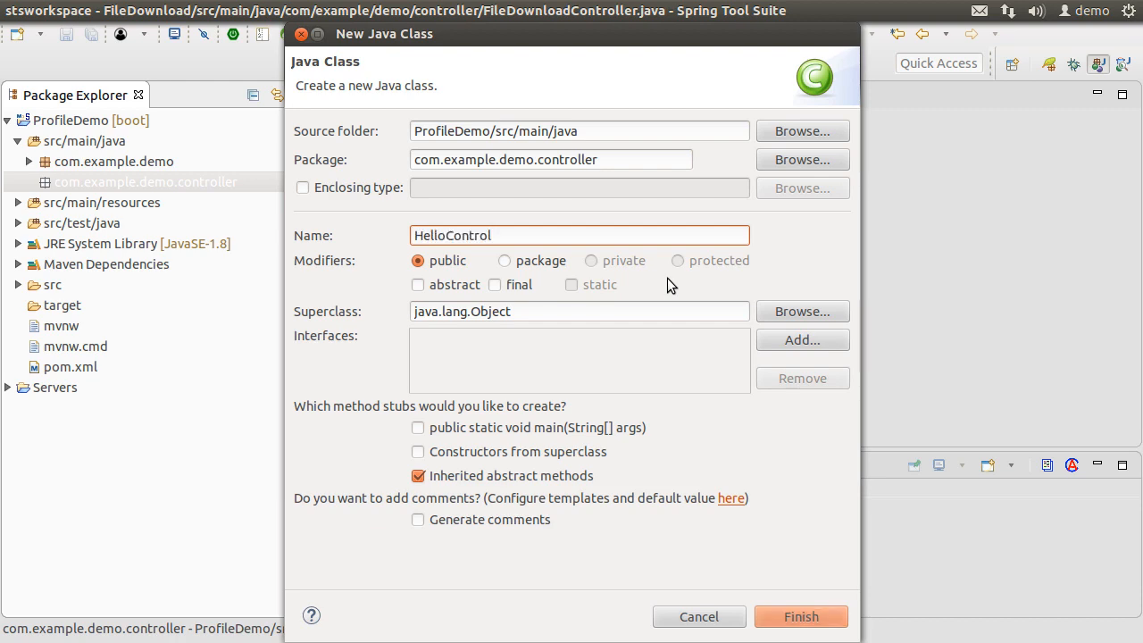
type("ler")
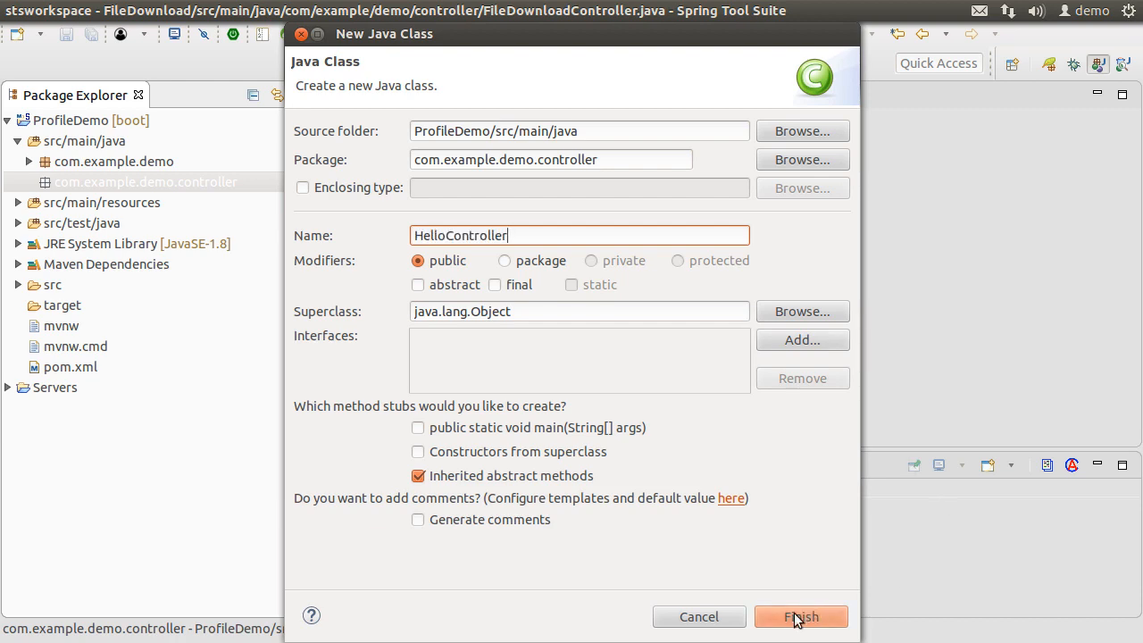
left_click(800, 616)
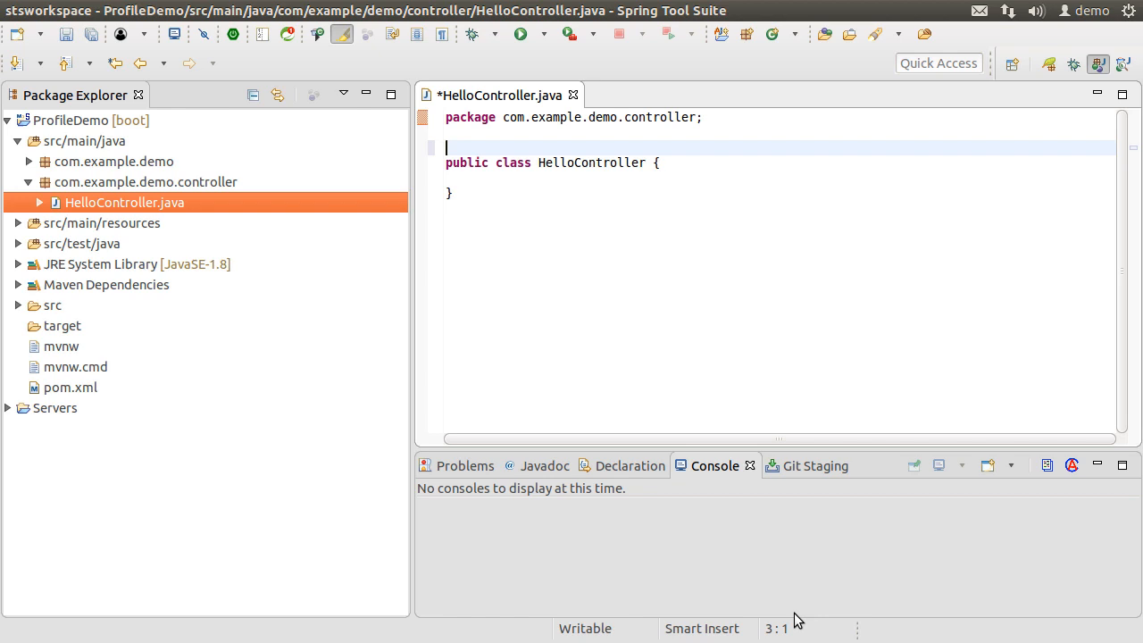
type("@Controller")
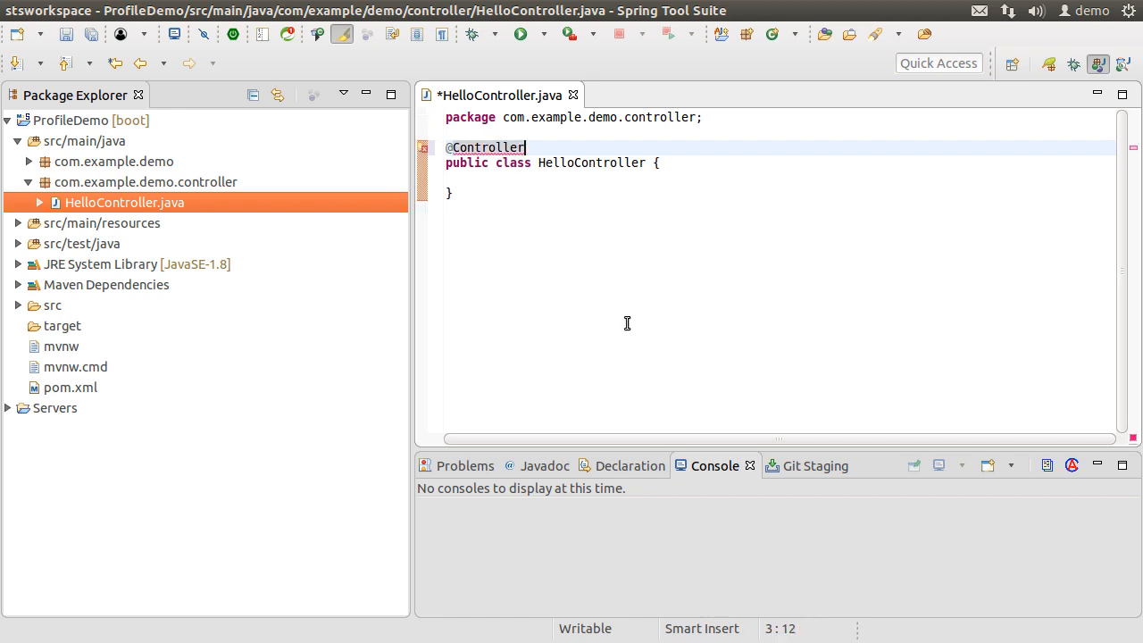
type("@RequestMapping(\"/")
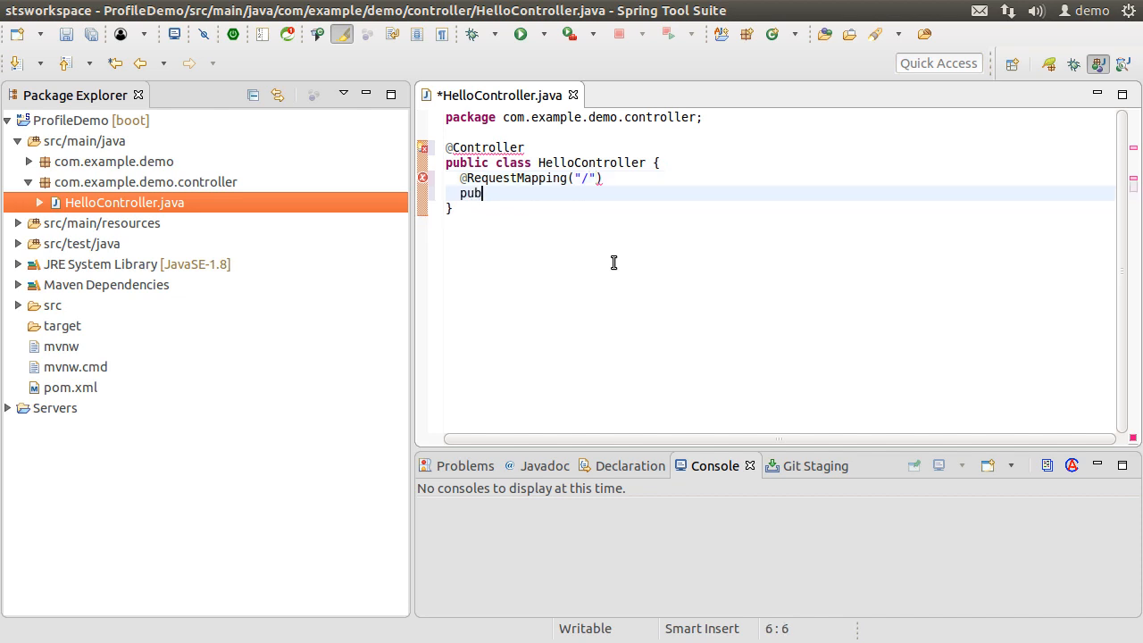
type("lic String sayHell")
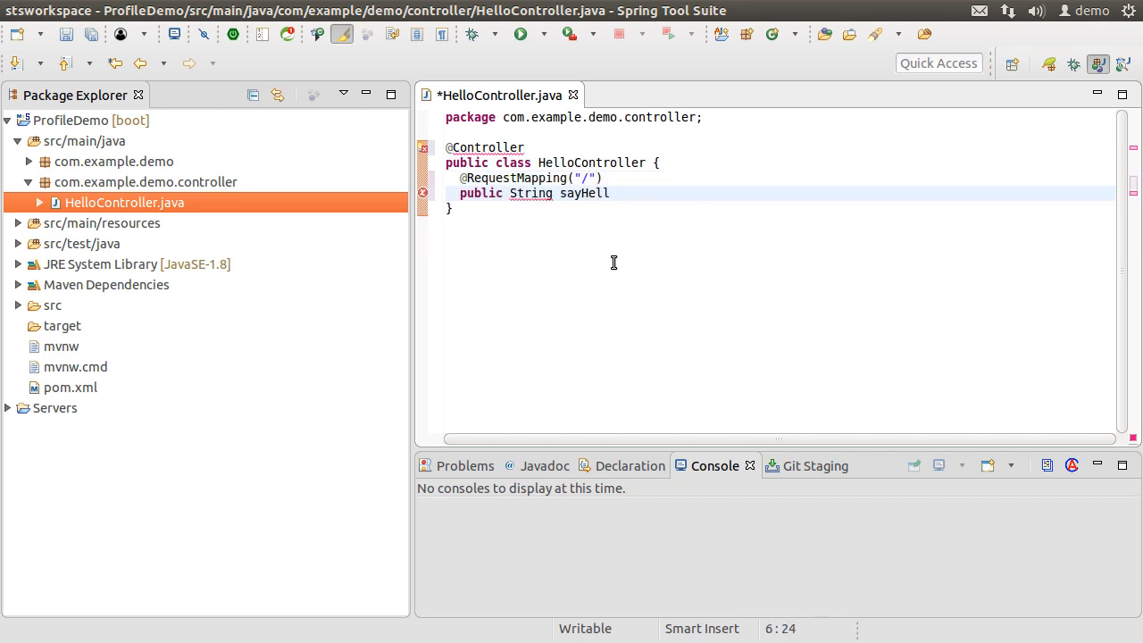
type("o(Model model) {")
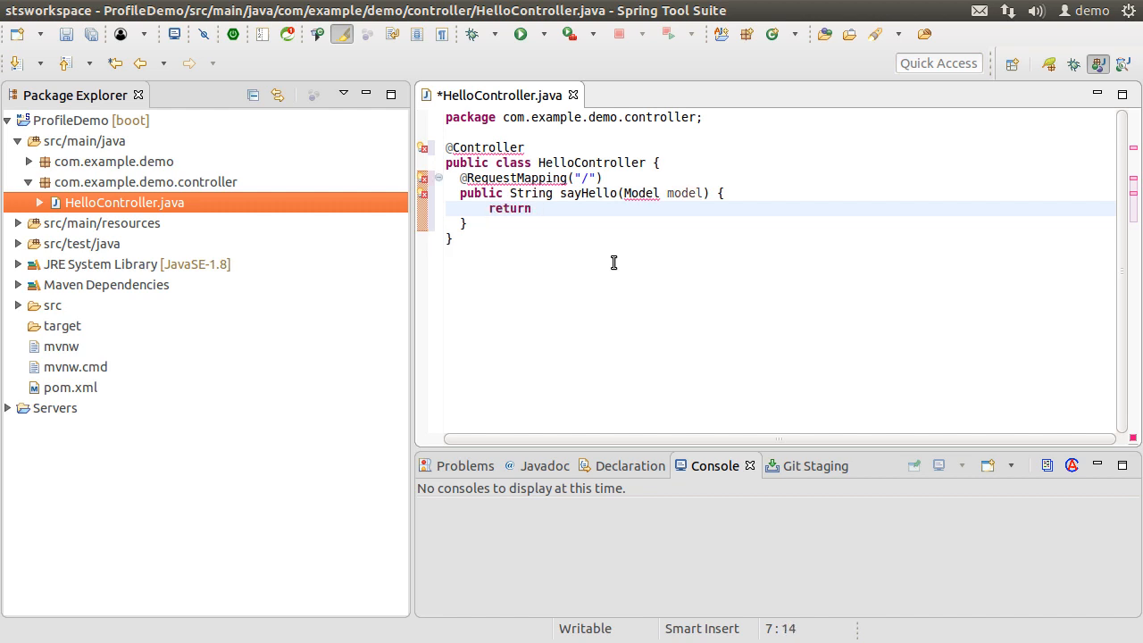
type("\"hello\";")
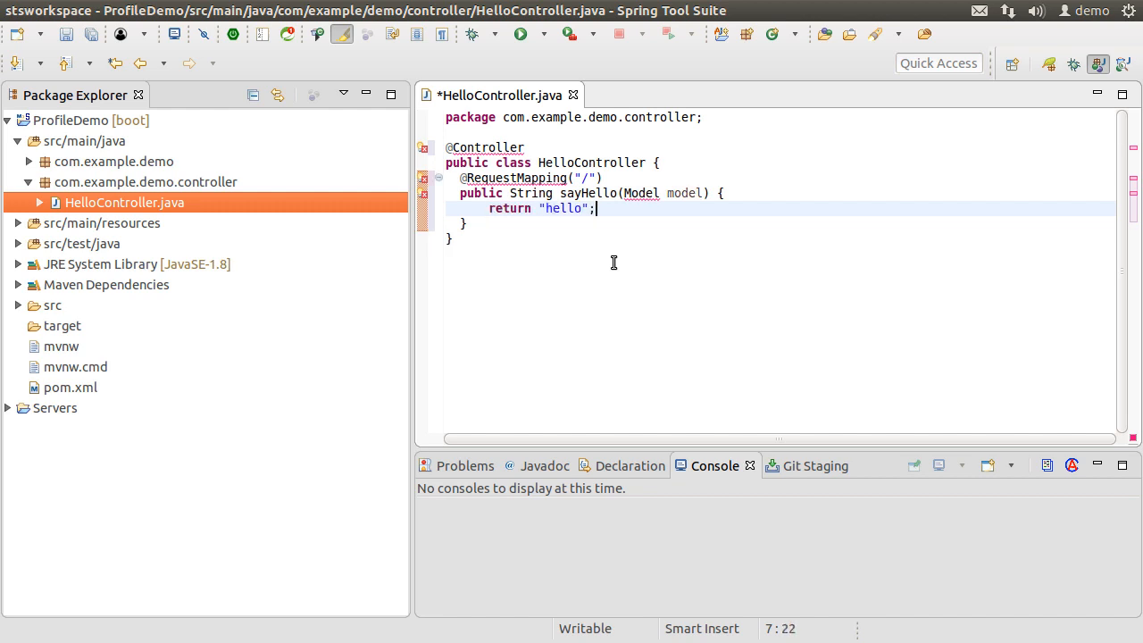
key("ctrl+shift+o")
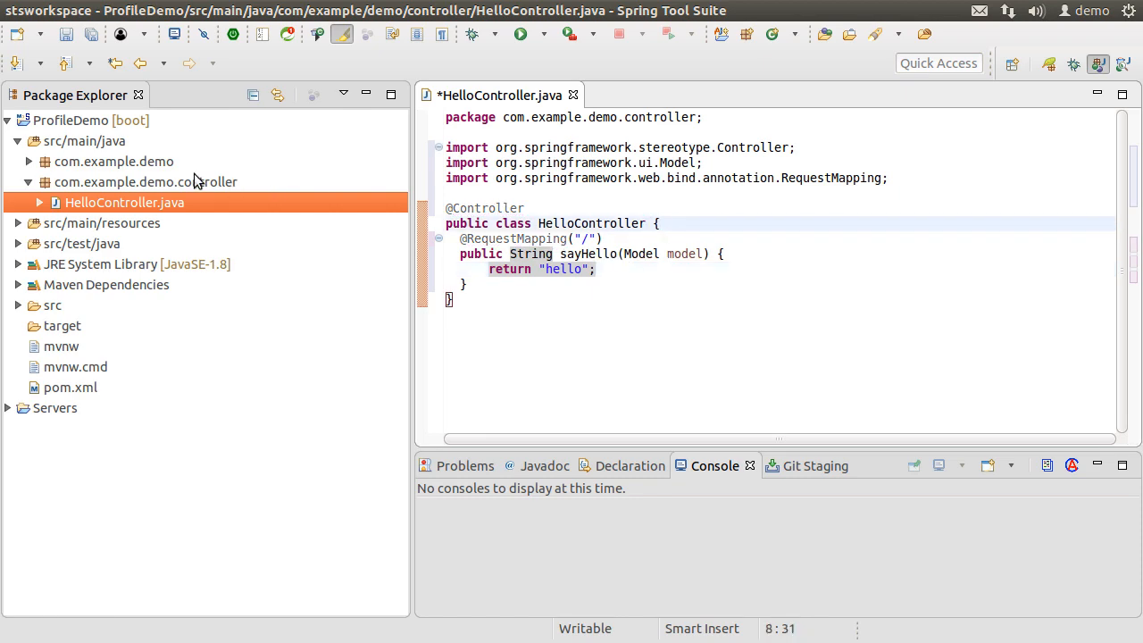
Create HelloInterface in the controller package with a public String getGreeting() method.
right_click(146, 182)
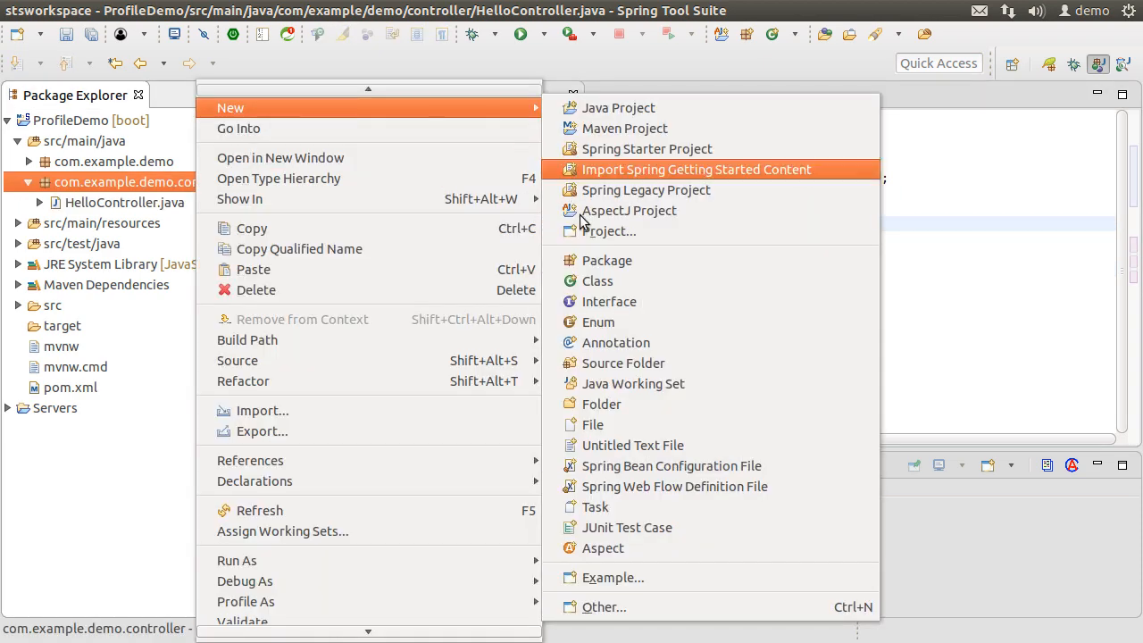
left_click(611, 300)
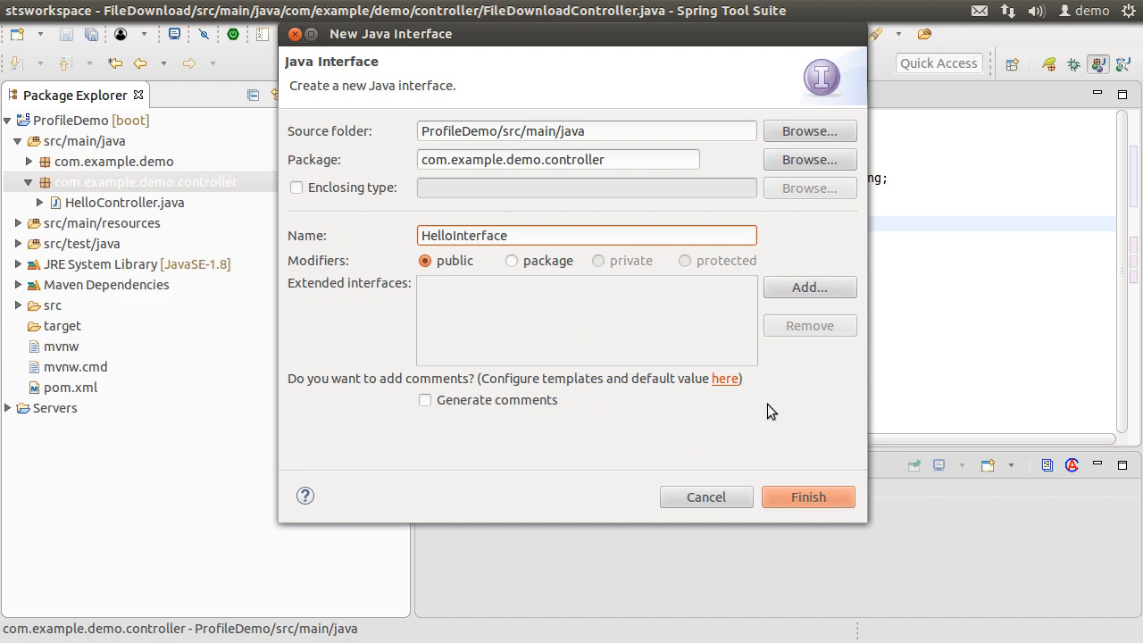
left_click(807, 497)
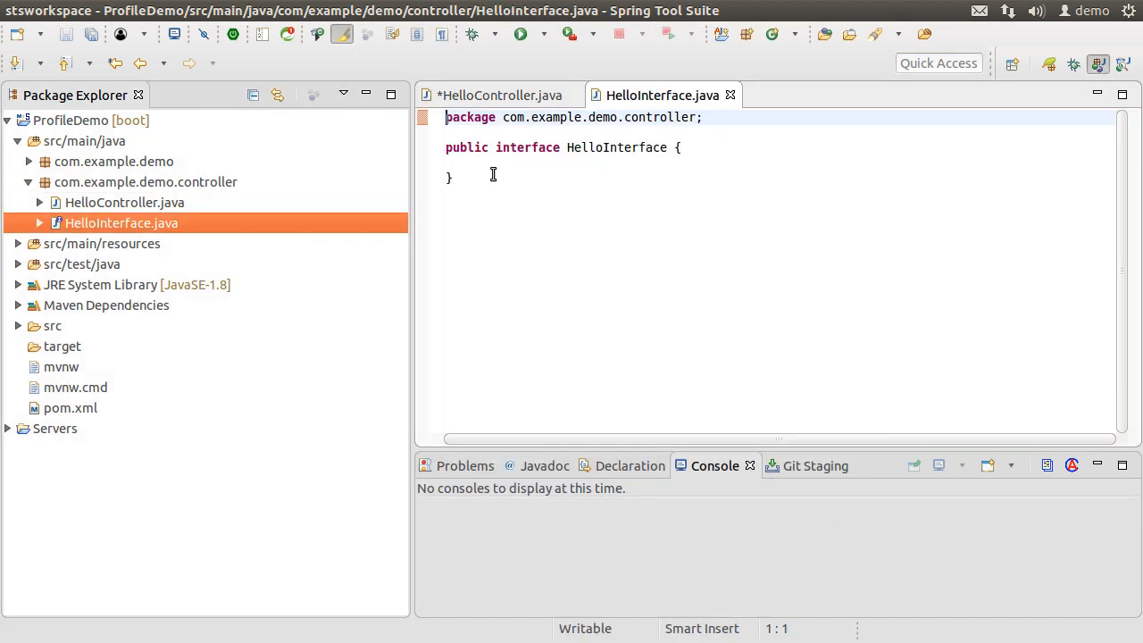
type("public String getGreeting();")
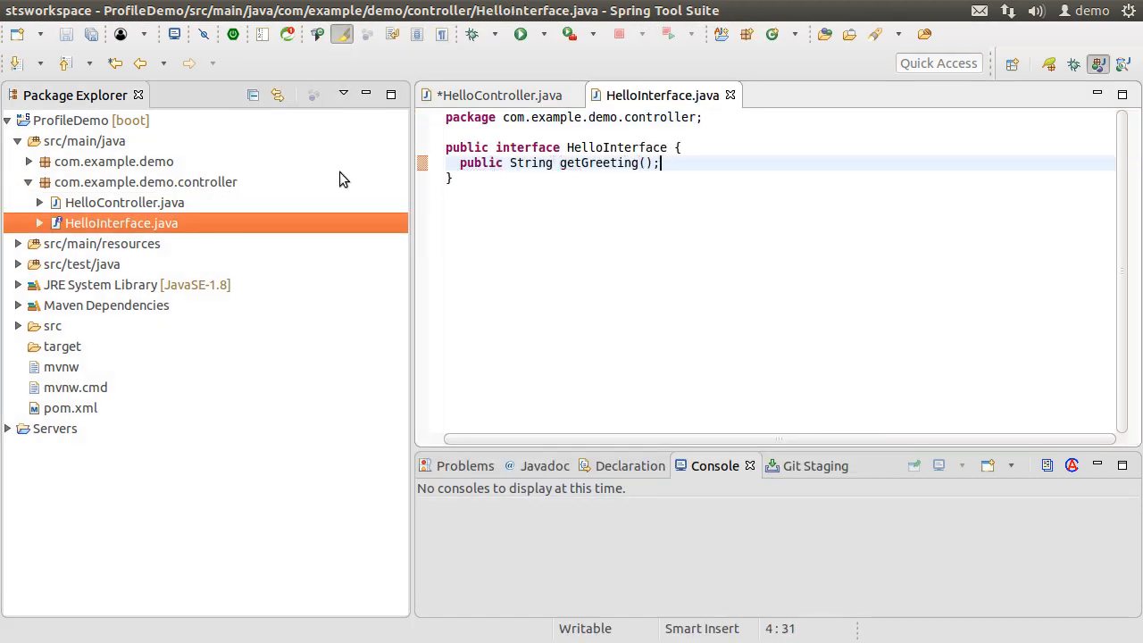
Begin a HelloClassDev class that implements HelloInterface.
right_click(134, 183)
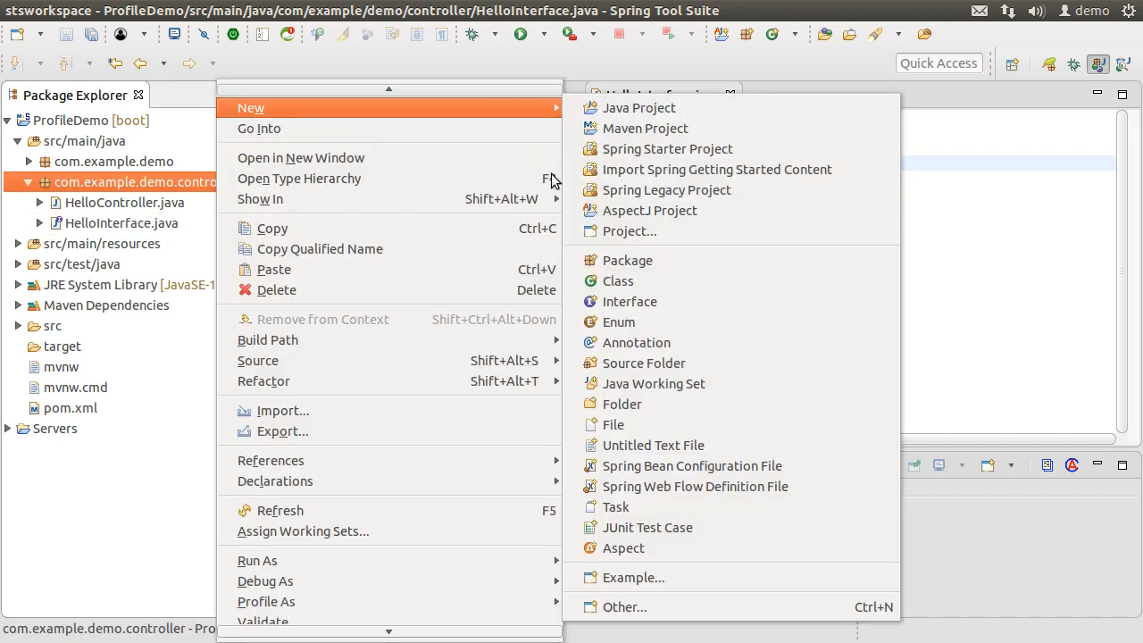
left_click(618, 280)
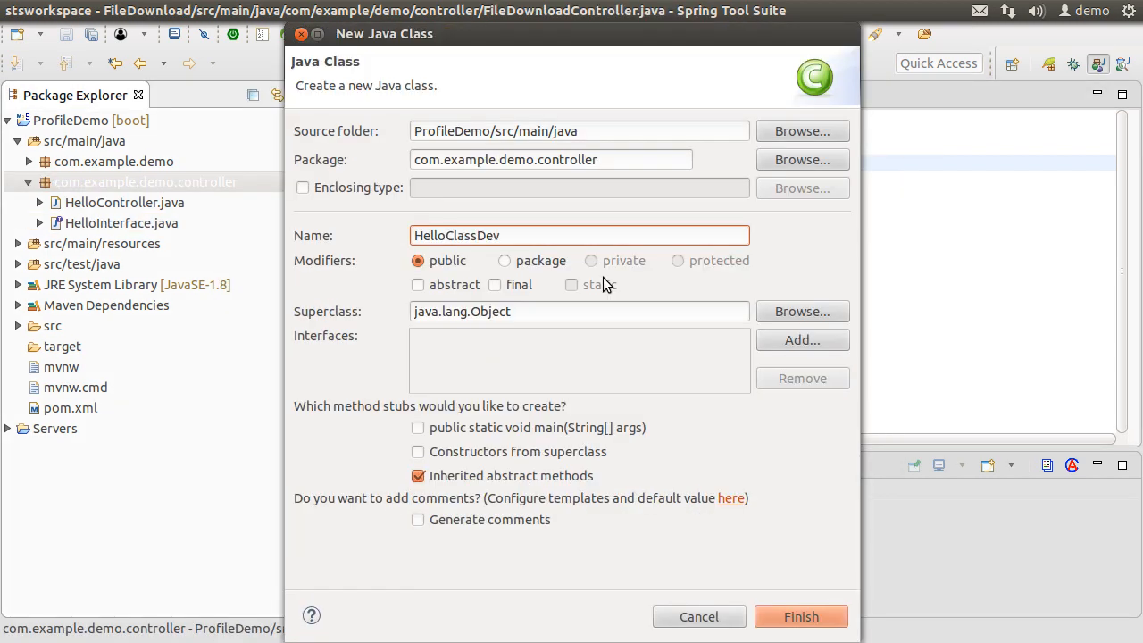
left_click(800, 340)
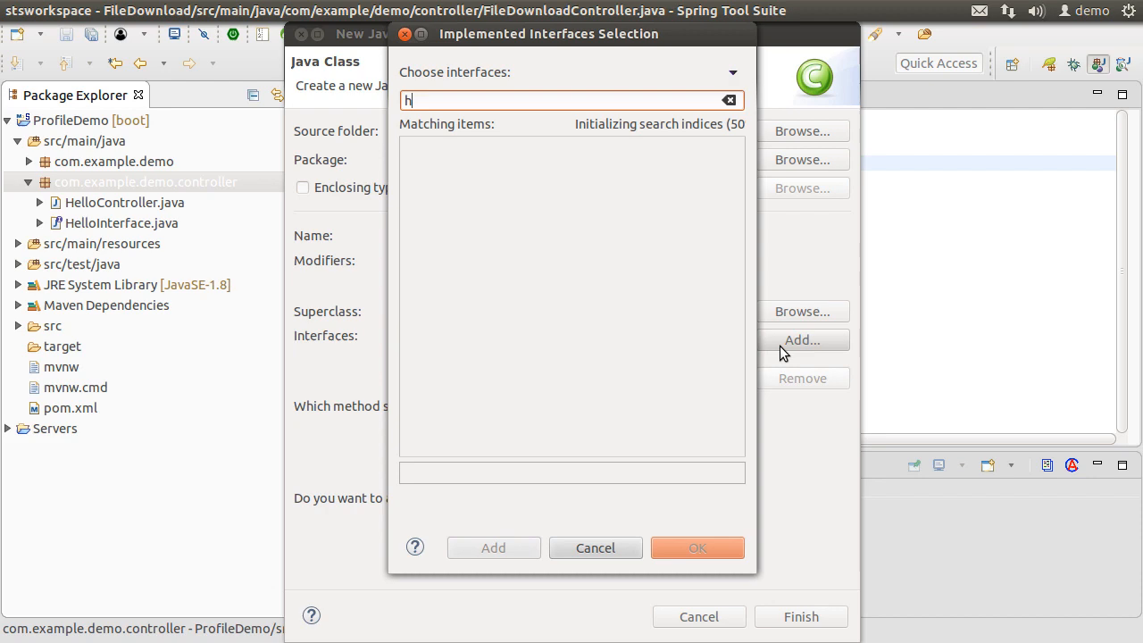
type("e")
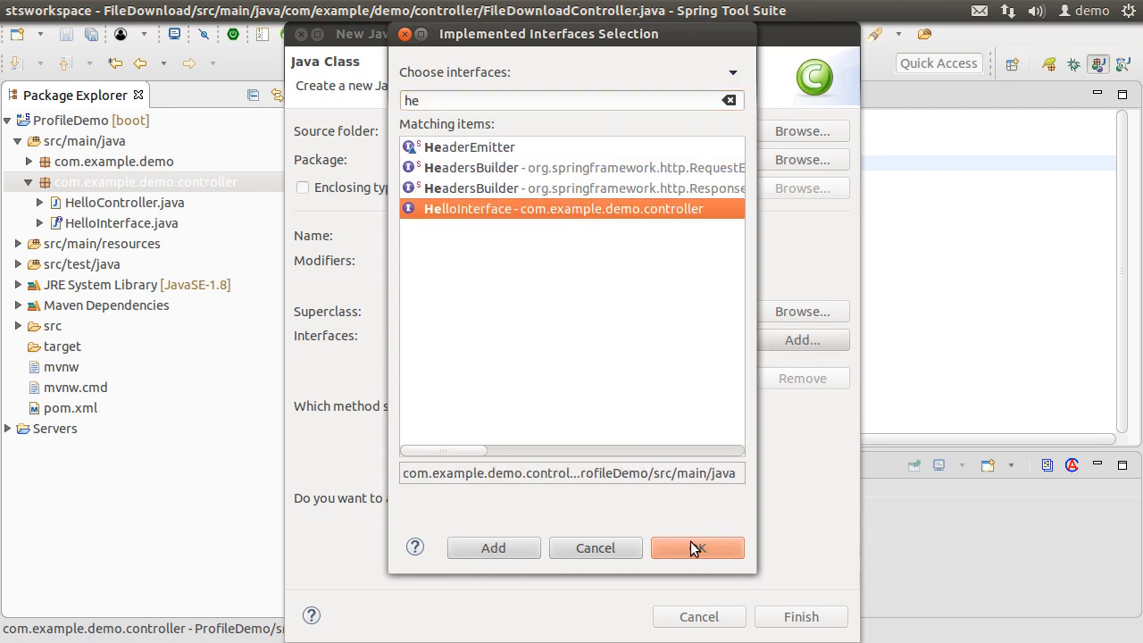
left_click(697, 547)
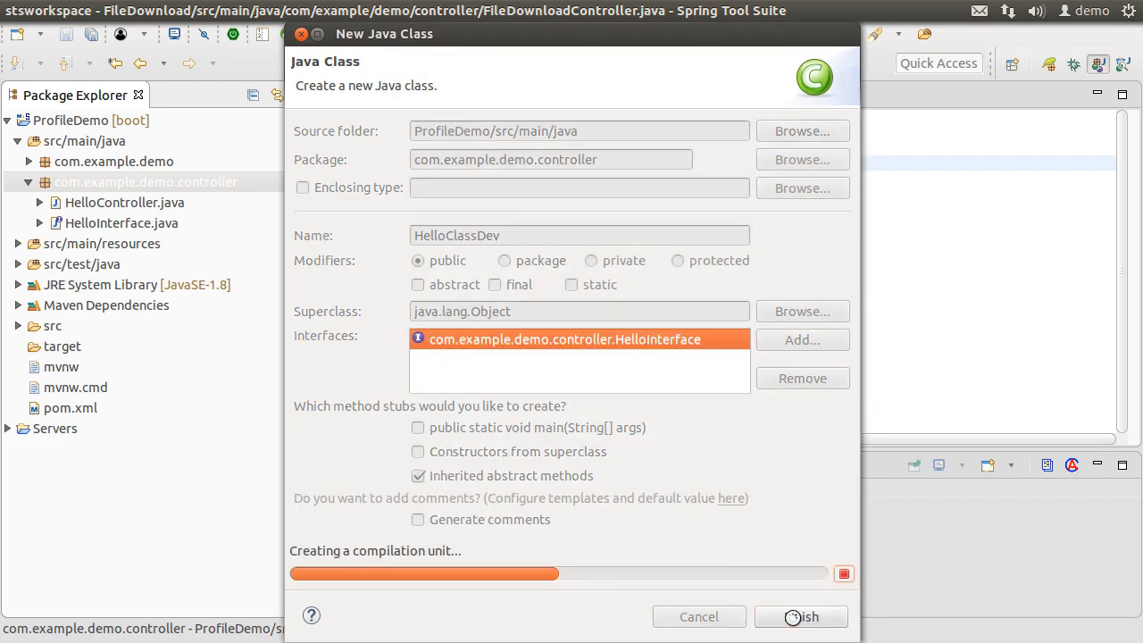
left_click(800, 616)
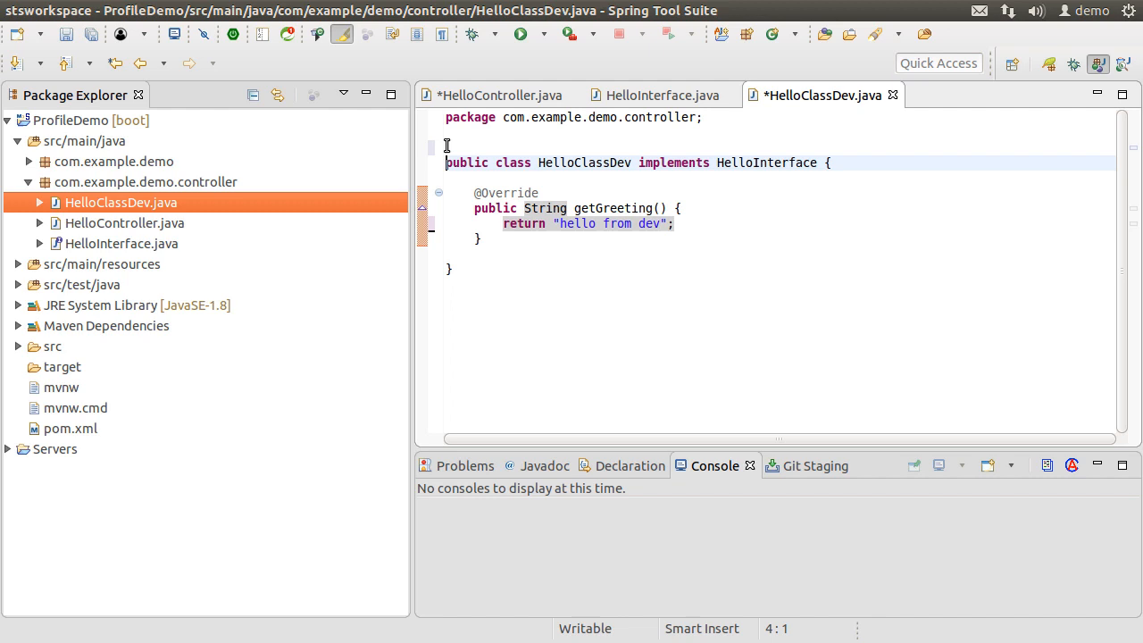
type("@Compone")
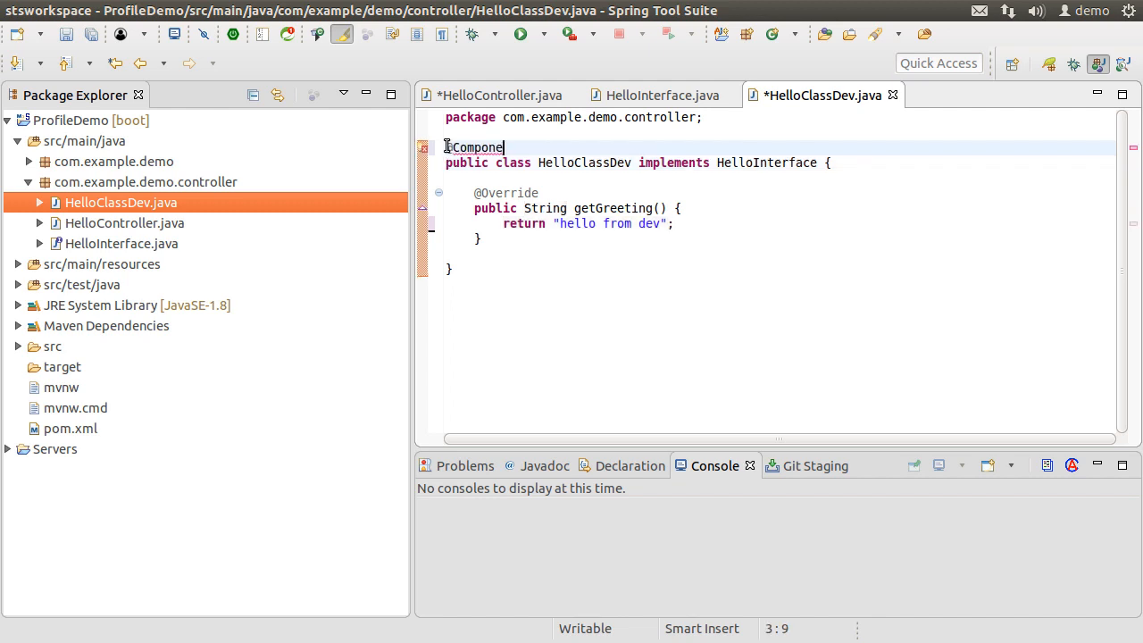
type("nt")
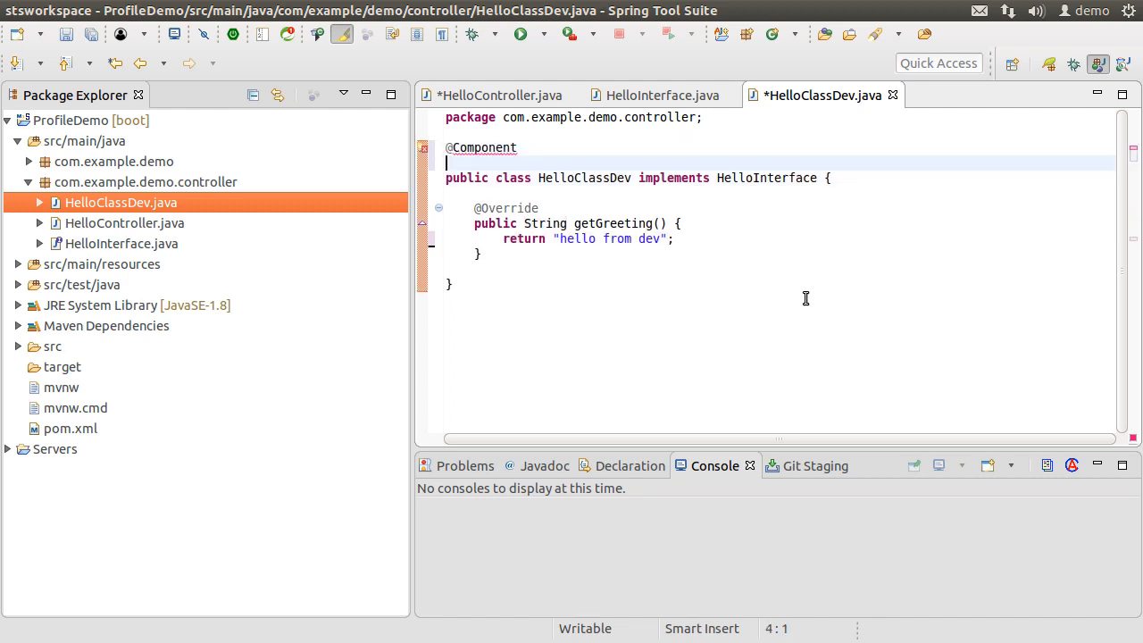
type("@Prof")
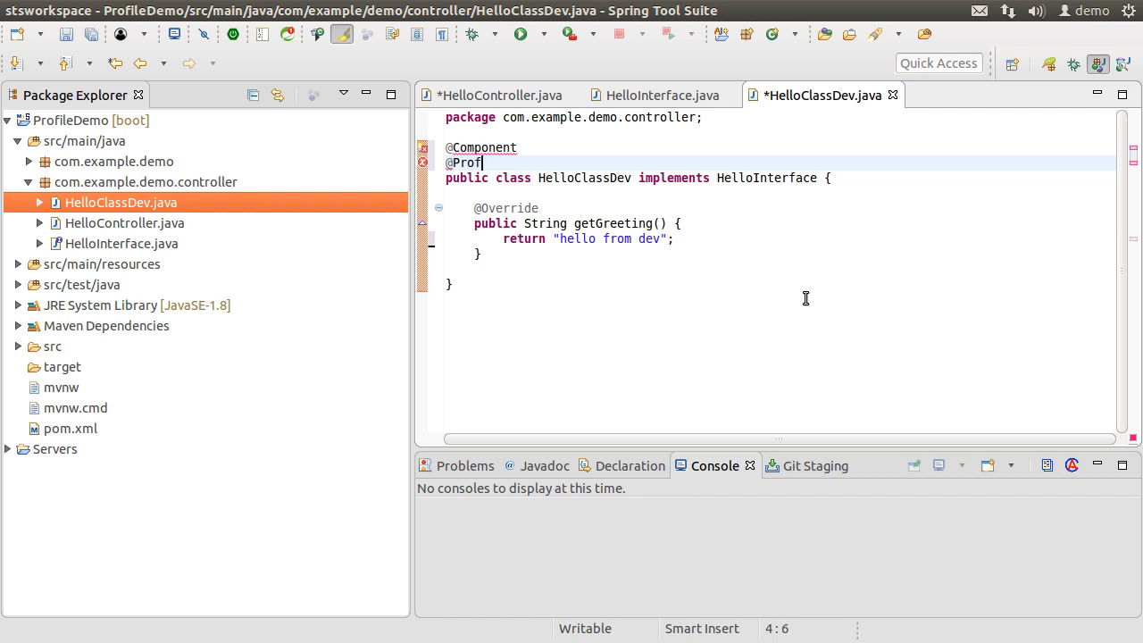
type("ile()")
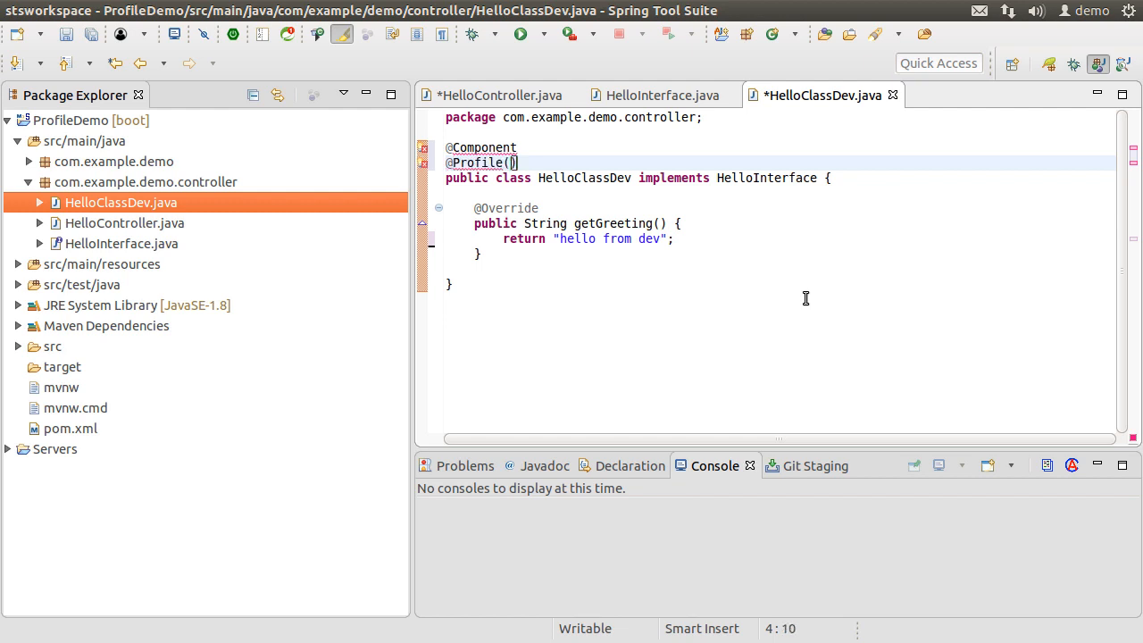
type("\"dev\"")
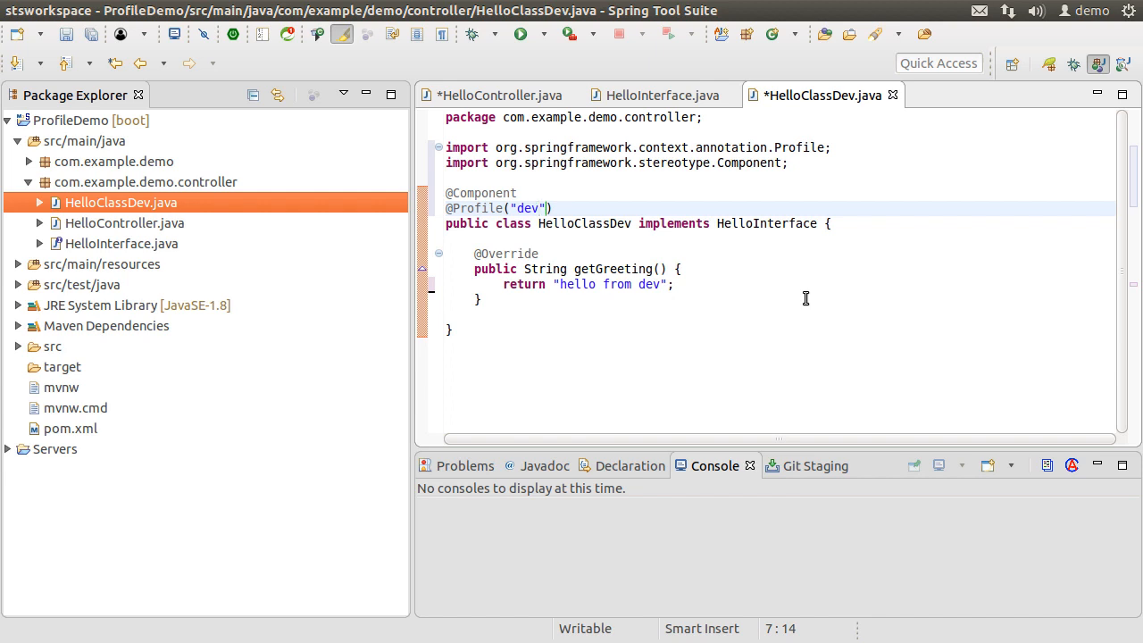
key("ctrl+s")
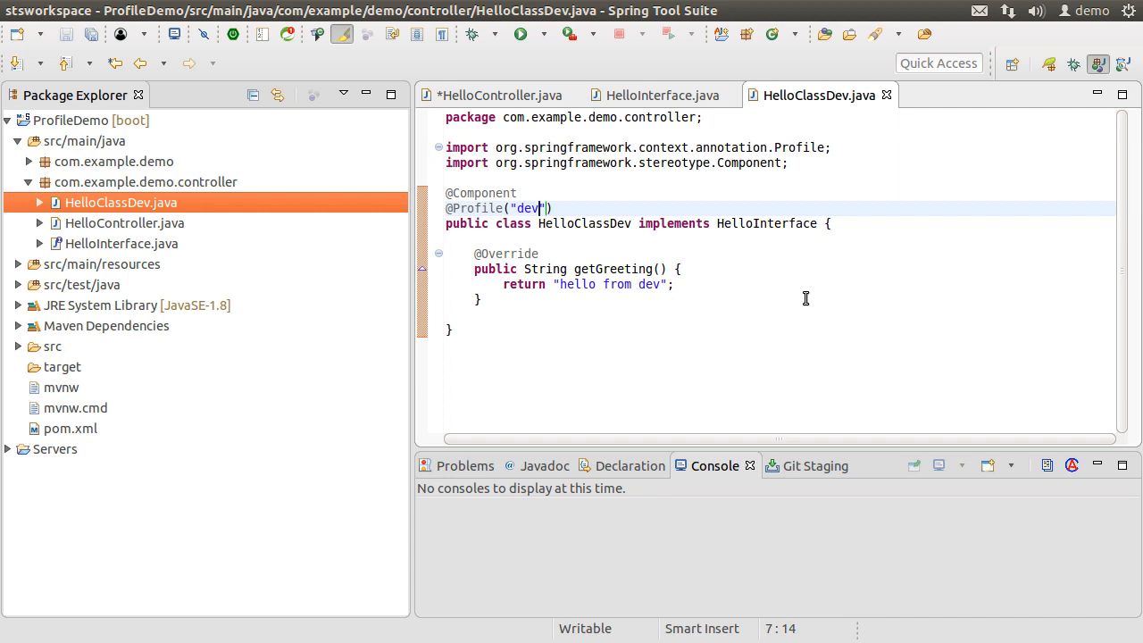
Create a HelloClassProd class in the controller package.
left_click(144, 182)
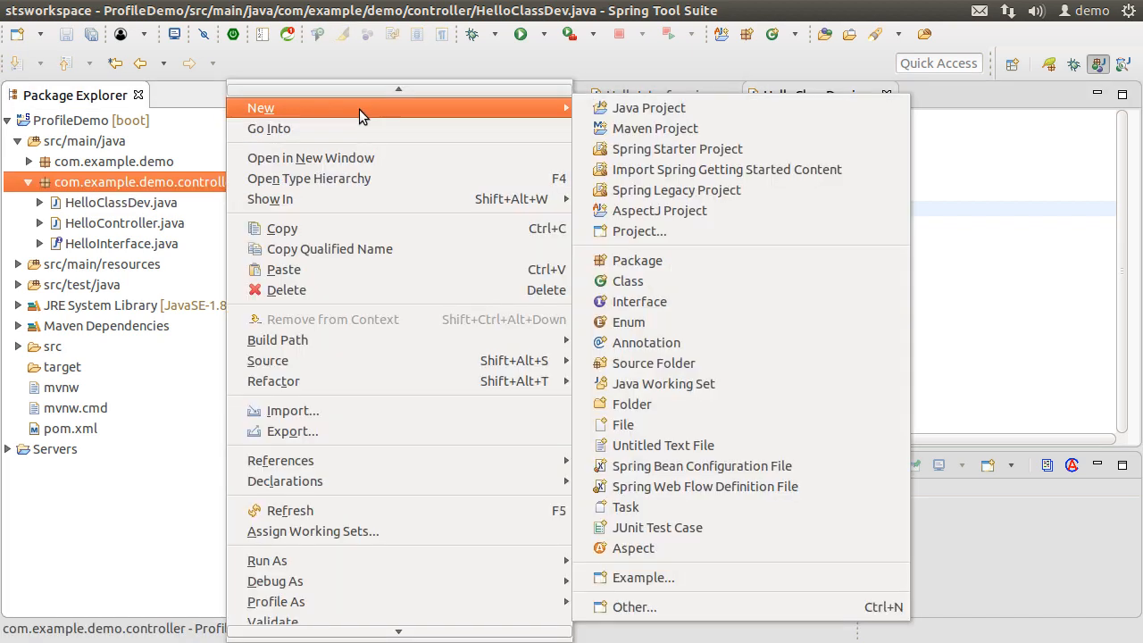
left_click(629, 280)
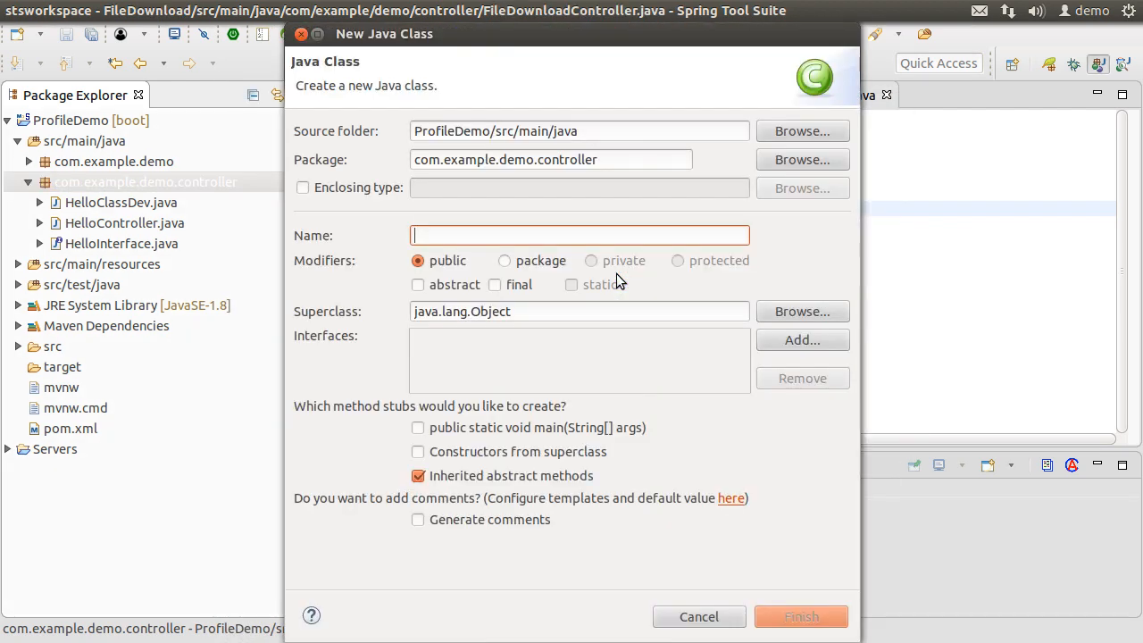
type("HelloClassProd")
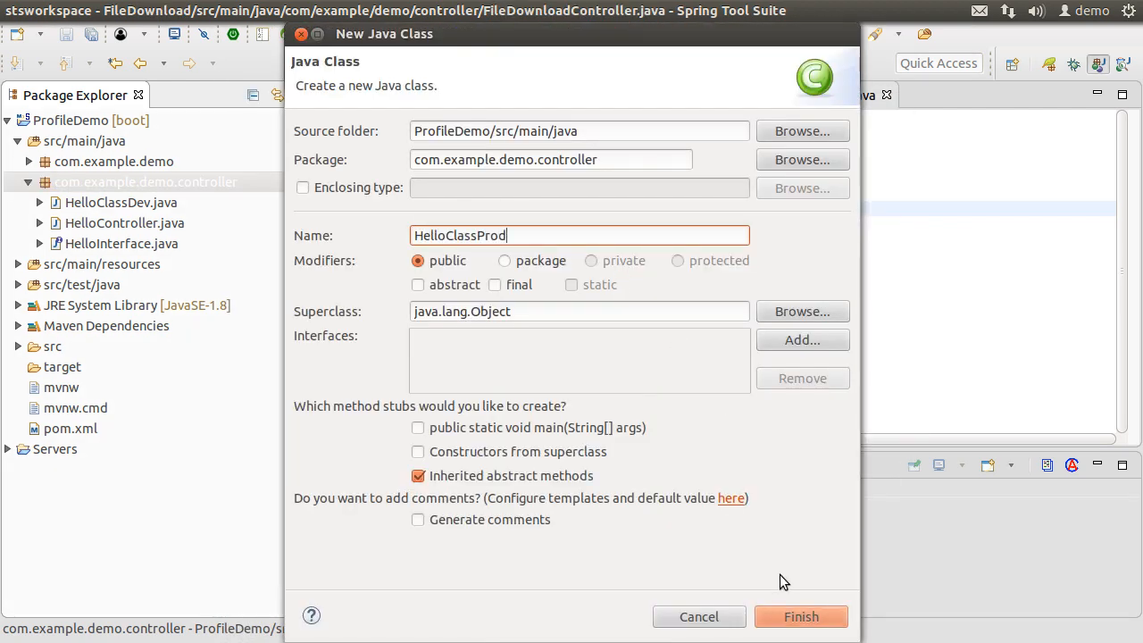
left_click(800, 616)
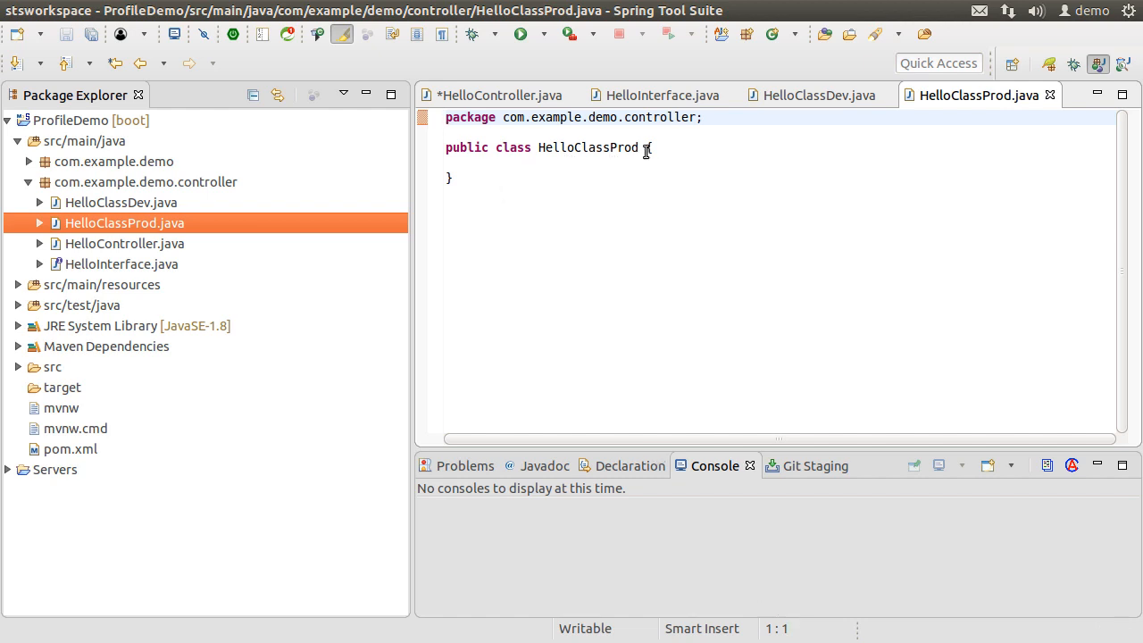
type("implements HelloInterface")
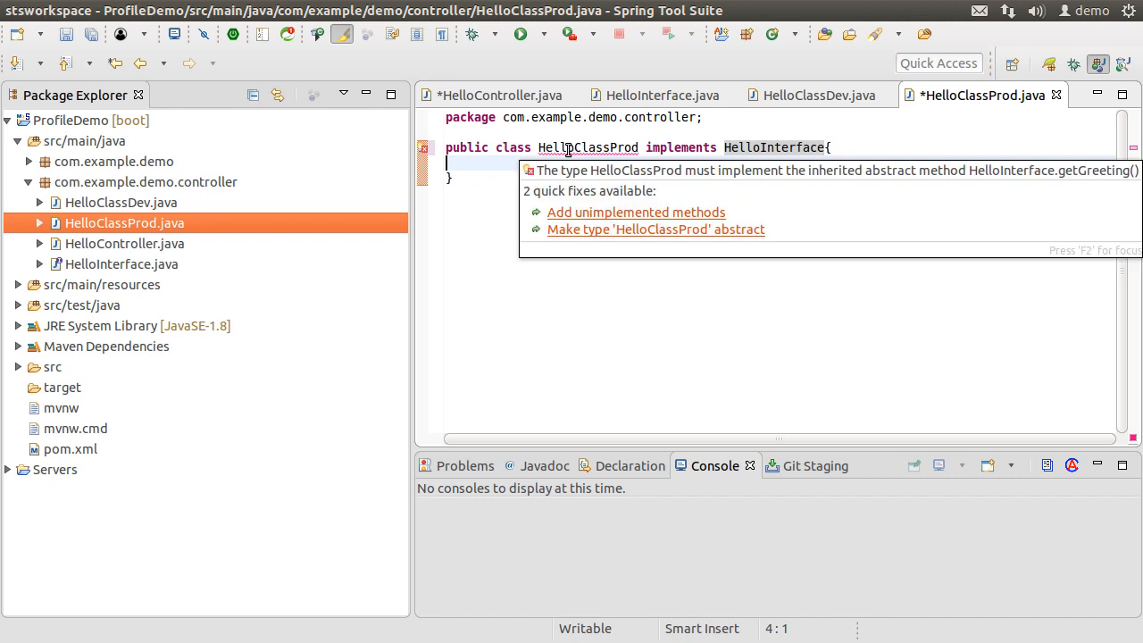
left_click(636, 211)
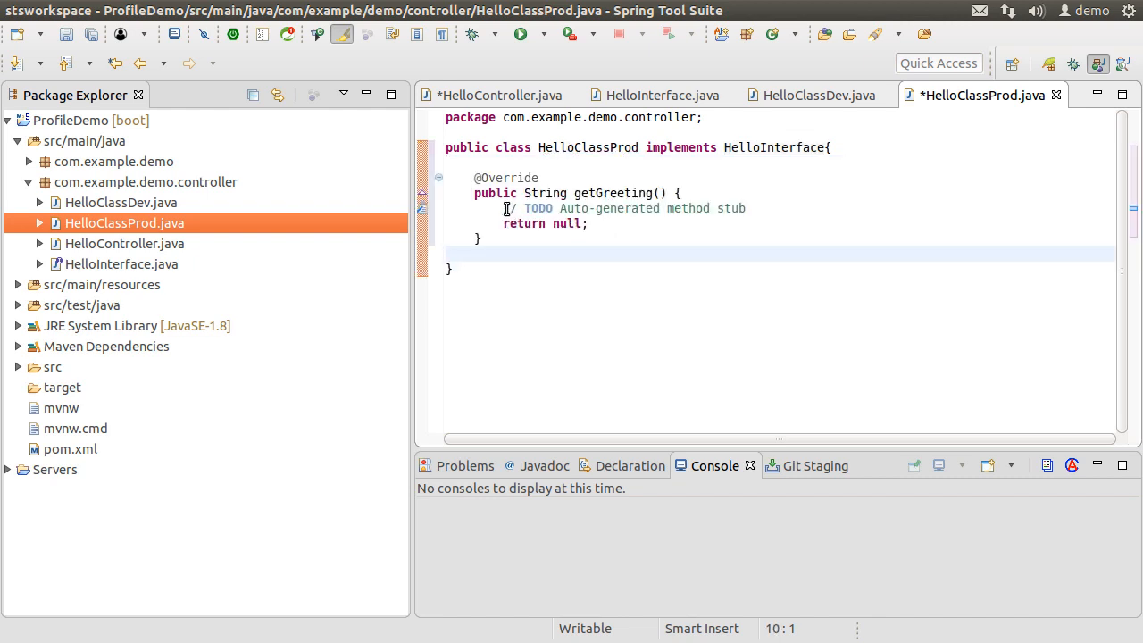
type("re")
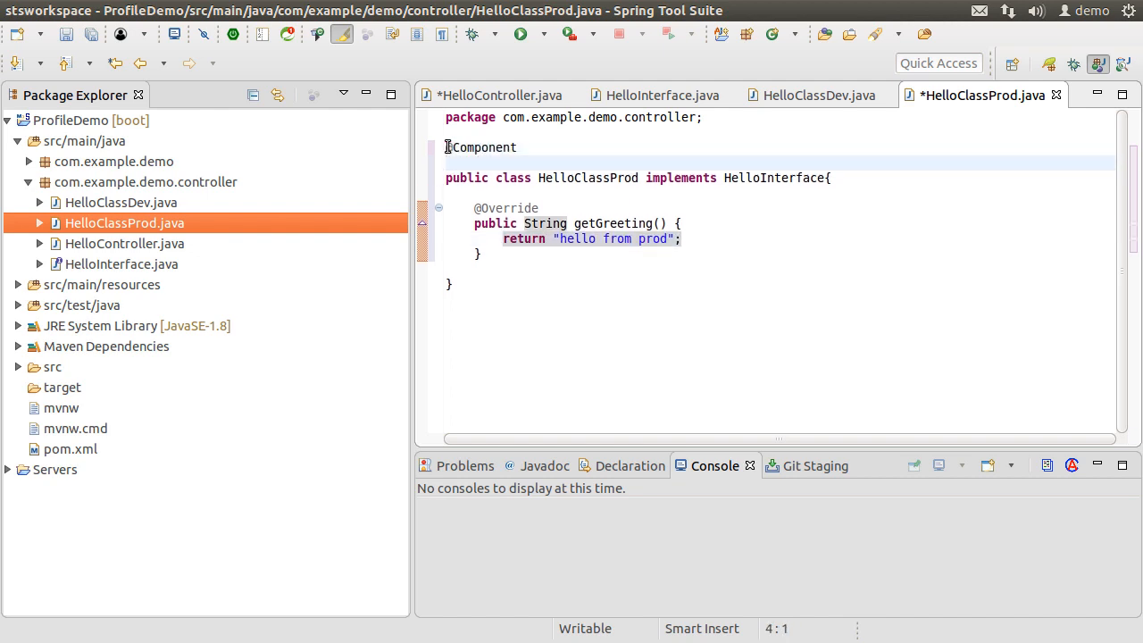
type("@Profile(\"prod\")")
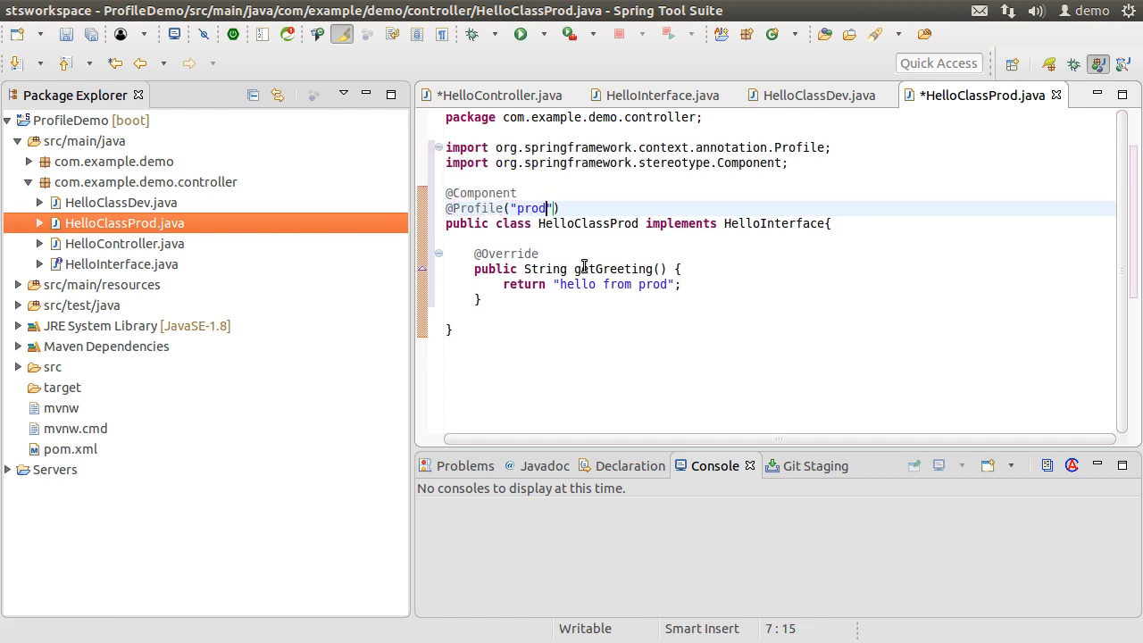
key("ctrl+s")
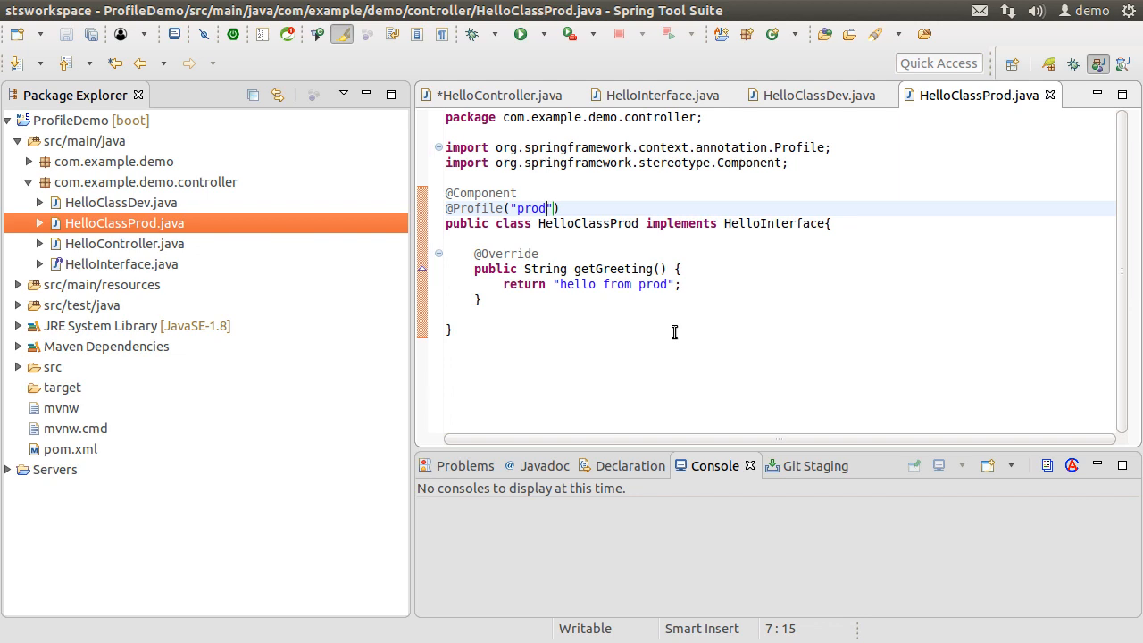
left_click(497, 95)
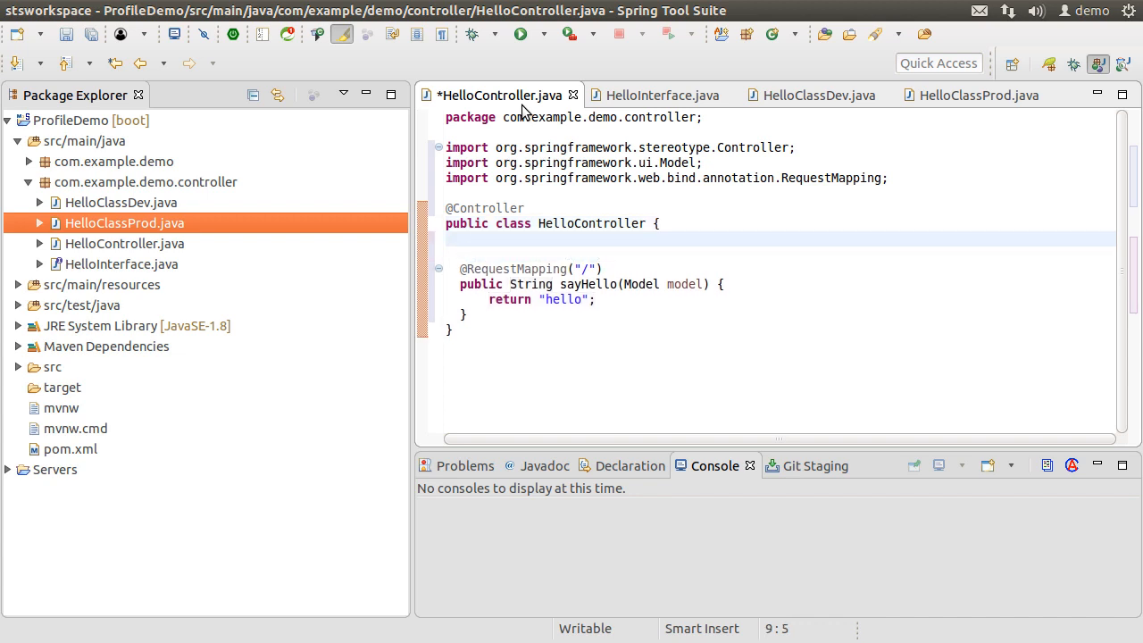
type("HelloInterface h")
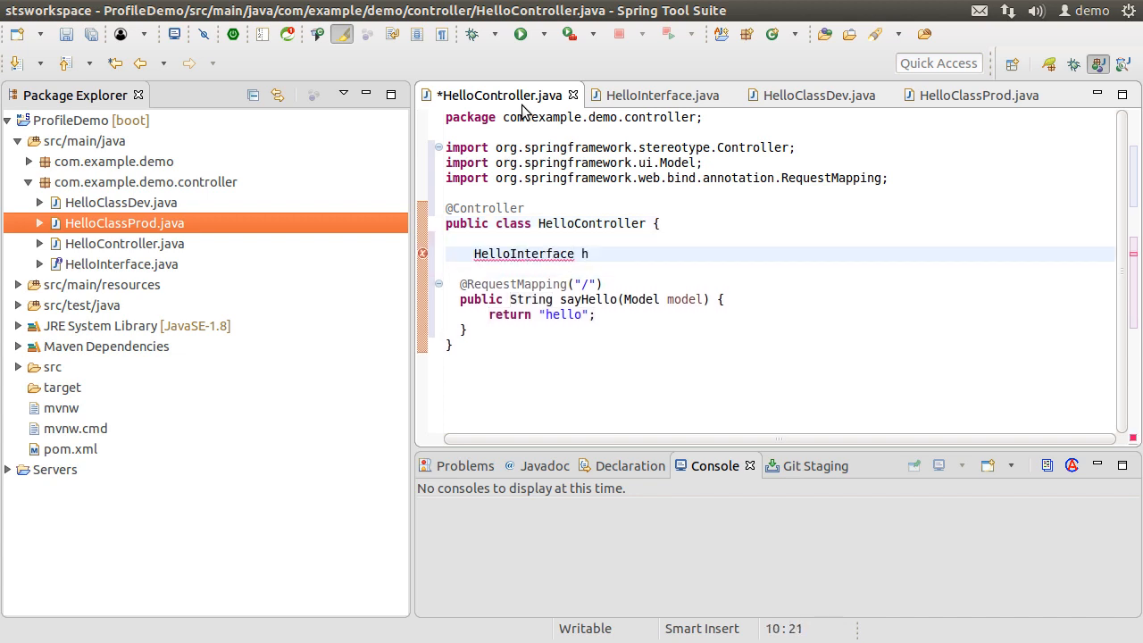
type("elloClass")
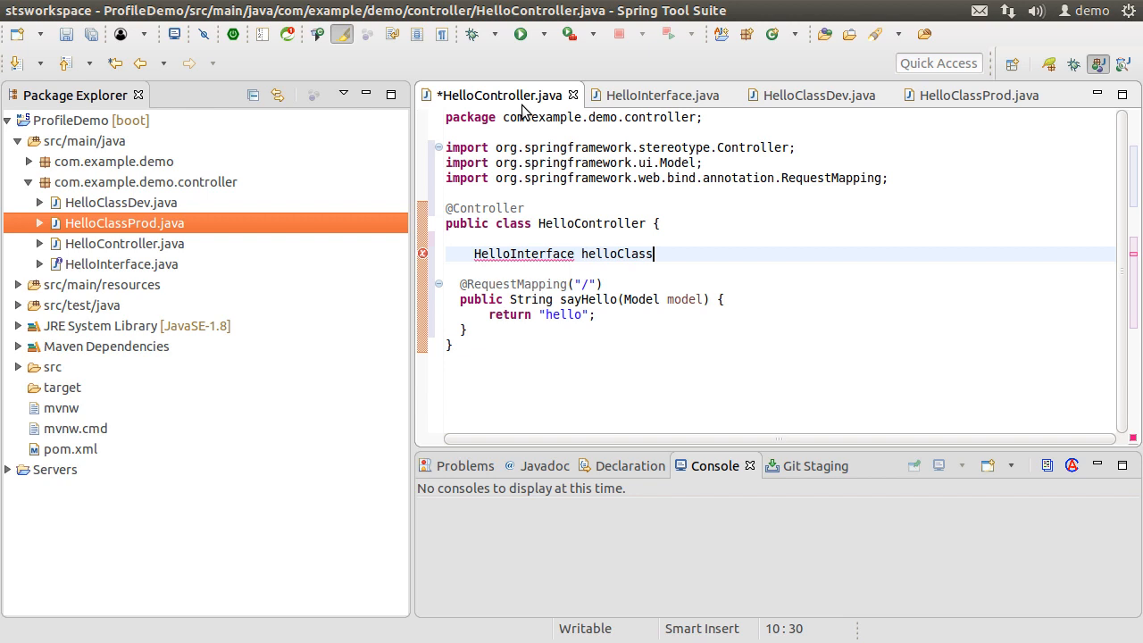
type(";")
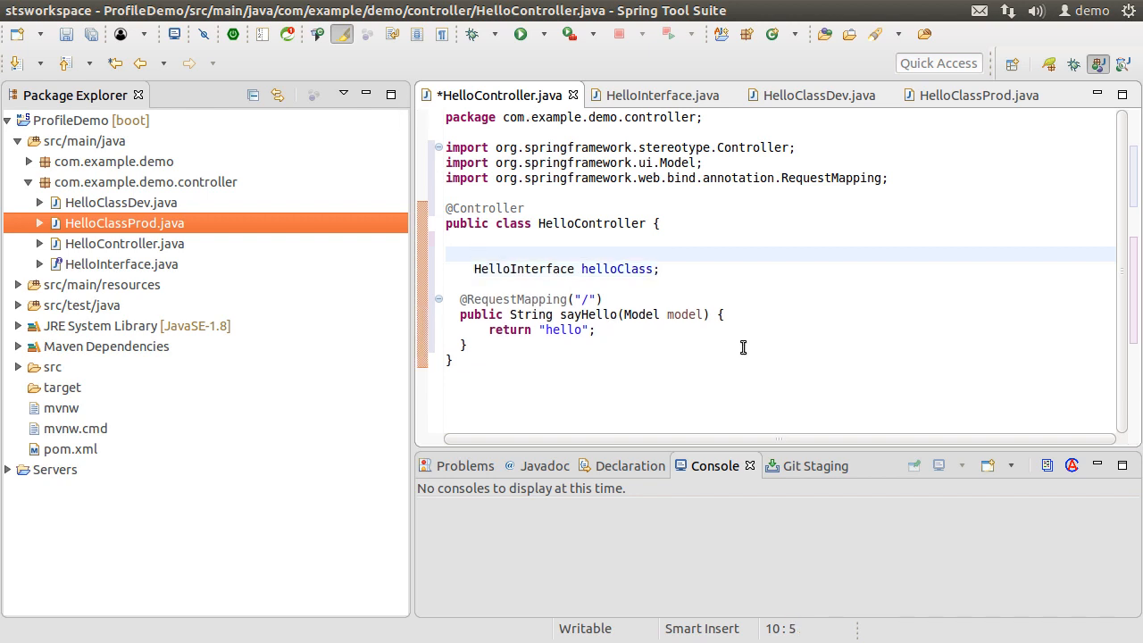
type("@Autowired")
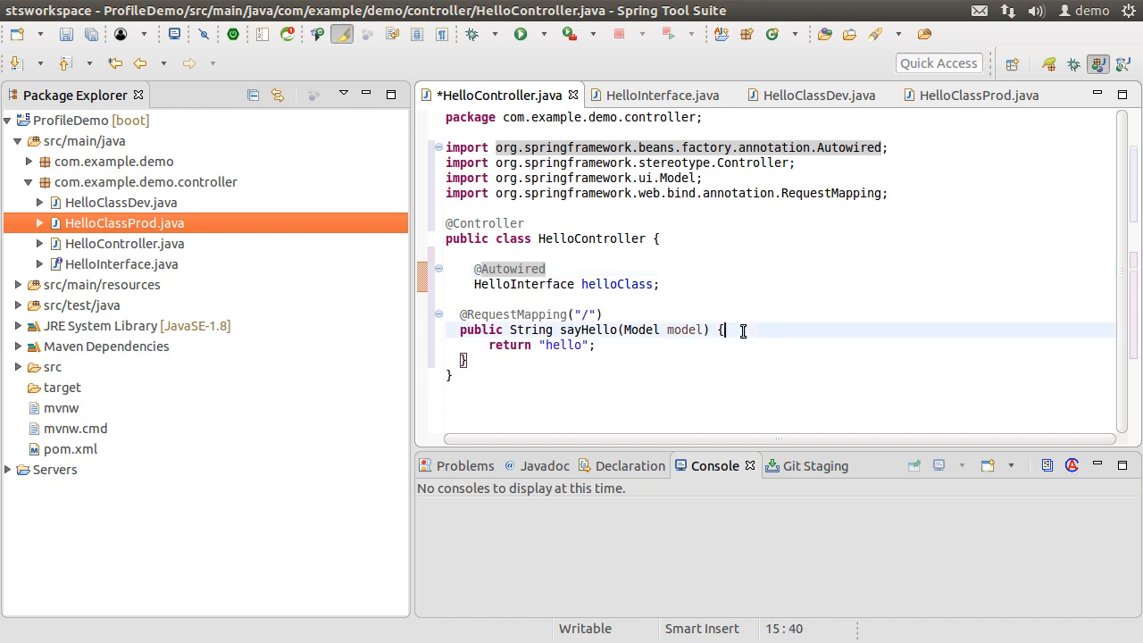
In sayHello store helloClass.getGreeting() in greeting, add it to the model as "greeting", and save.
type("String gr")
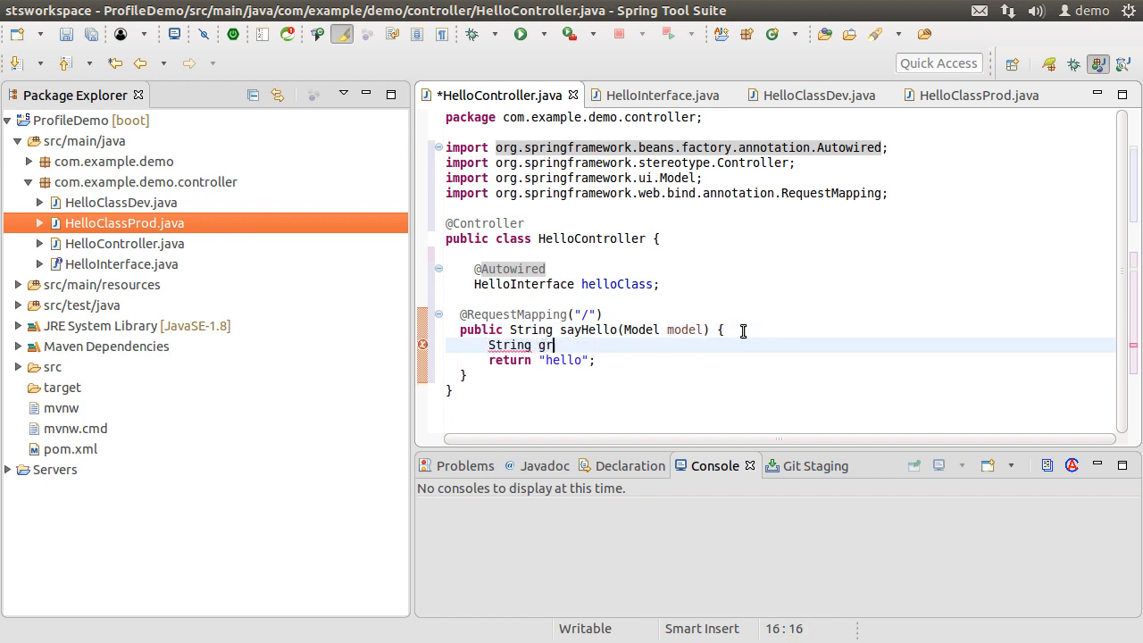
type("eeting = helloClass.")
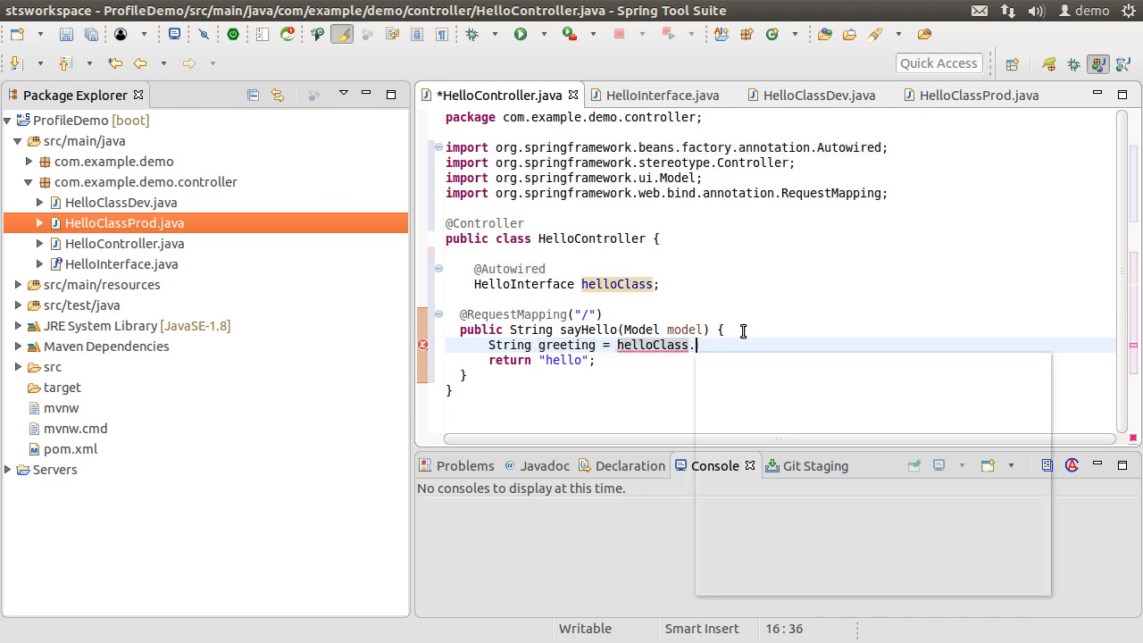
type("model.addAttribute(\"greeting\", greeting);")
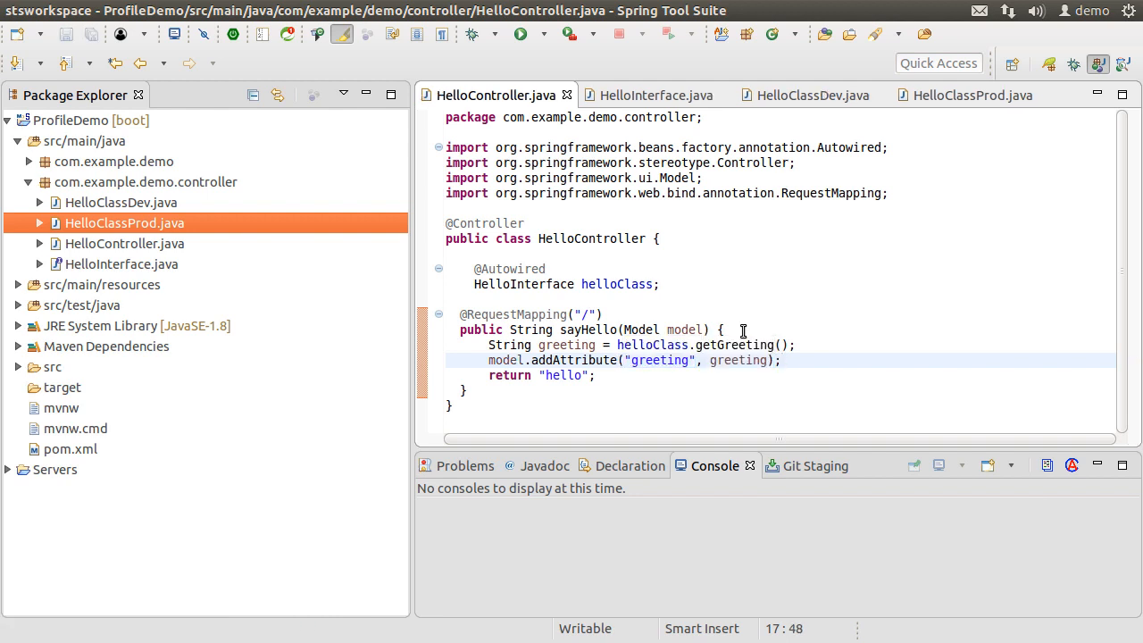
left_click(783, 361)
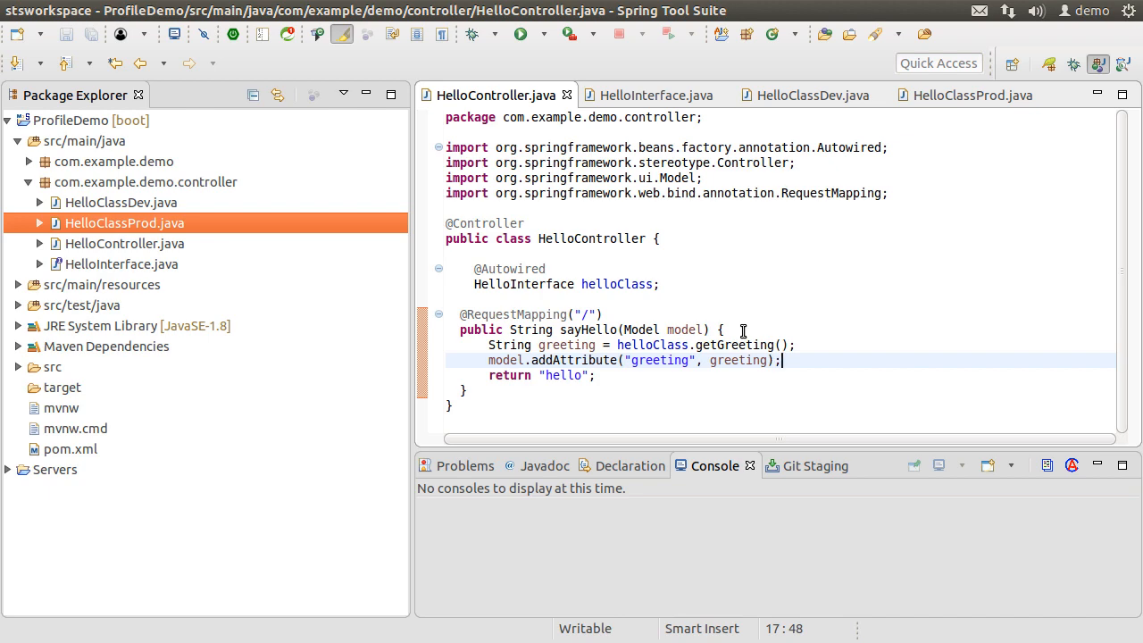
Paste application.properties twice into resources as application-dev.properties and application-prod.properties.
left_click(18, 284)
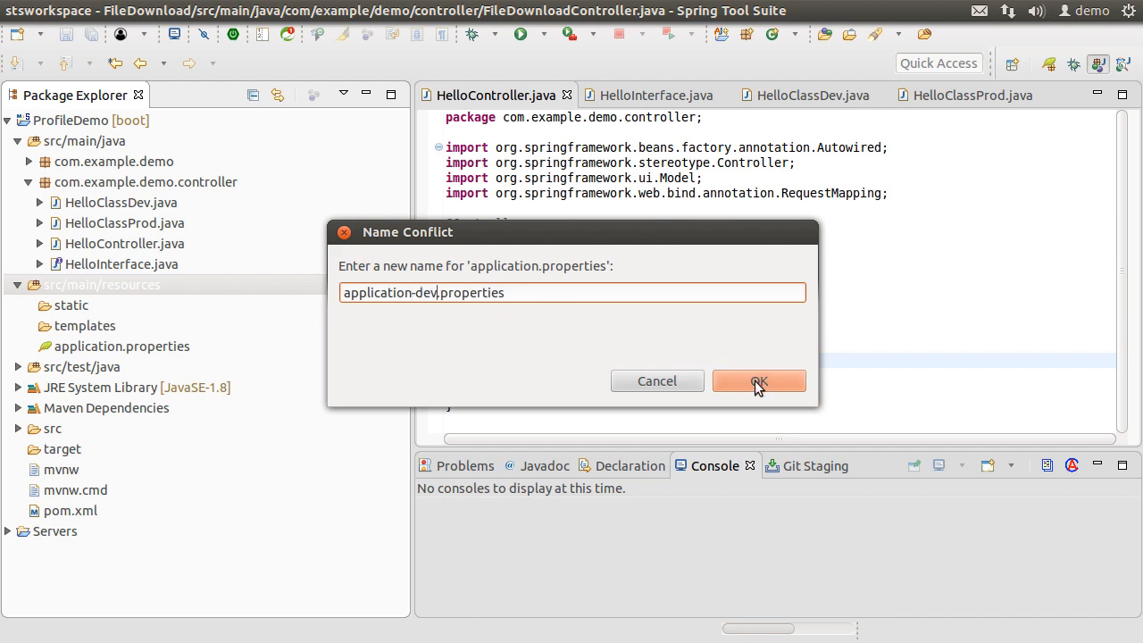
left_click(758, 382)
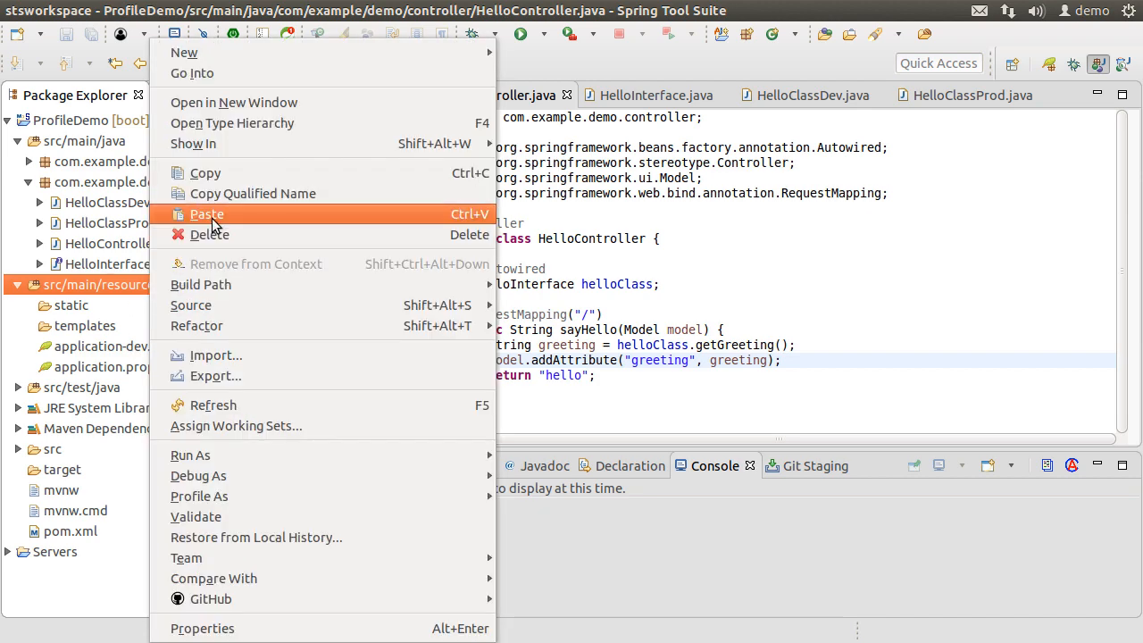
left_click(208, 214)
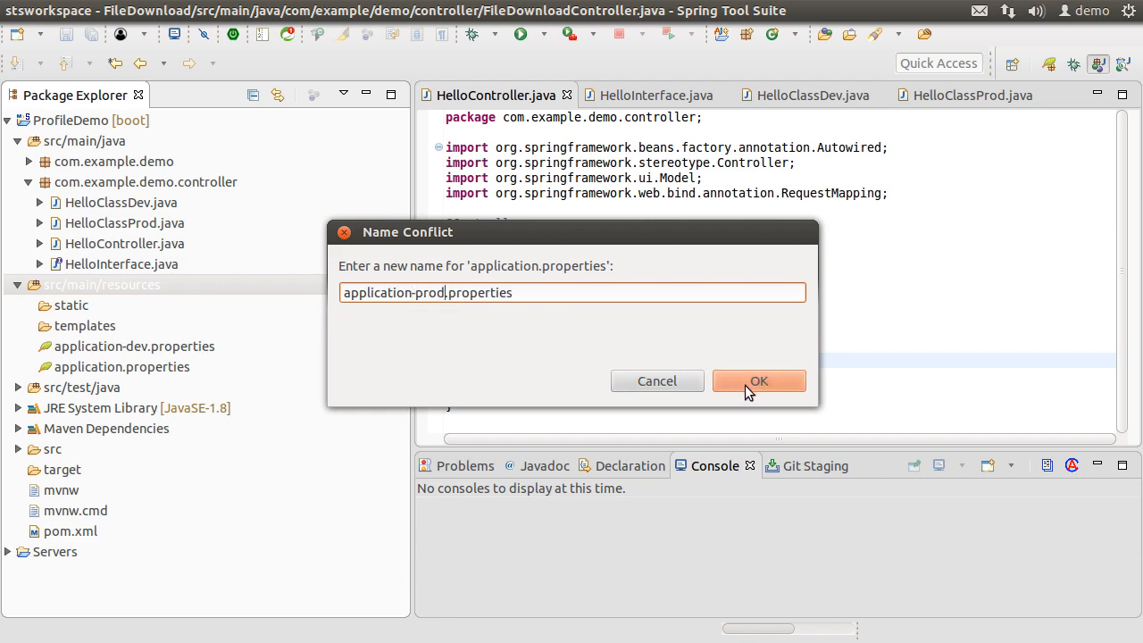
left_click(757, 380)
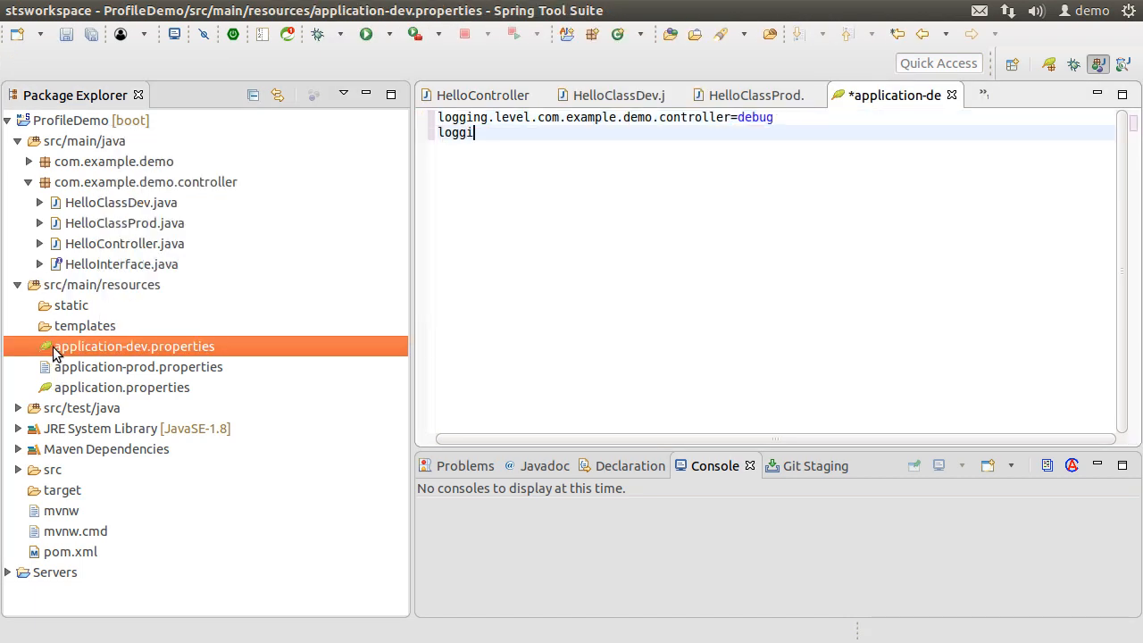
Set application-dev.properties to log the controller at debug to /home/demo/Documents/docs/dev.log.
type("ng.file=/home/demo/Documents/docs/dev.log")
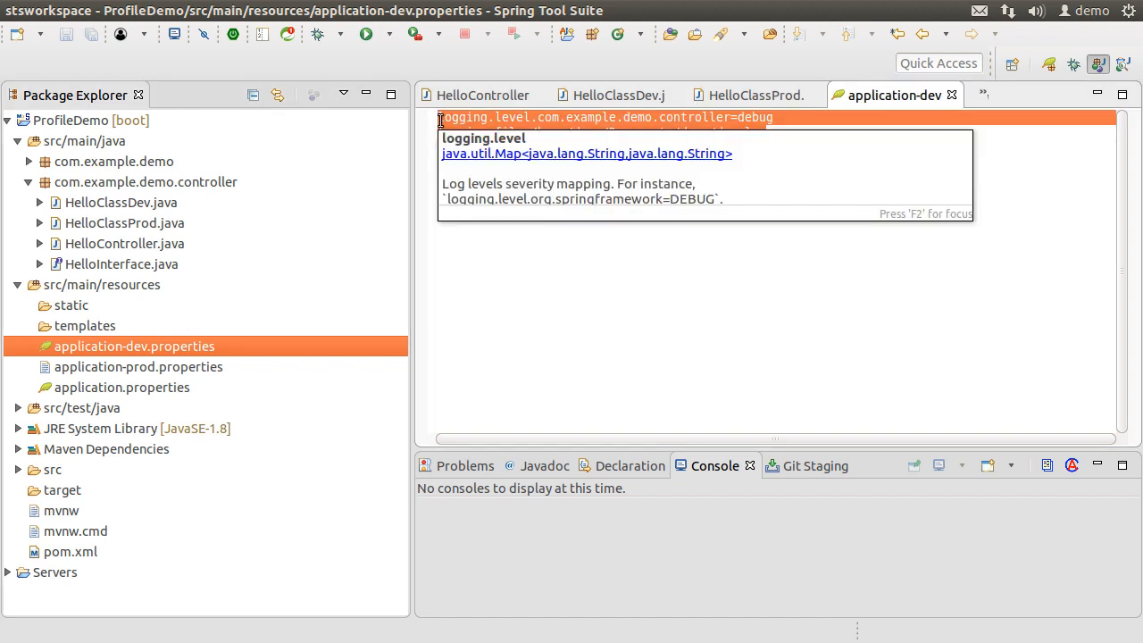
type("logging.file=/home/demo/Documents/docs/dev.log")
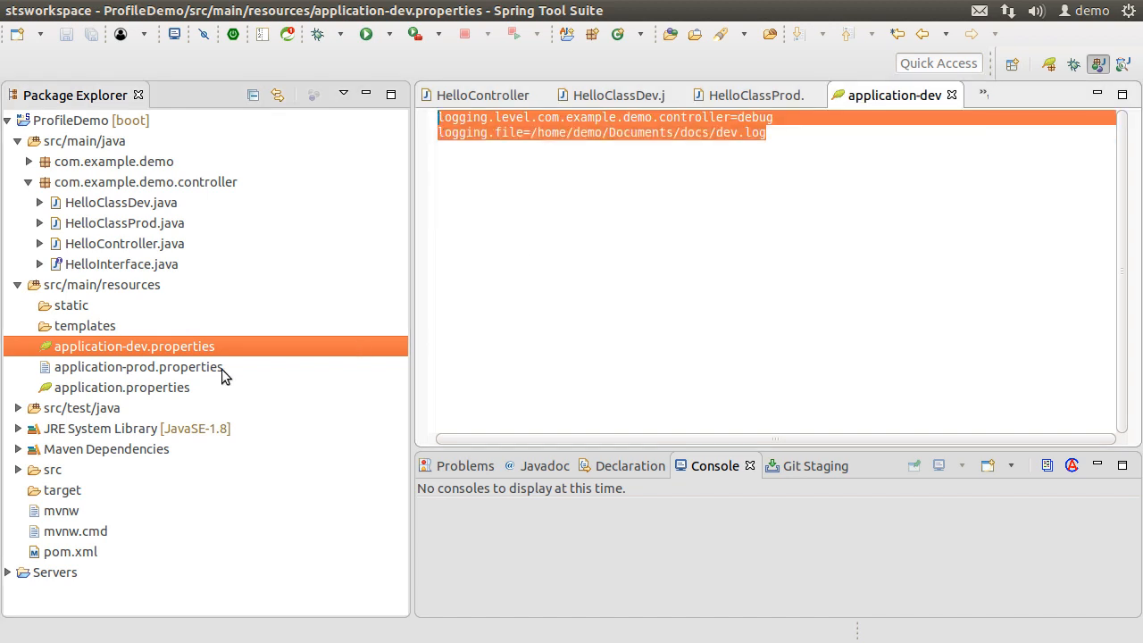
Set application-prod.properties to log the controller at error to prod.log, and save.
double_click(137, 366)
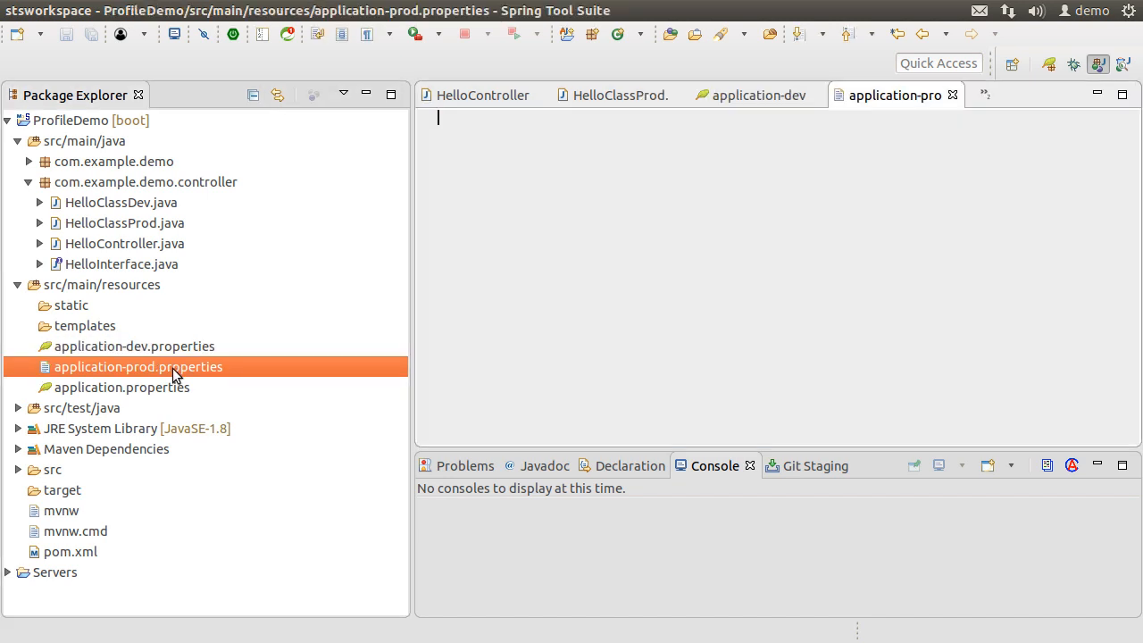
type("logging.level.com.example.demo.controller=debug")
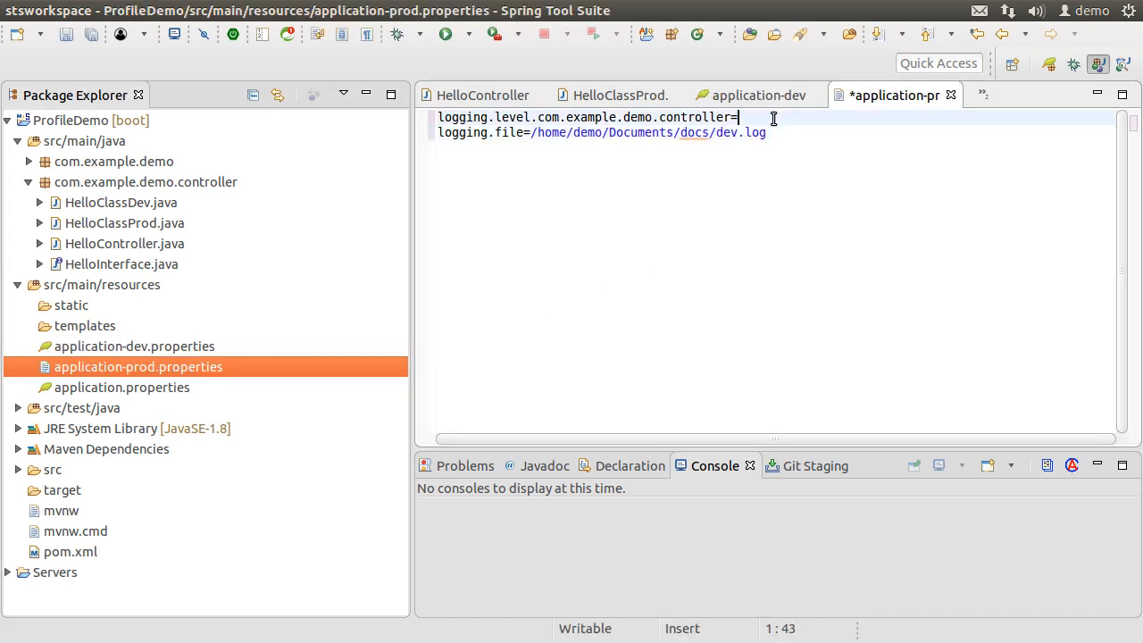
type("error")
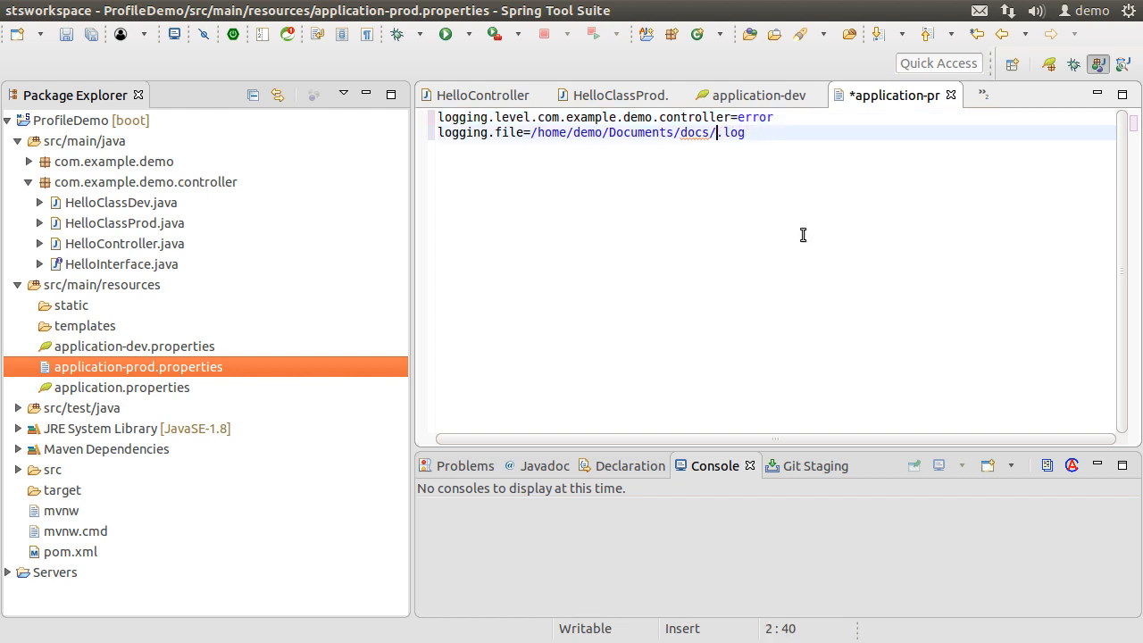
type("prod")
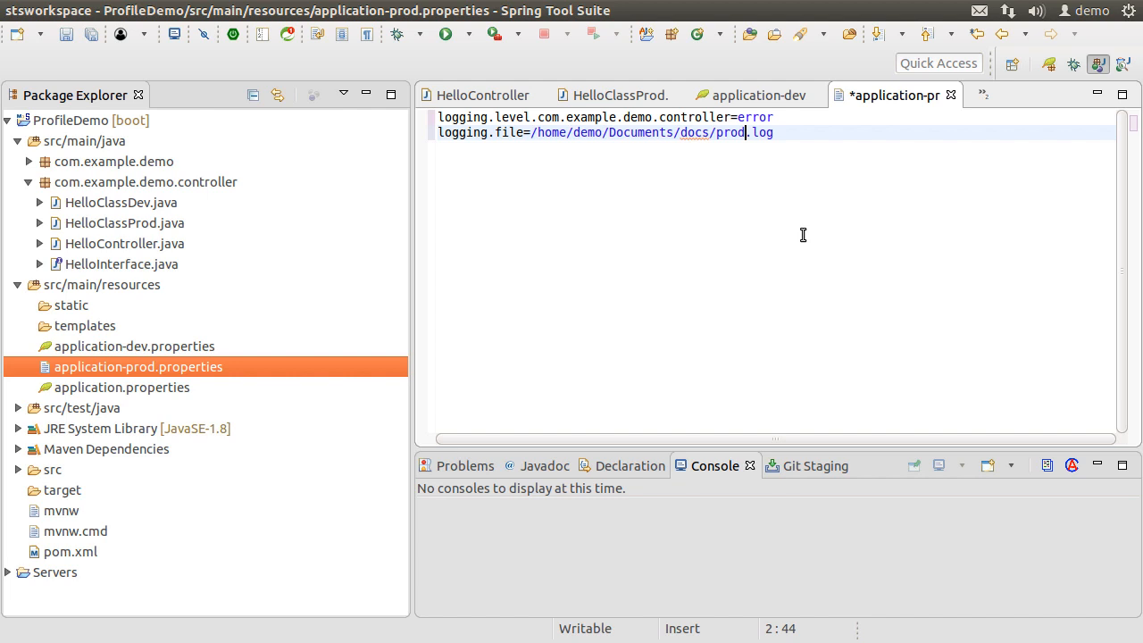
key("ctrl+s")
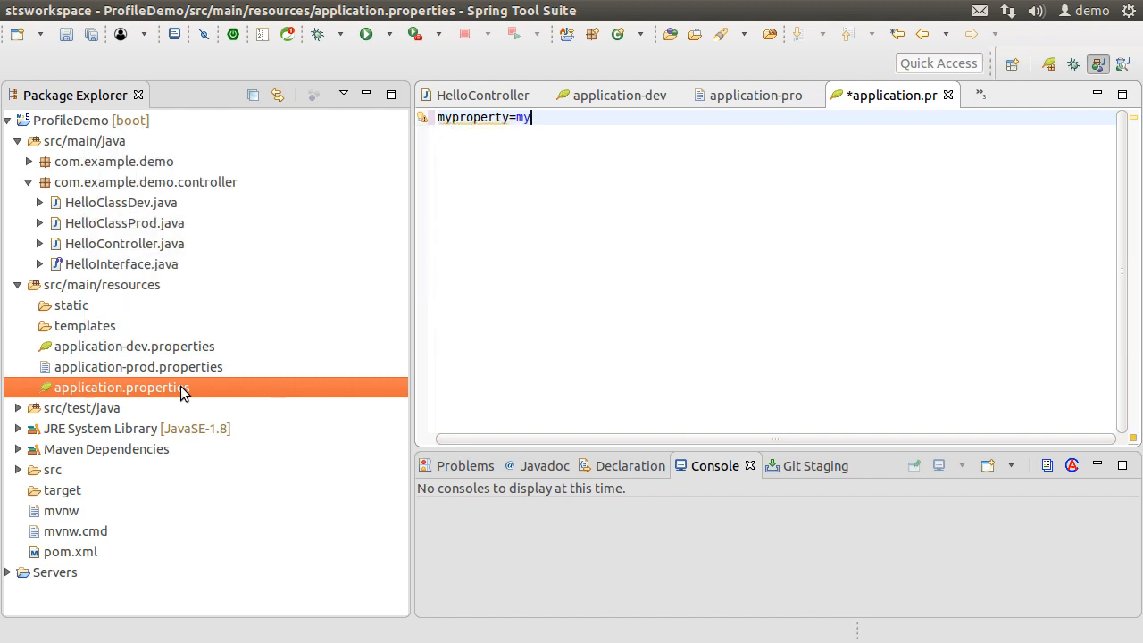
Add myproperty=myvalue to application.properties and save.
type("value")
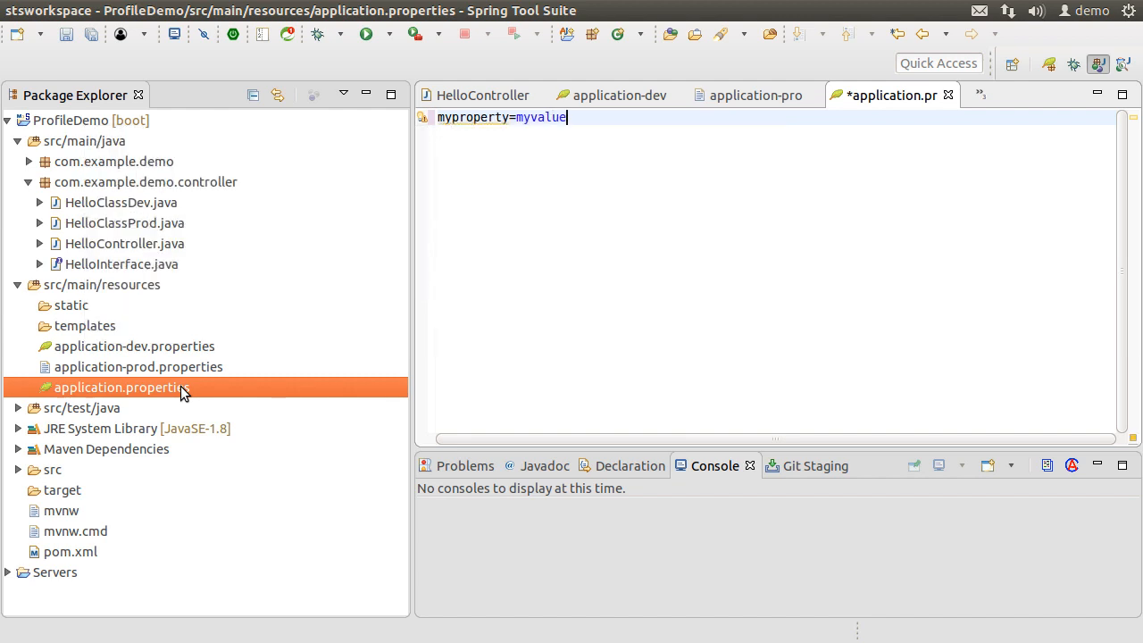
key("ctrl+s")
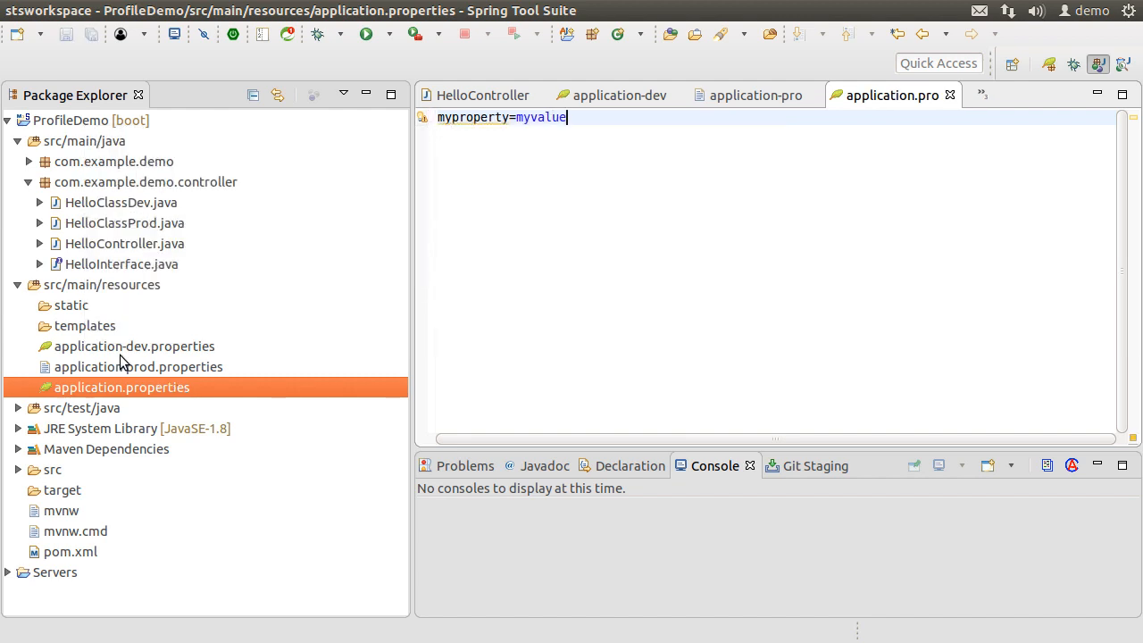
left_click(483, 95)
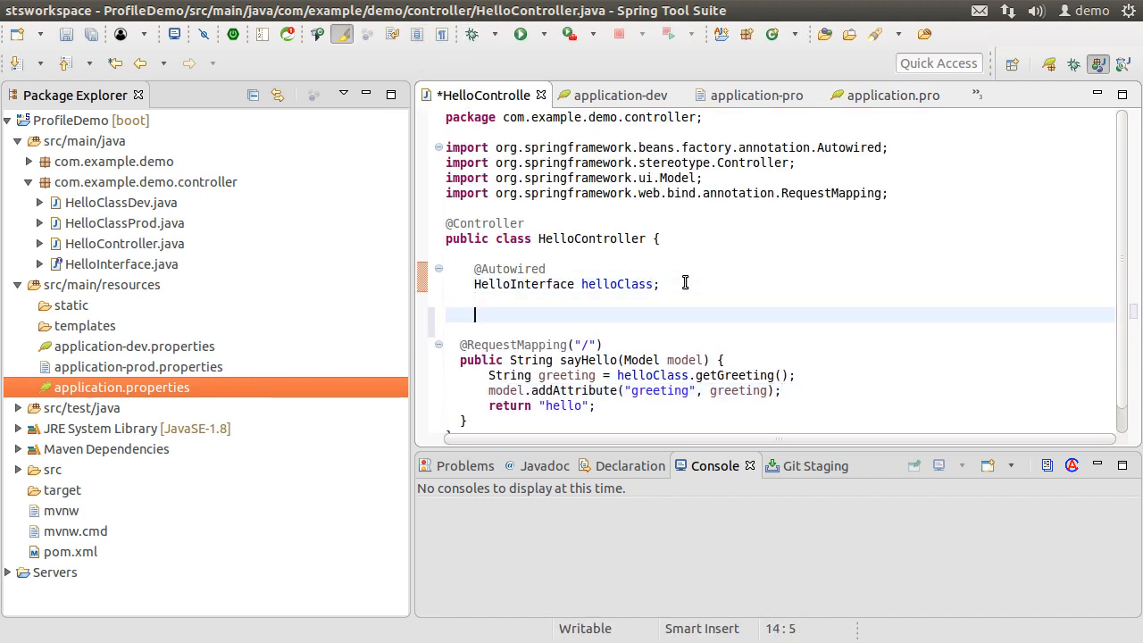
type("@")
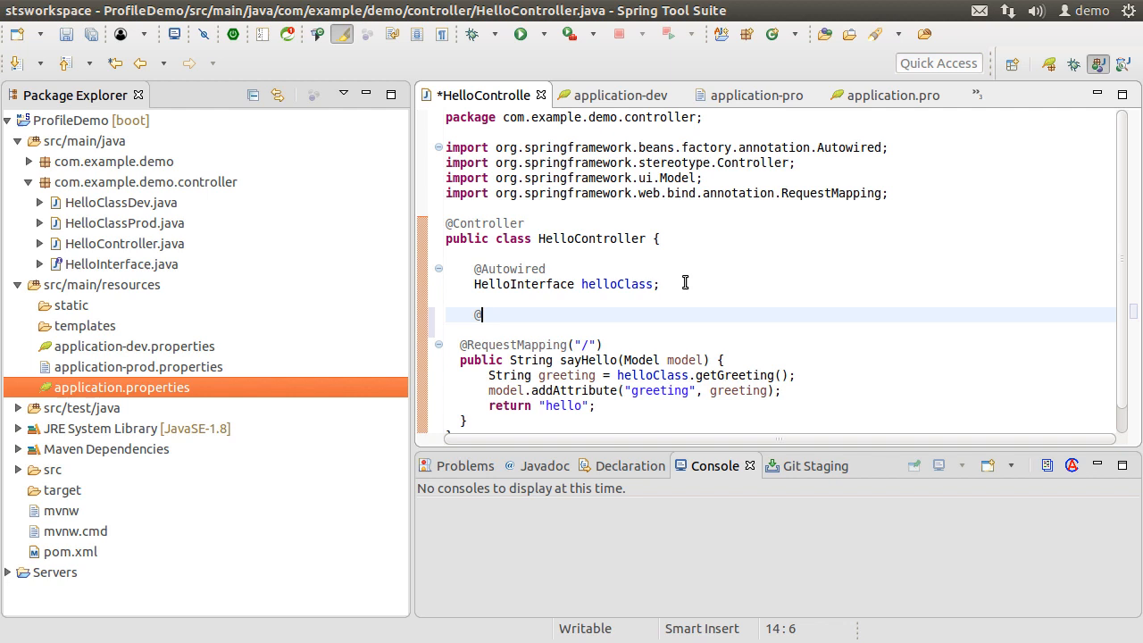
type("Value(\"${lo}\")")
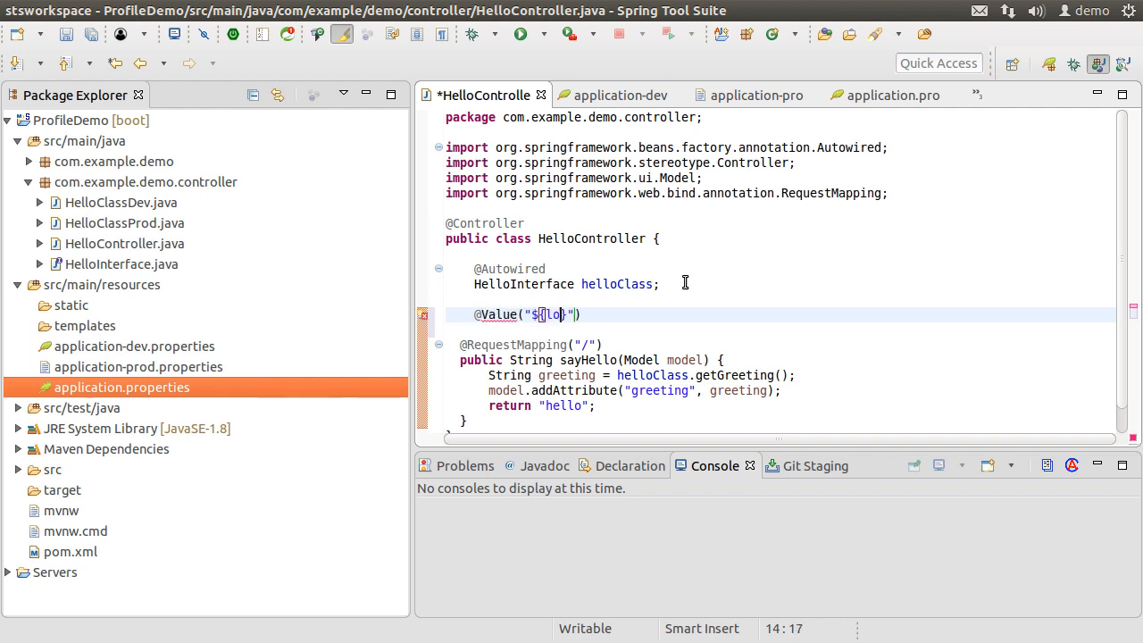
type("logging.file")
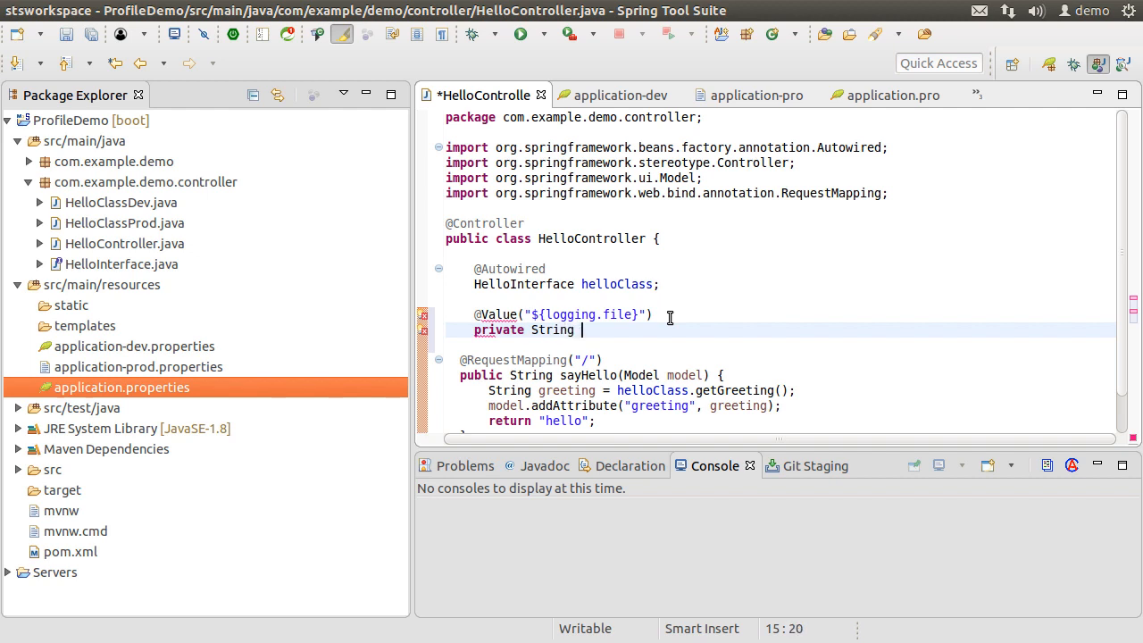
type("loggingFile;")
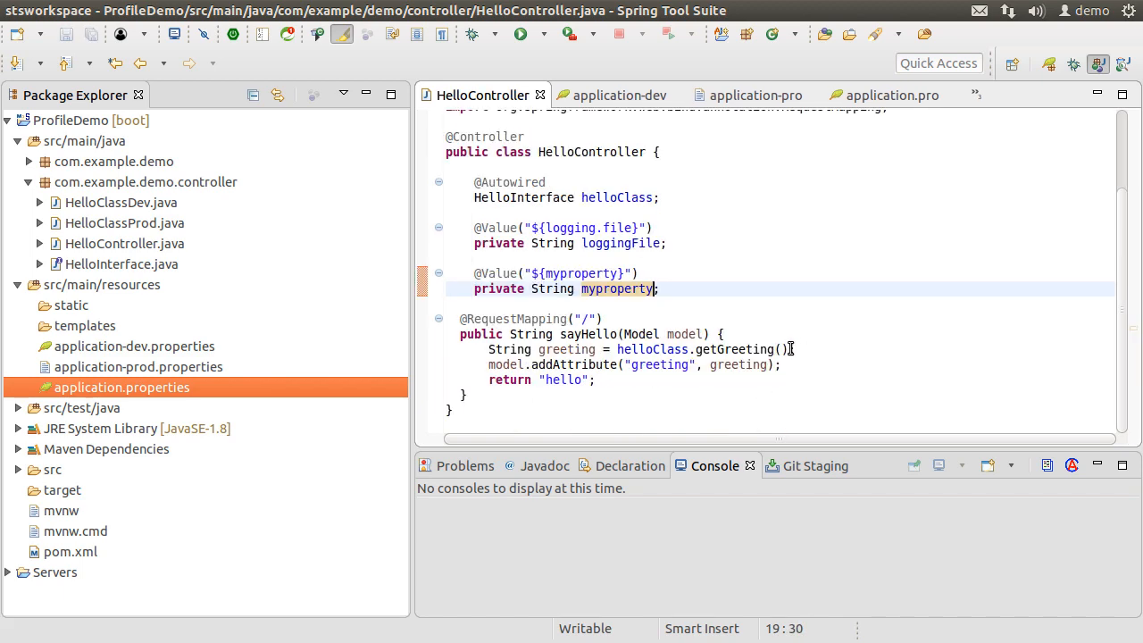
Append the logging file and myproperty values to the greeting and save the controller.
type("+\" Logging file is \"+loggingFile+\" myproperty")
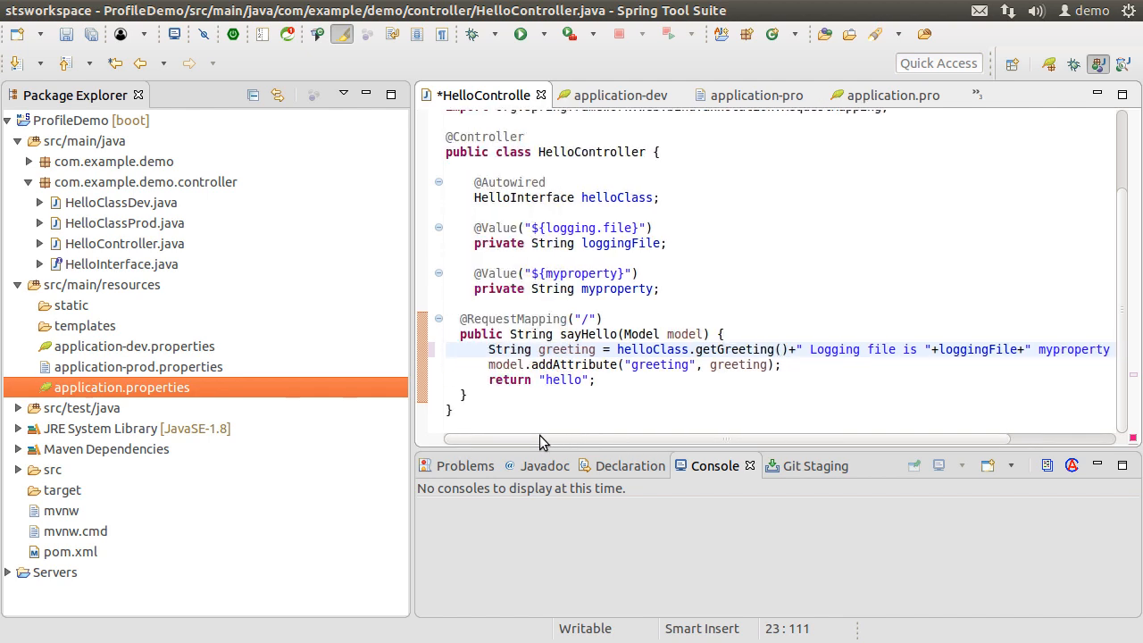
key("ctrl+s")
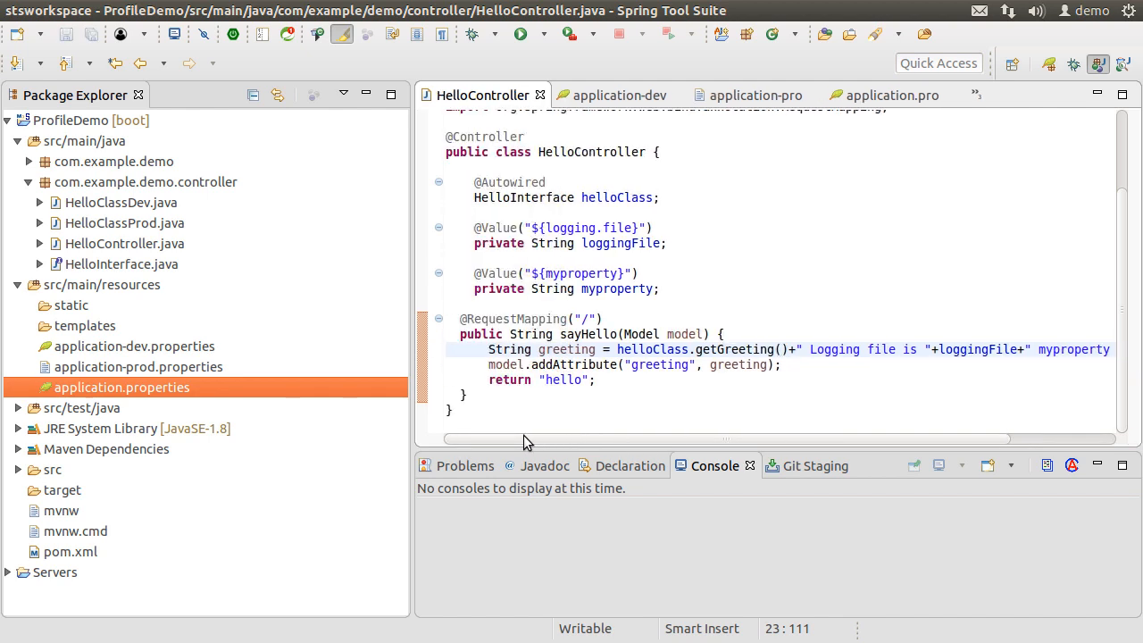
Create a new HTML file named hello.html inside the templates folder.
left_click(85, 325)
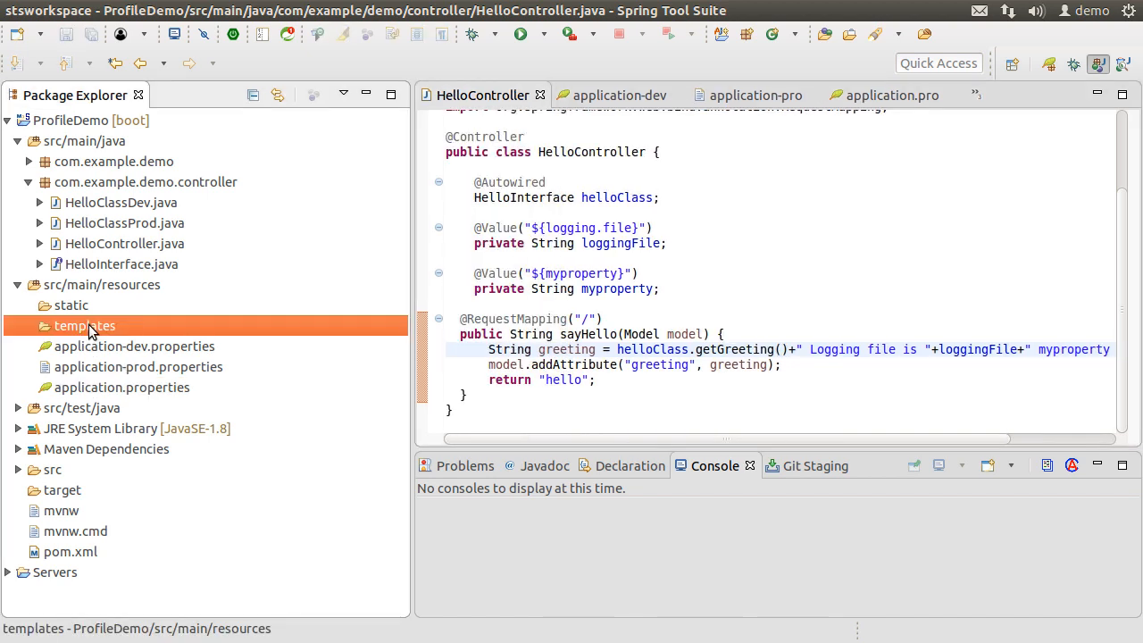
right_click(86, 325)
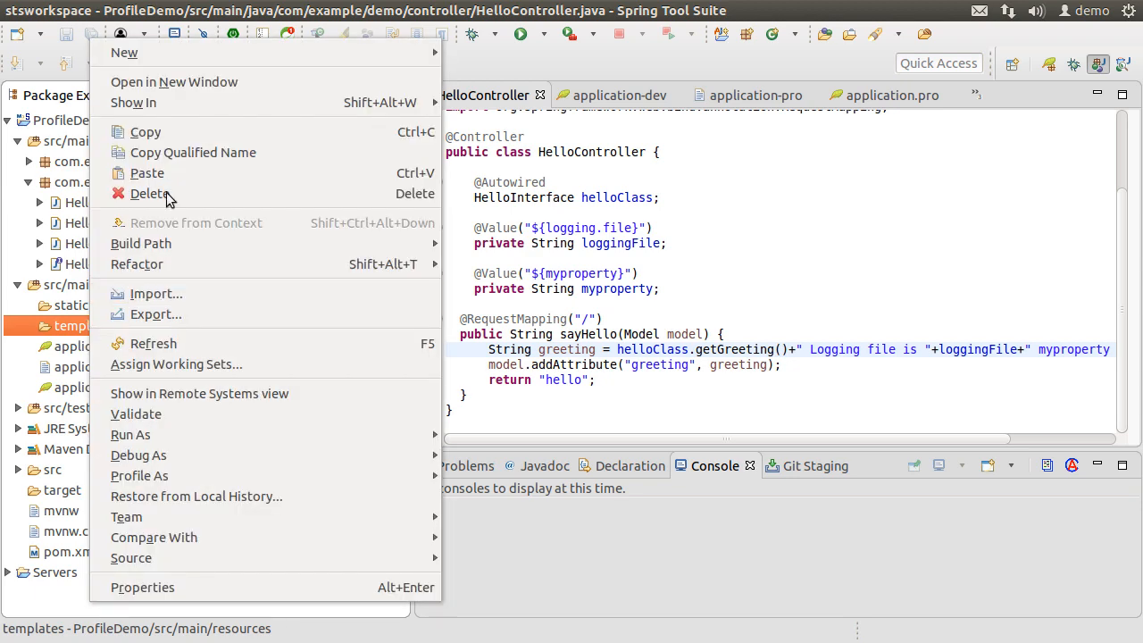
mouse_move(123, 52)
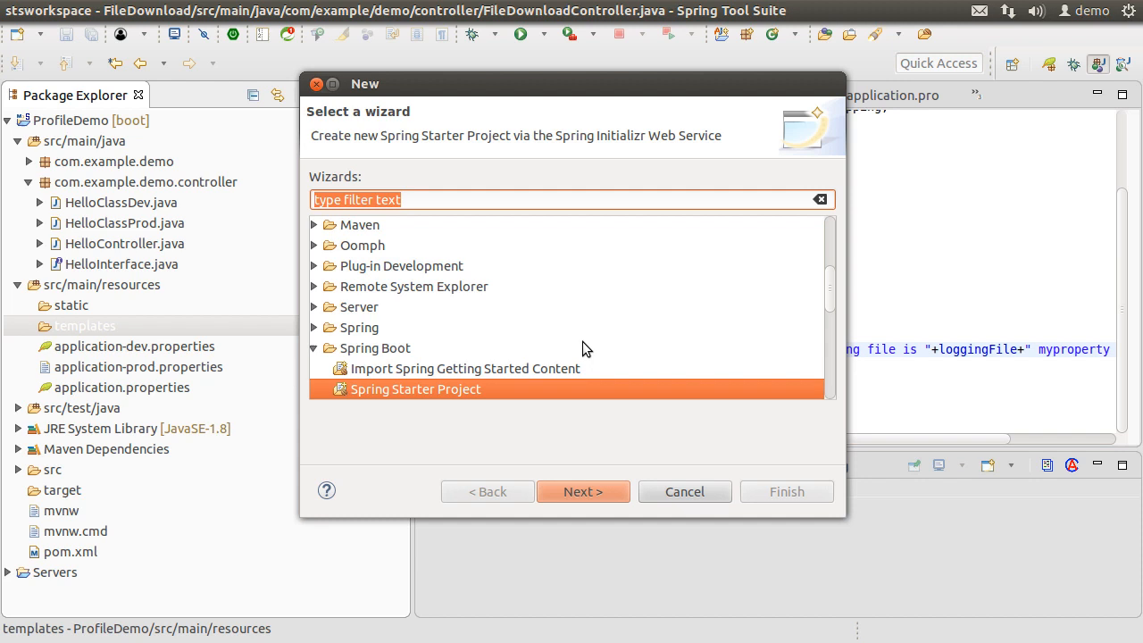
scroll("down", 3)
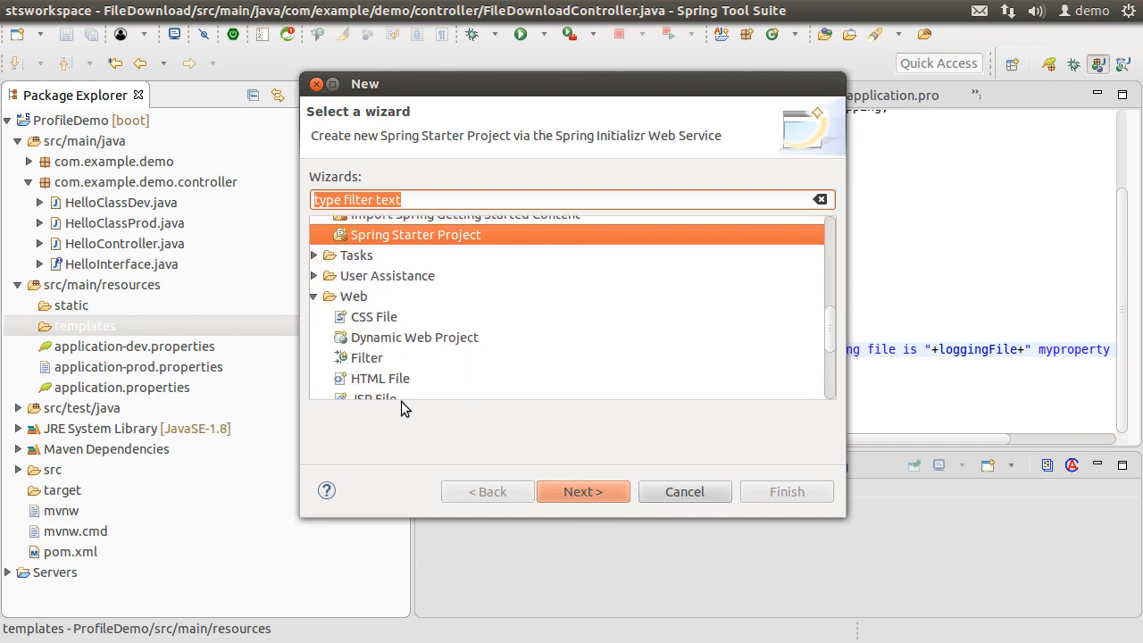
left_click(378, 379)
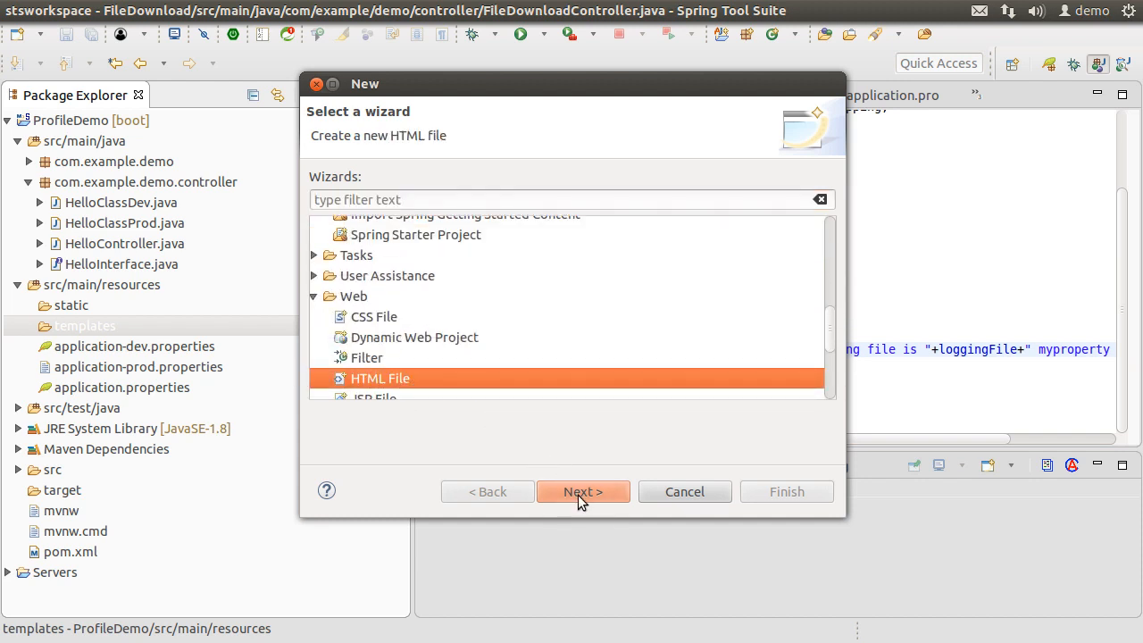
left_click(582, 492)
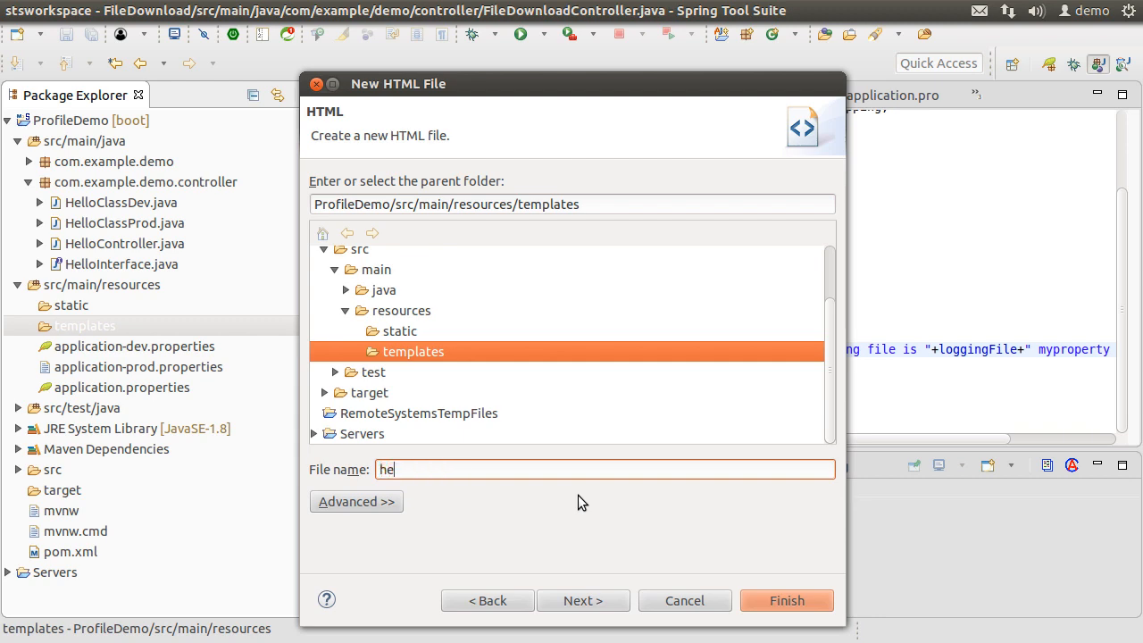
type("llo")
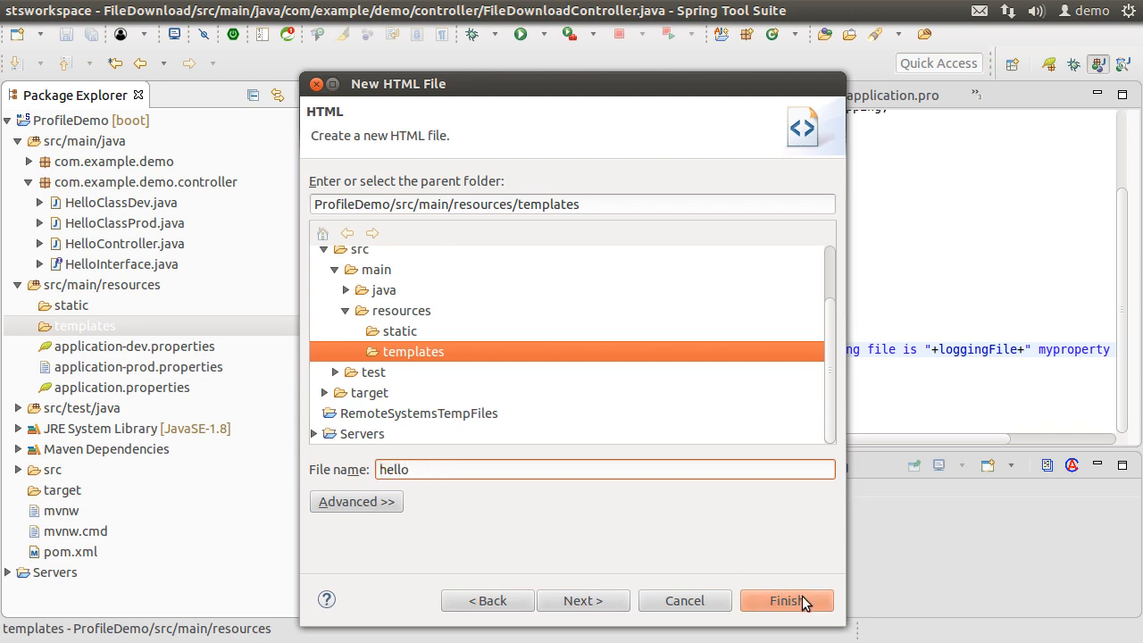
left_click(786, 600)
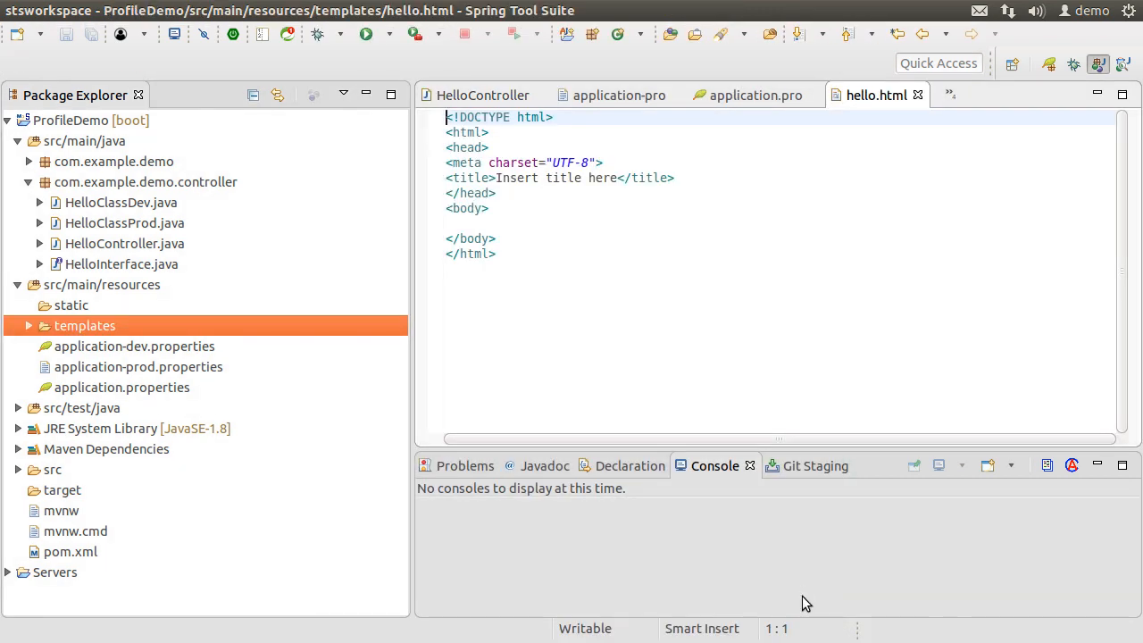
Add the Thymeleaf xmlns:th namespace and a <span th:text="${greeting}"> to hello.html.
type("xmlns:th=\"http://www.thymeleaf.org\"")
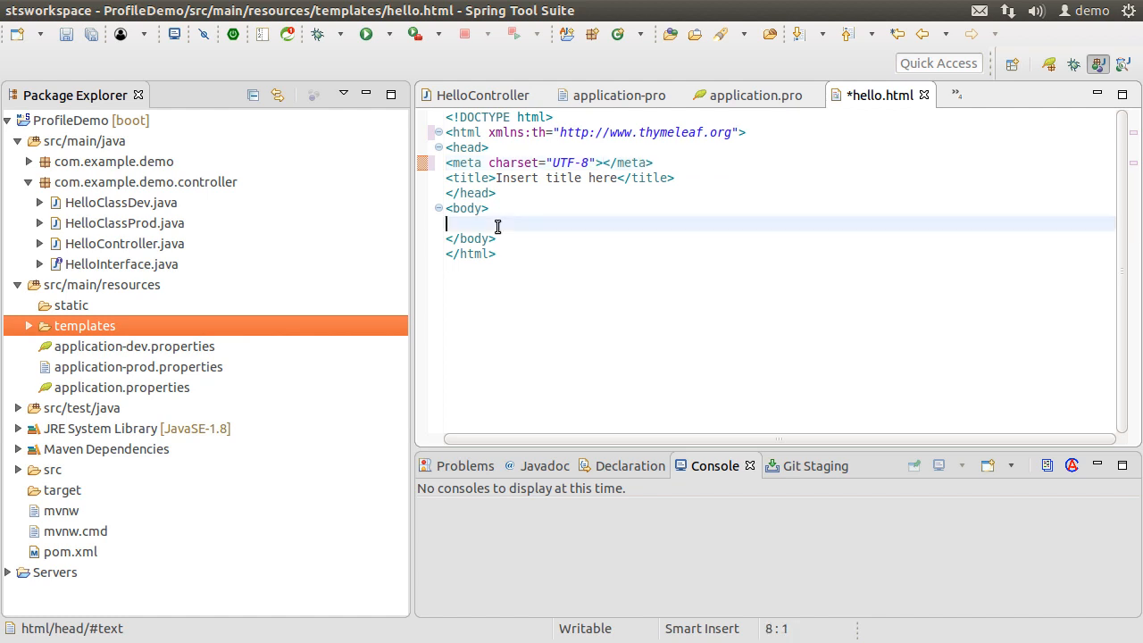
type("<span th:tex")
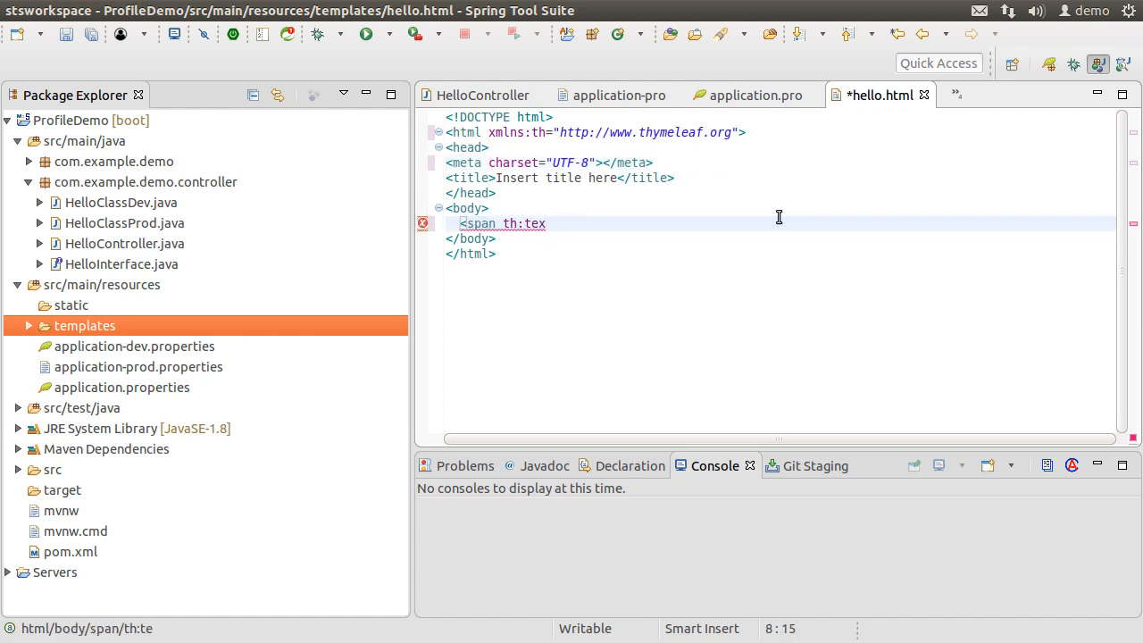
type("t=")
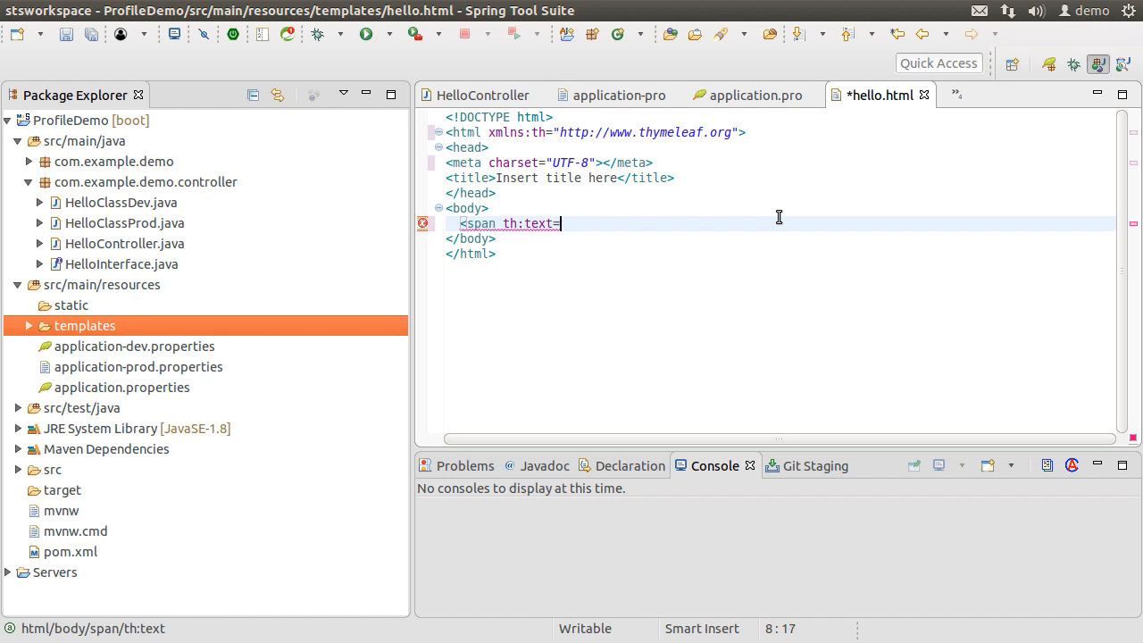
type("\"${greeti}\"")
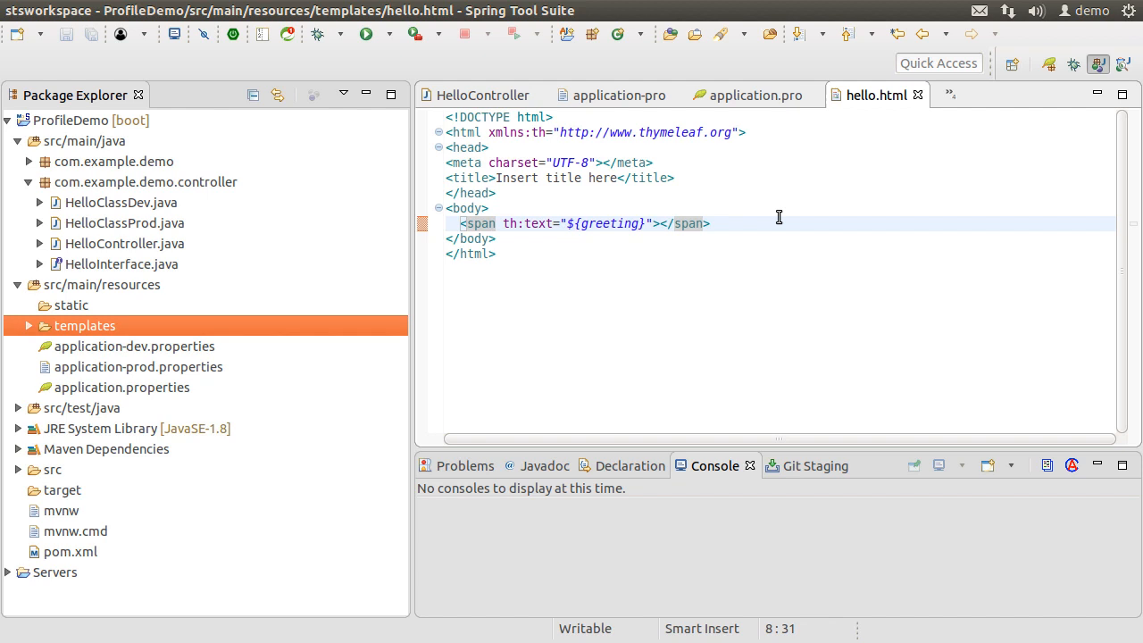
left_click(89, 120)
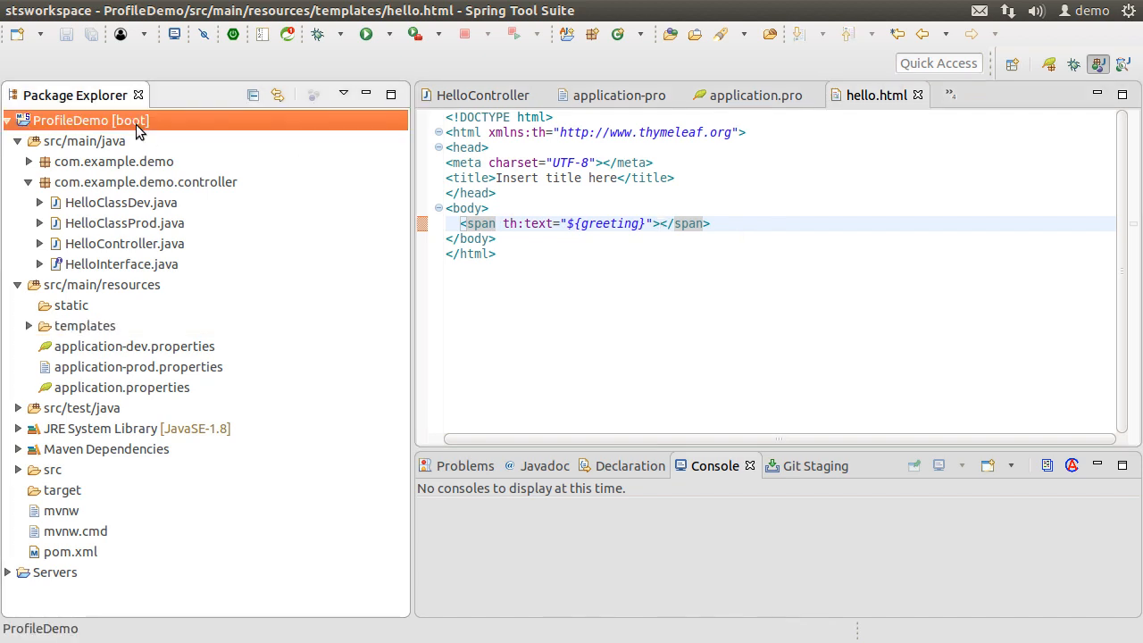
Create a Spring Boot run configuration named devProfile for ProfileDemoApplication with profile dev.
right_click(90, 121)
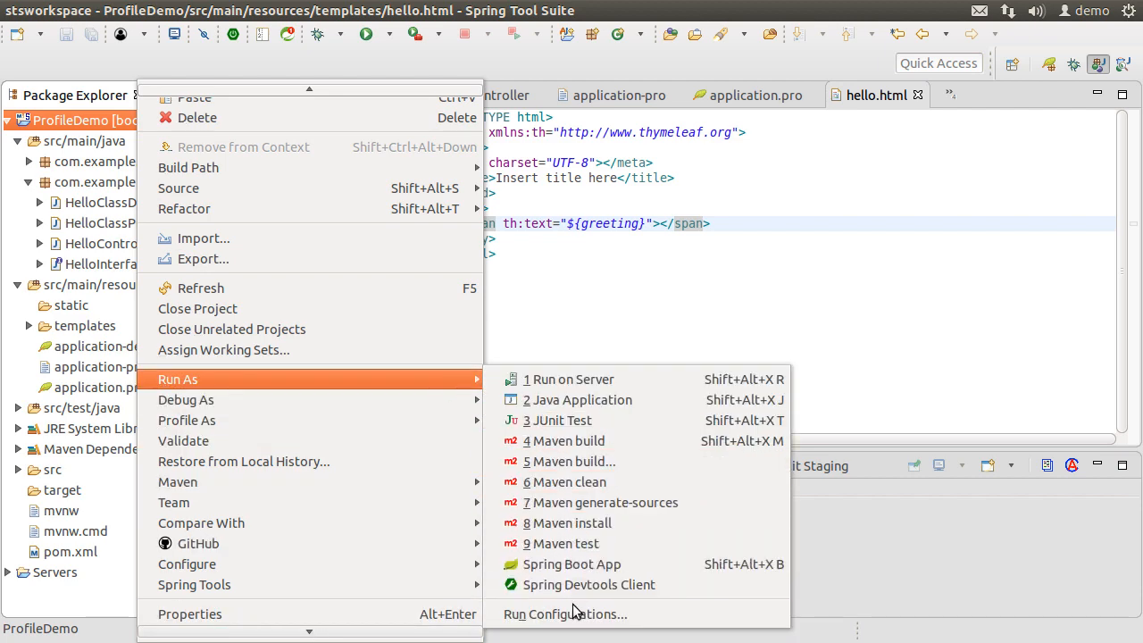
left_click(564, 615)
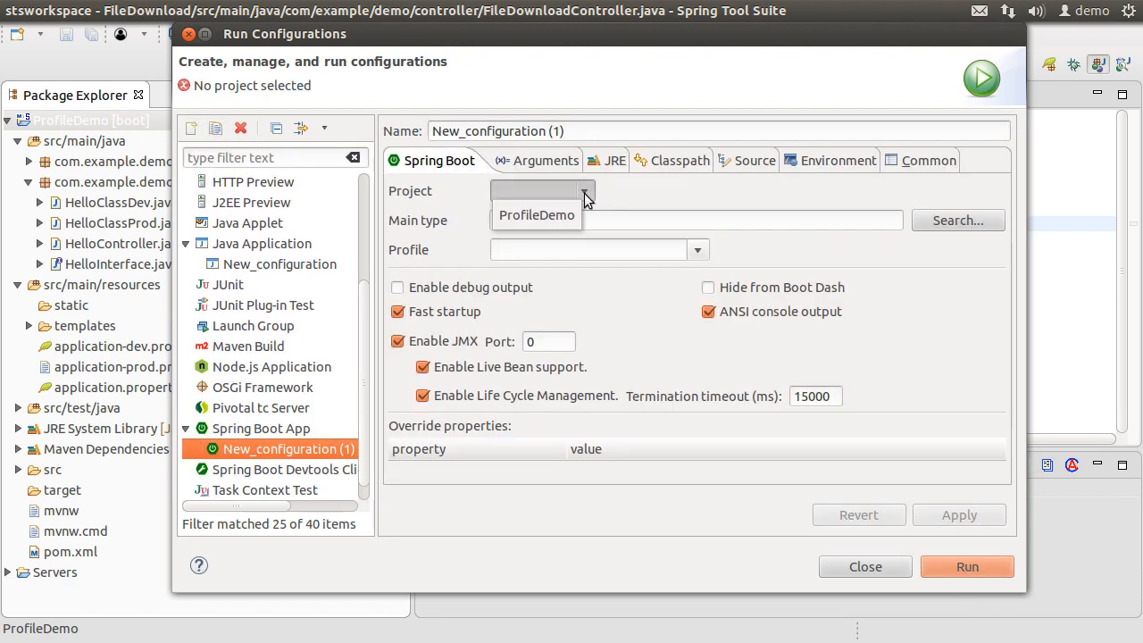
left_click(958, 219)
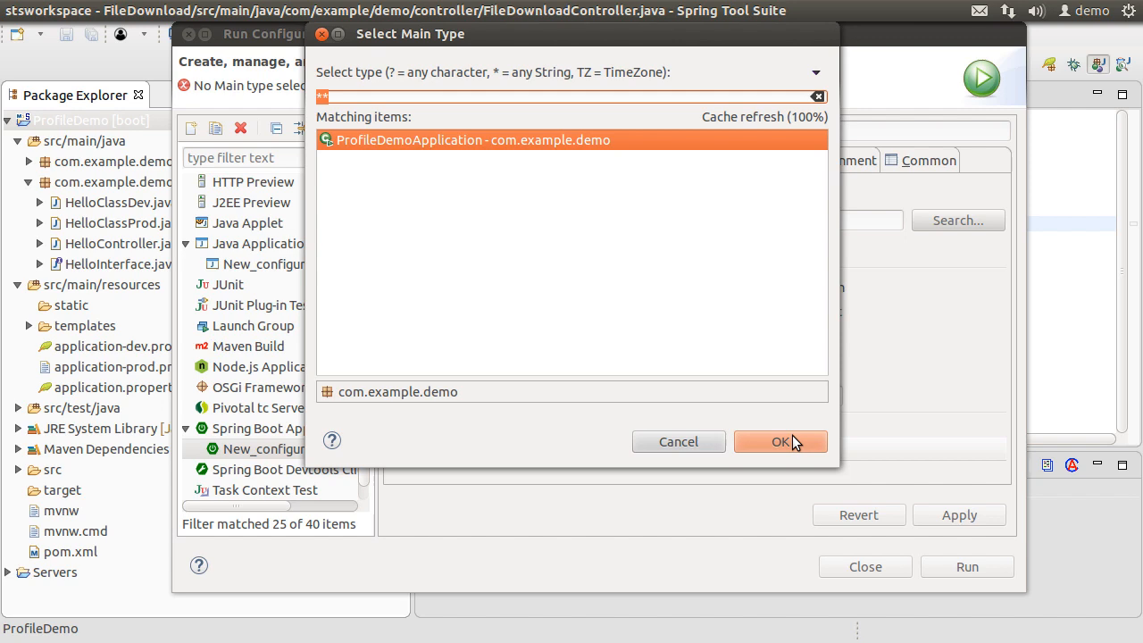
left_click(778, 441)
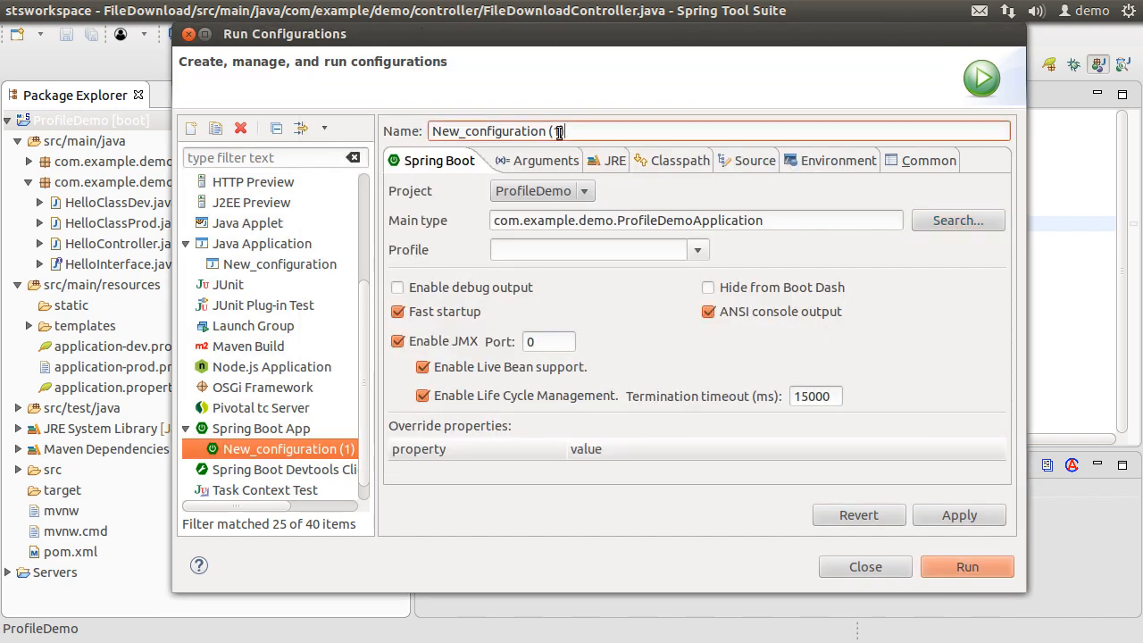
type("devProfile")
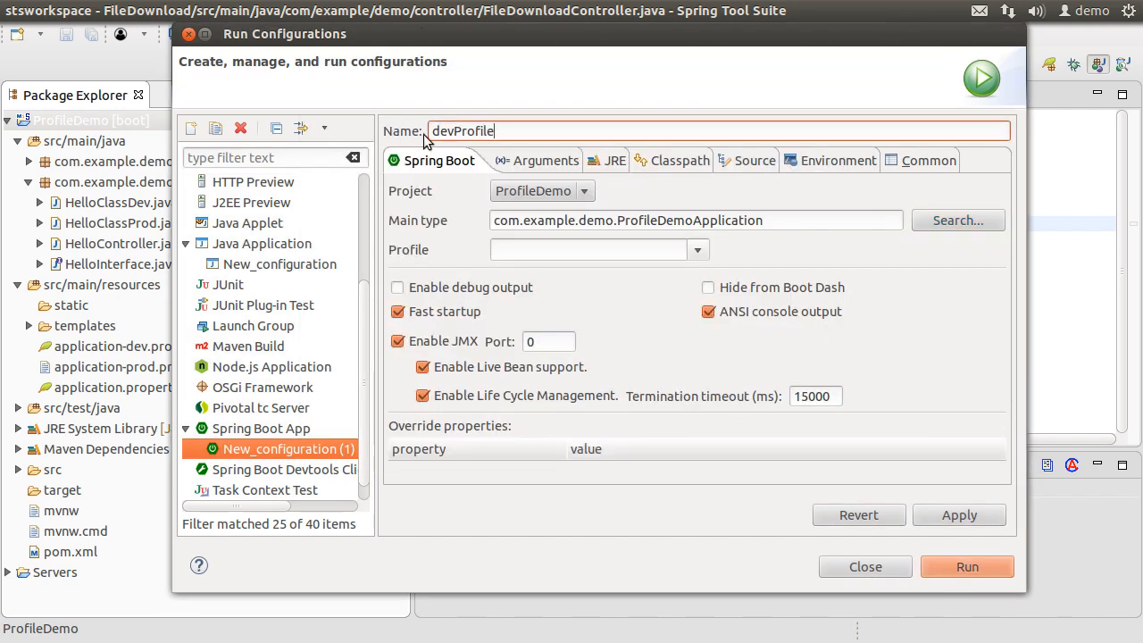
left_click(697, 250)
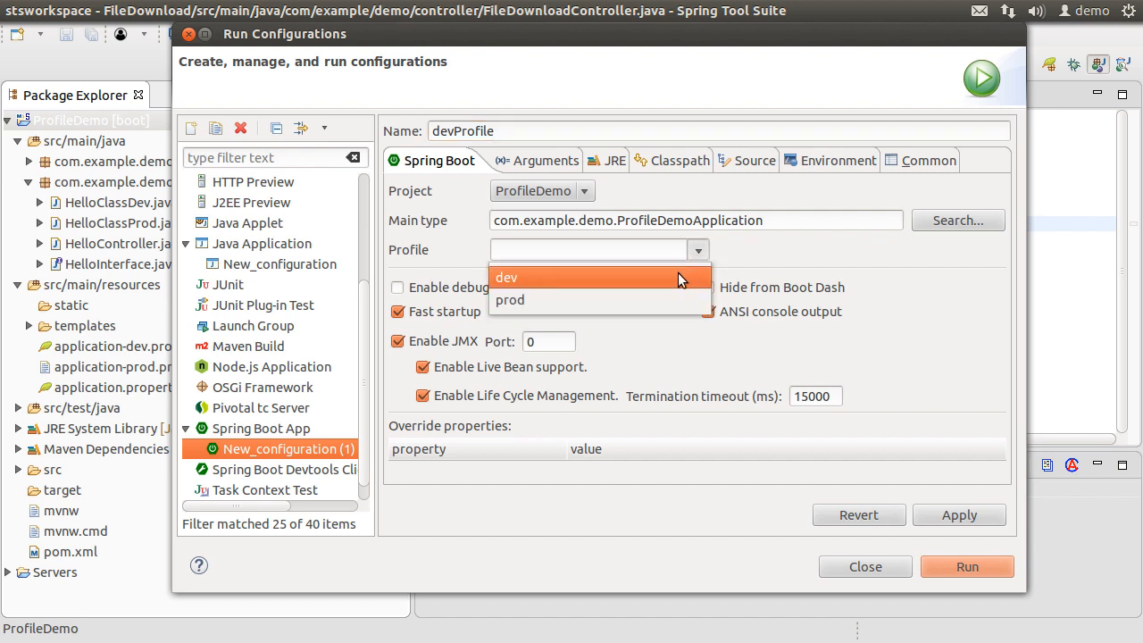
left_click(508, 277)
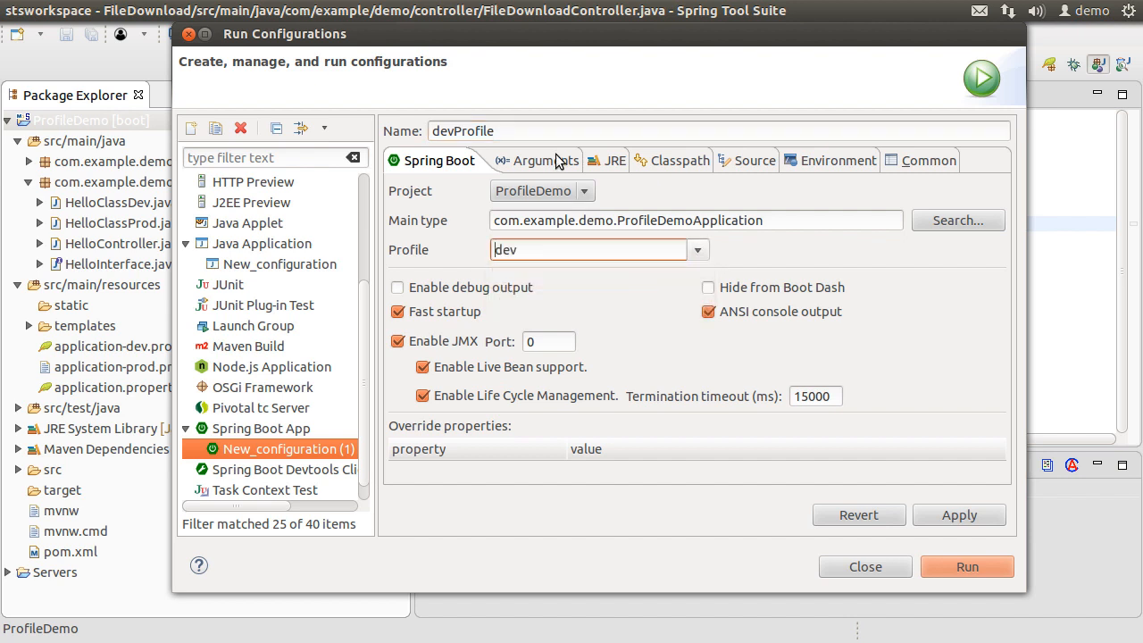
Add the VM argument -Dspring.profiles.active=dev to devProfile.
left_click(532, 160)
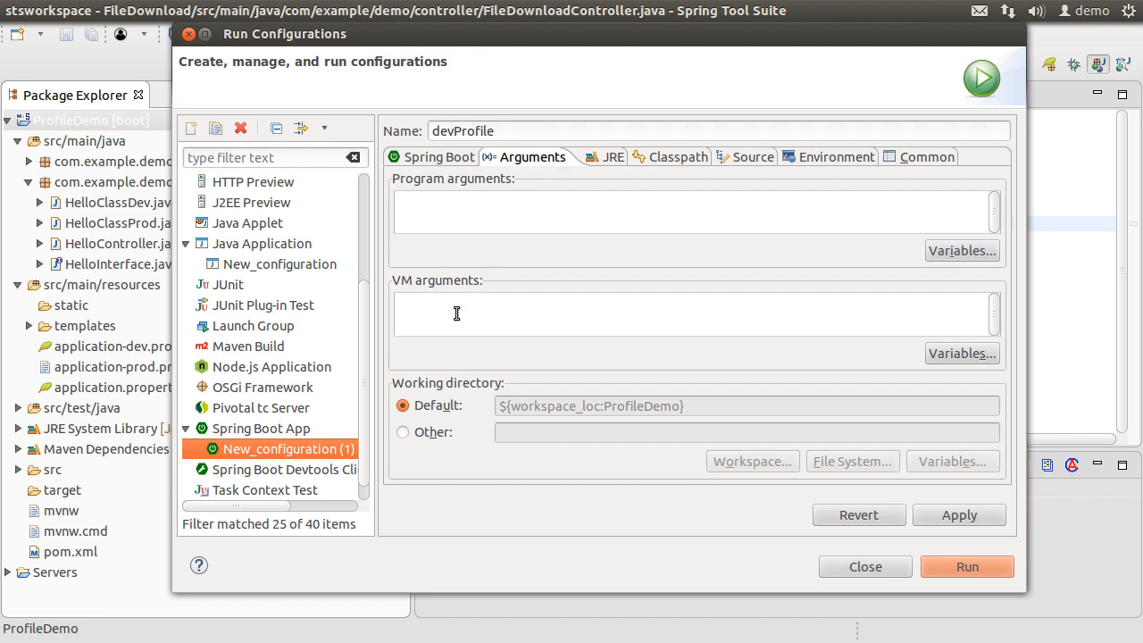
type("-Dspring")
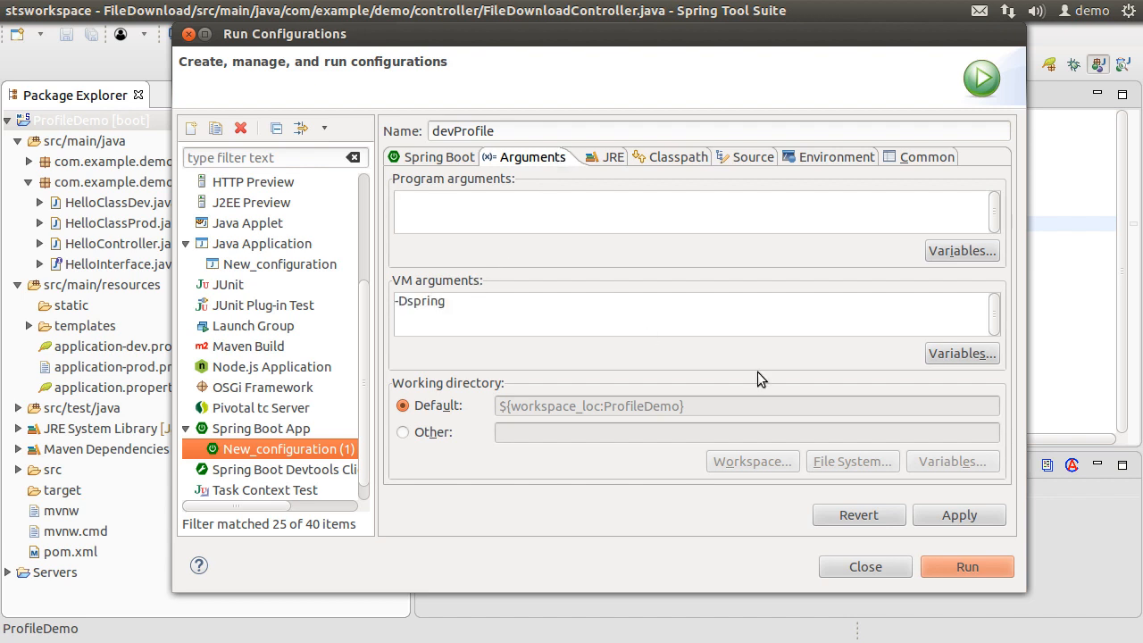
type(".profiles.active")
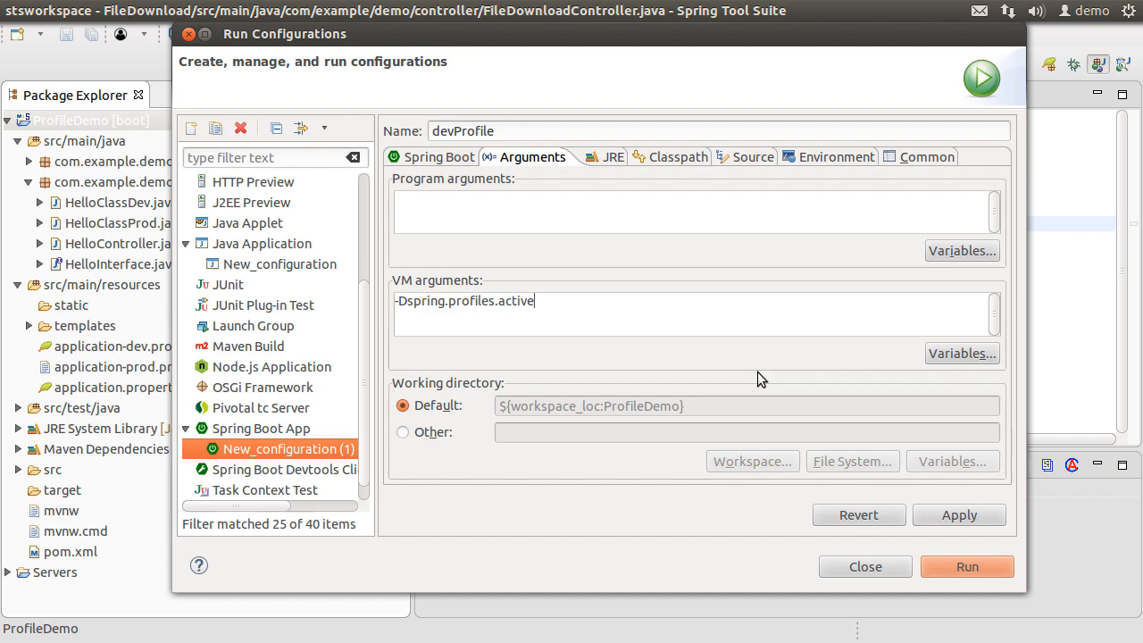
type("=de")
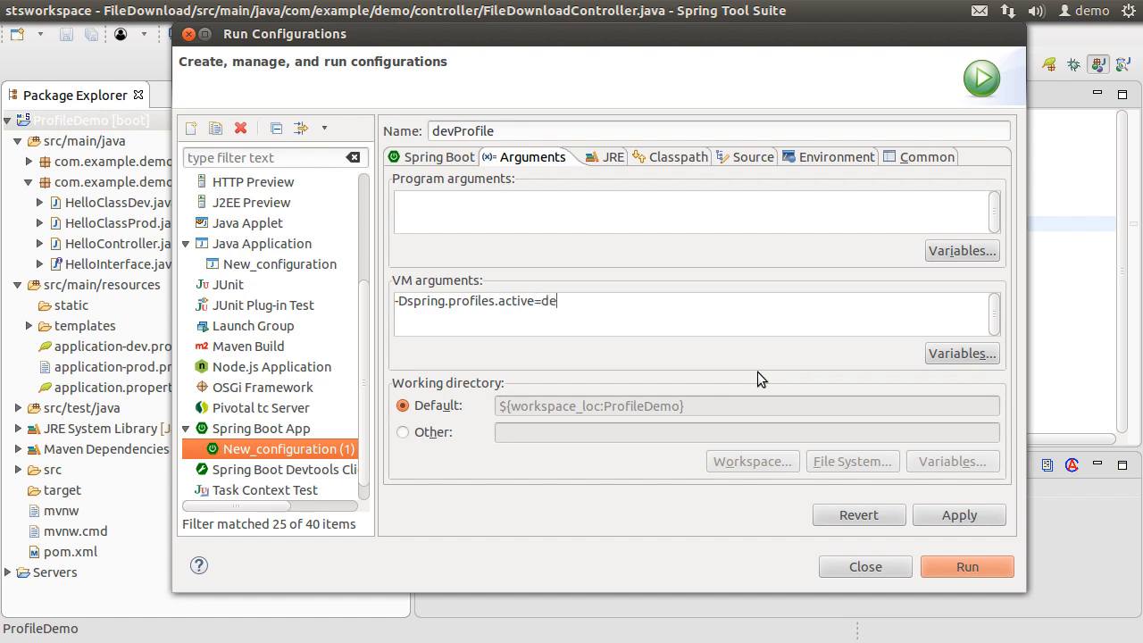
left_click(440, 157)
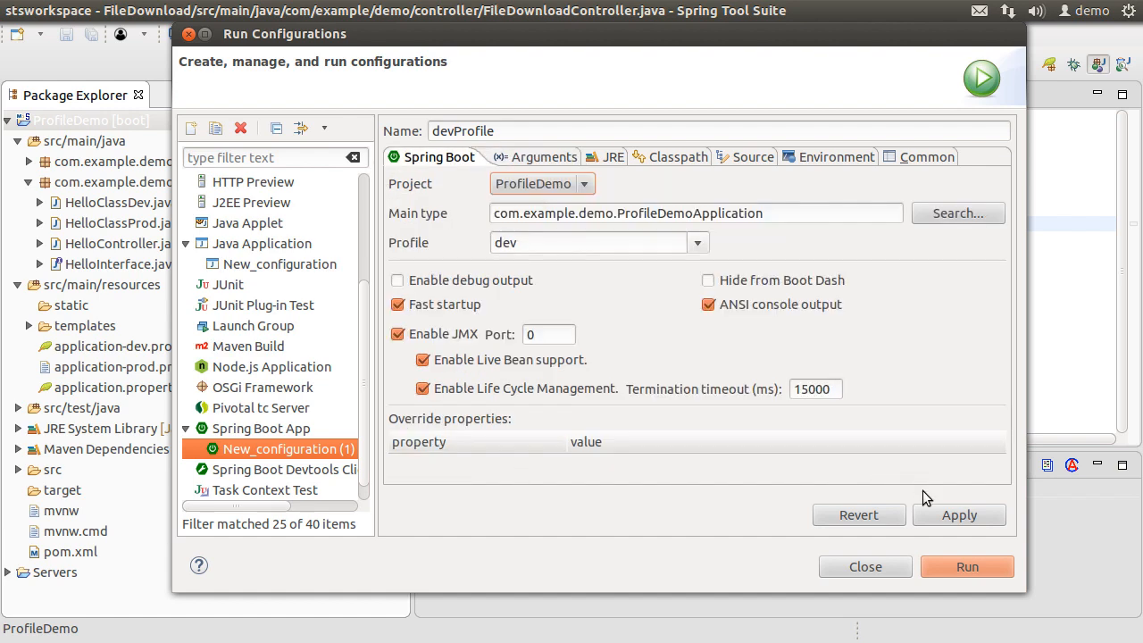
left_click(960, 514)
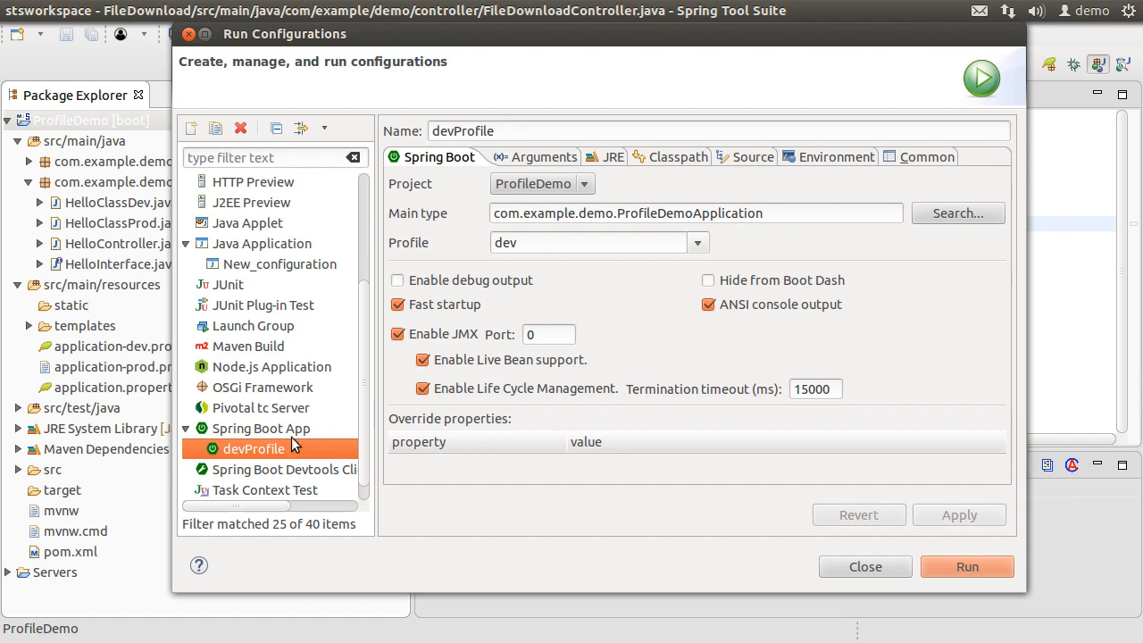
Duplicate devProfile as prodProfile with profile prod and VM argument -Dspring.profiles.active=prod.
right_click(254, 448)
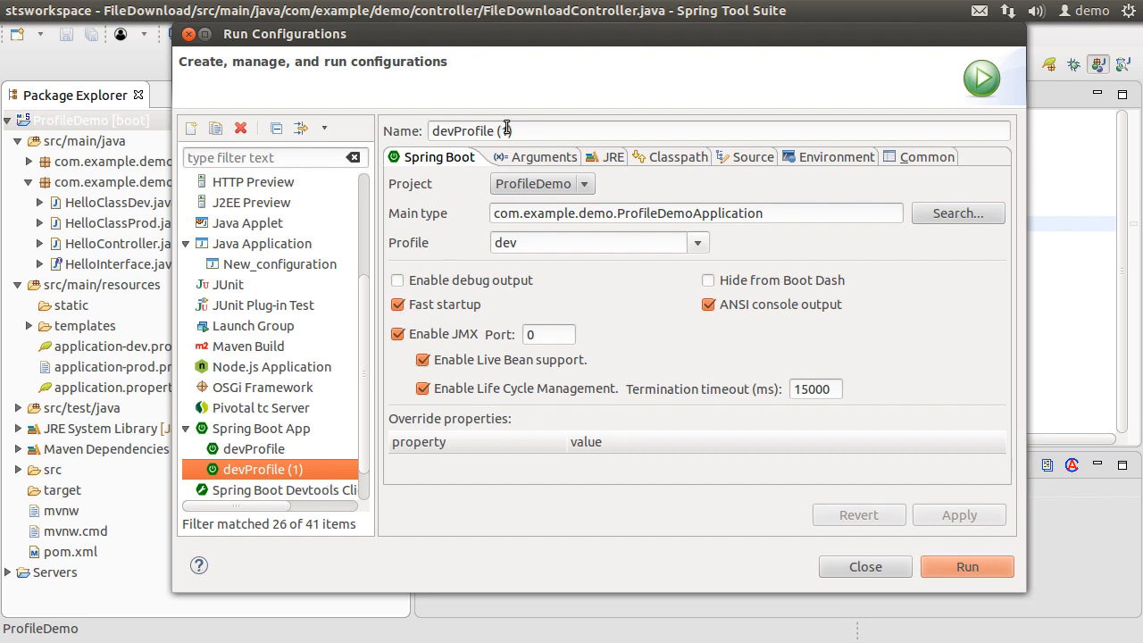
left_click(697, 242)
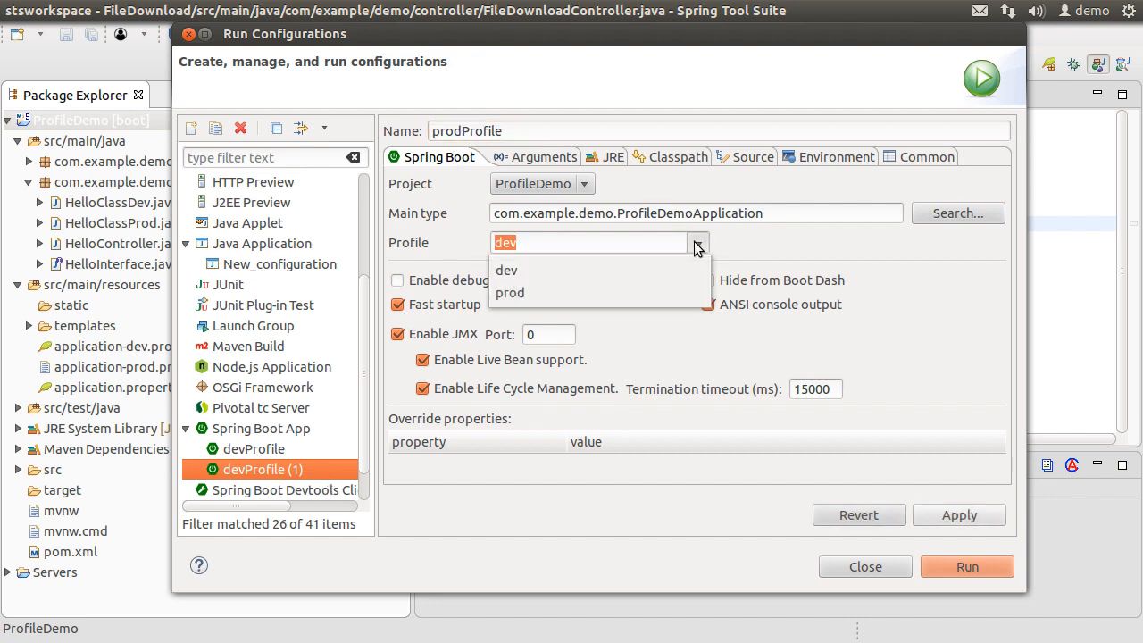
left_click(509, 293)
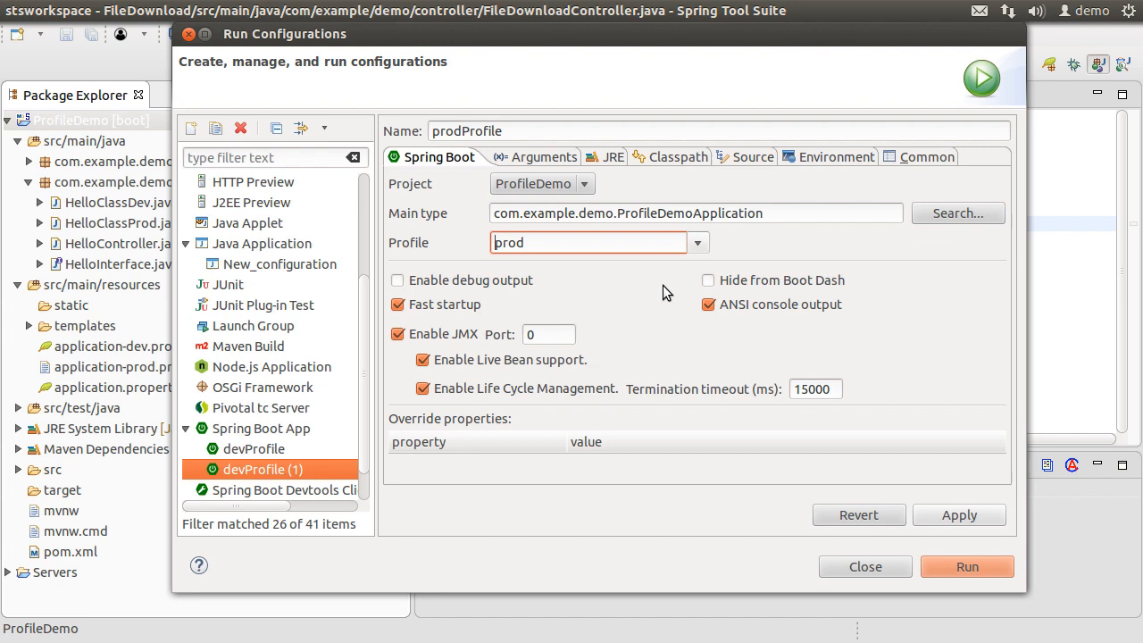
left_click(532, 157)
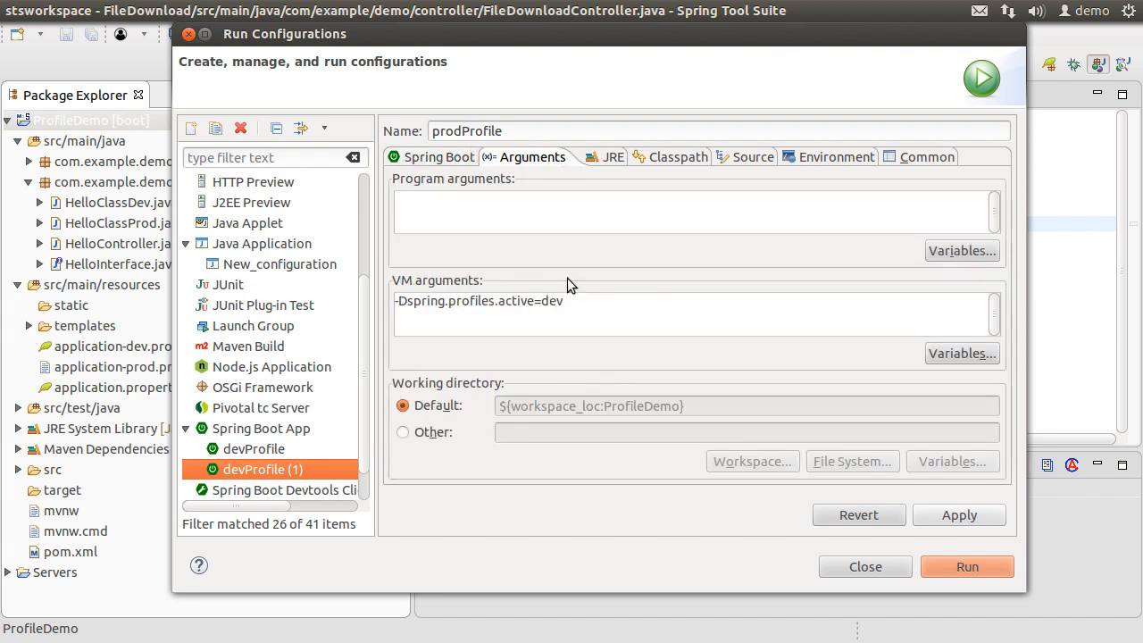
type("prod")
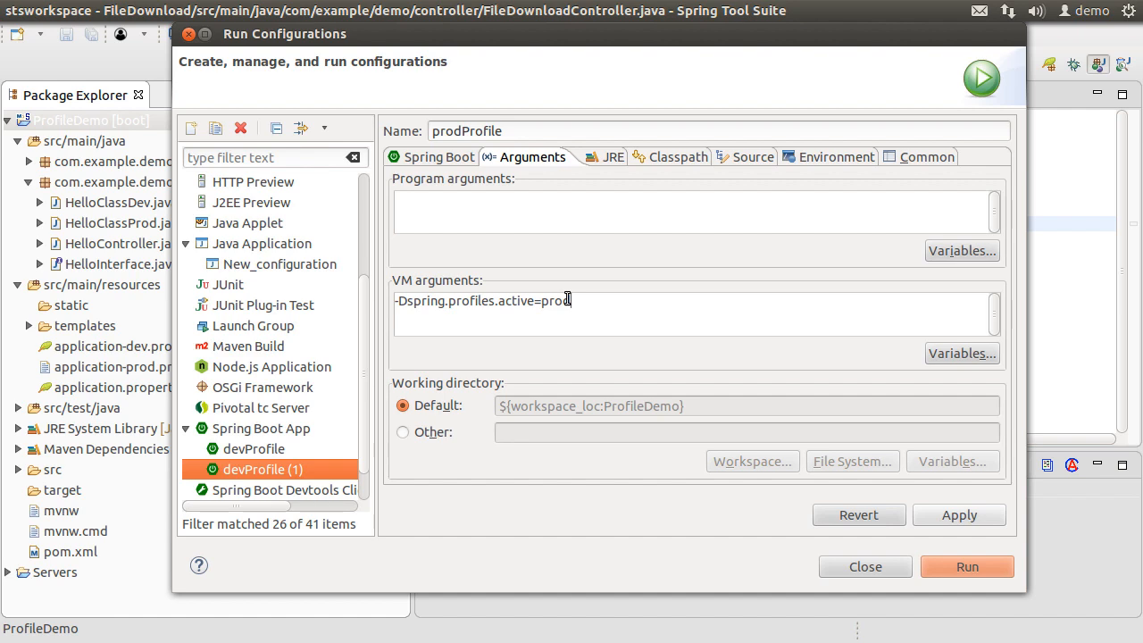
Apply the prodProfile settings and close the Run Configurations window.
left_click(439, 157)
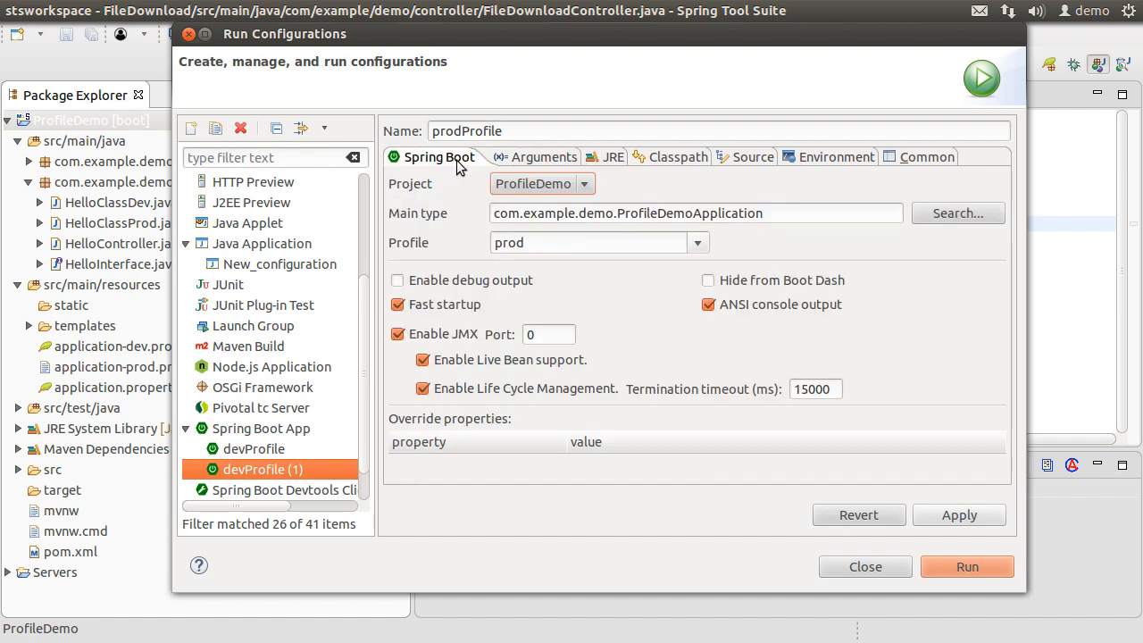
left_click(534, 158)
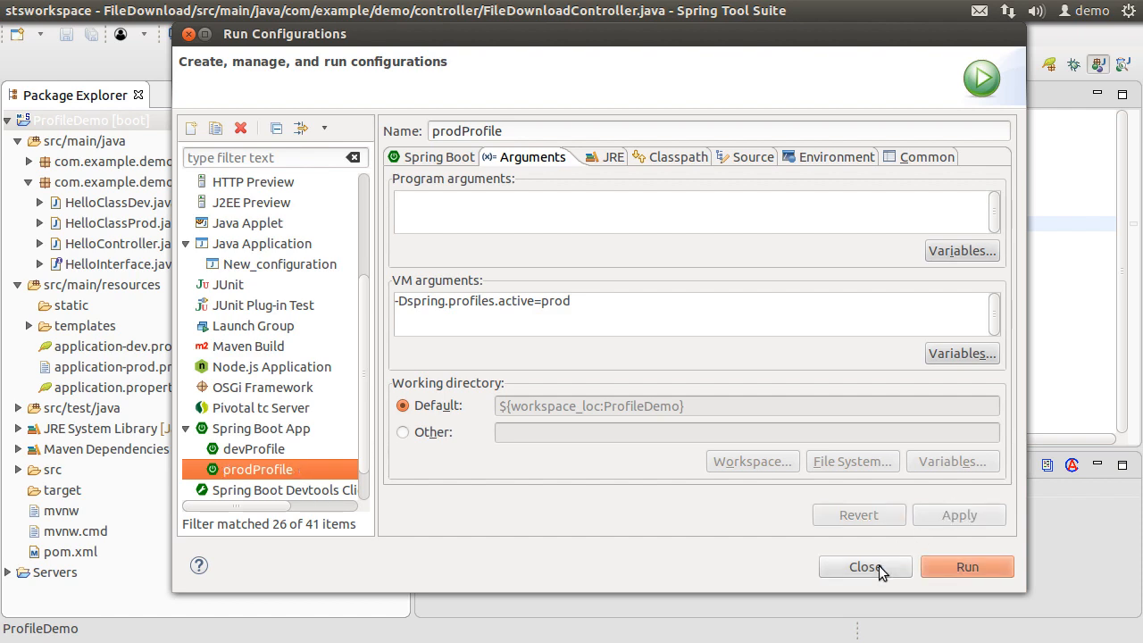
left_click(864, 566)
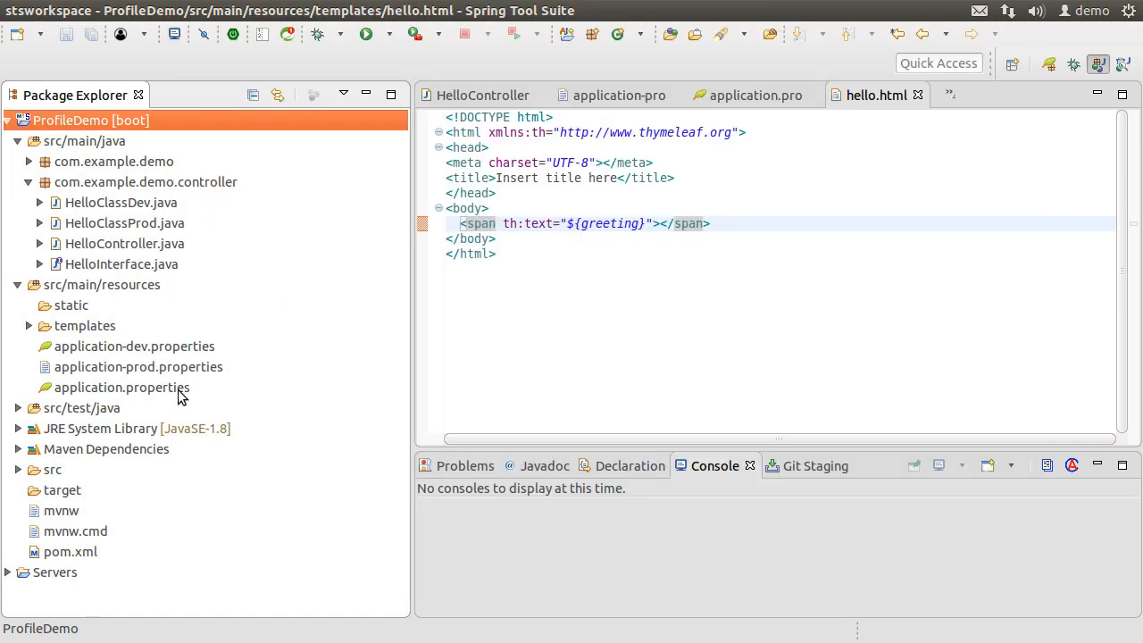
Add spring.profiles.active=dev,default to the main application.properties.
double_click(121, 386)
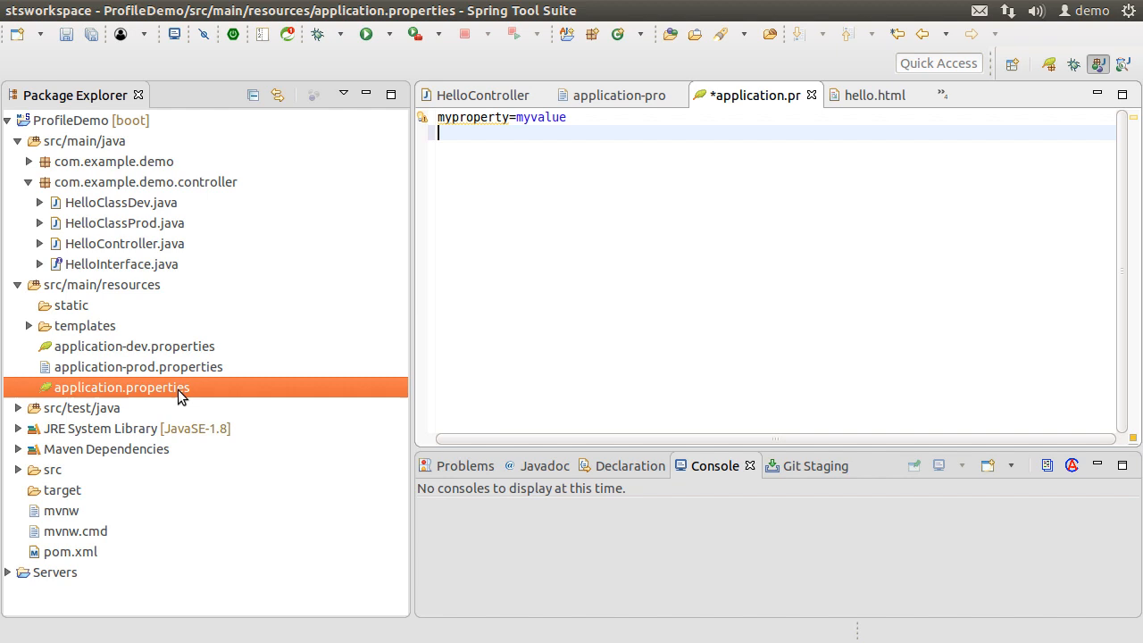
type("spring.")
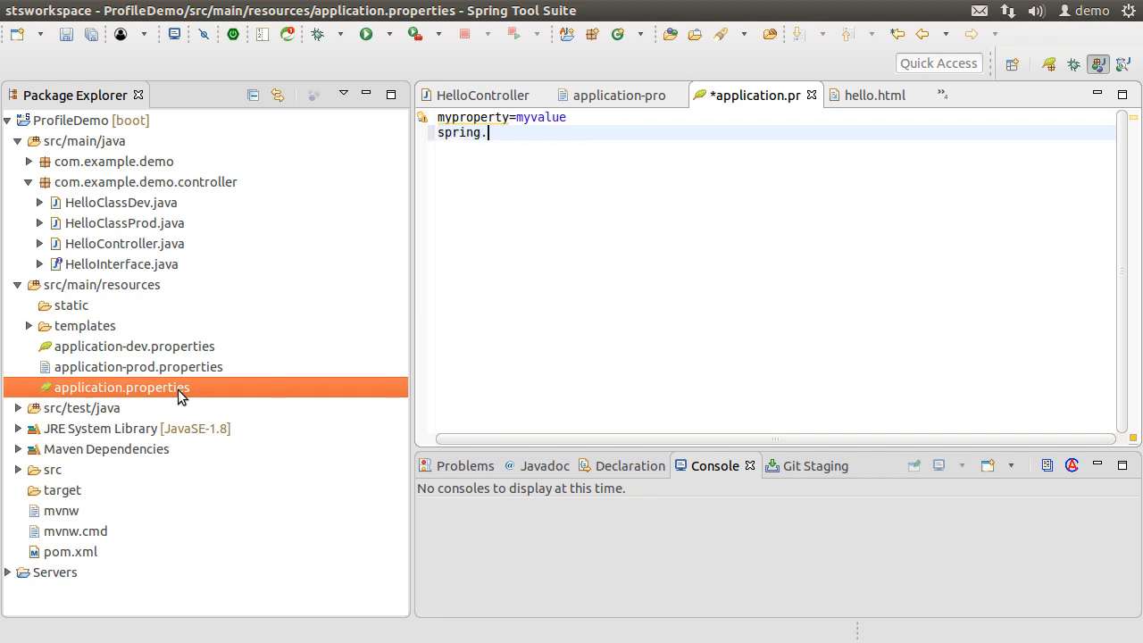
type("profiles.active=")
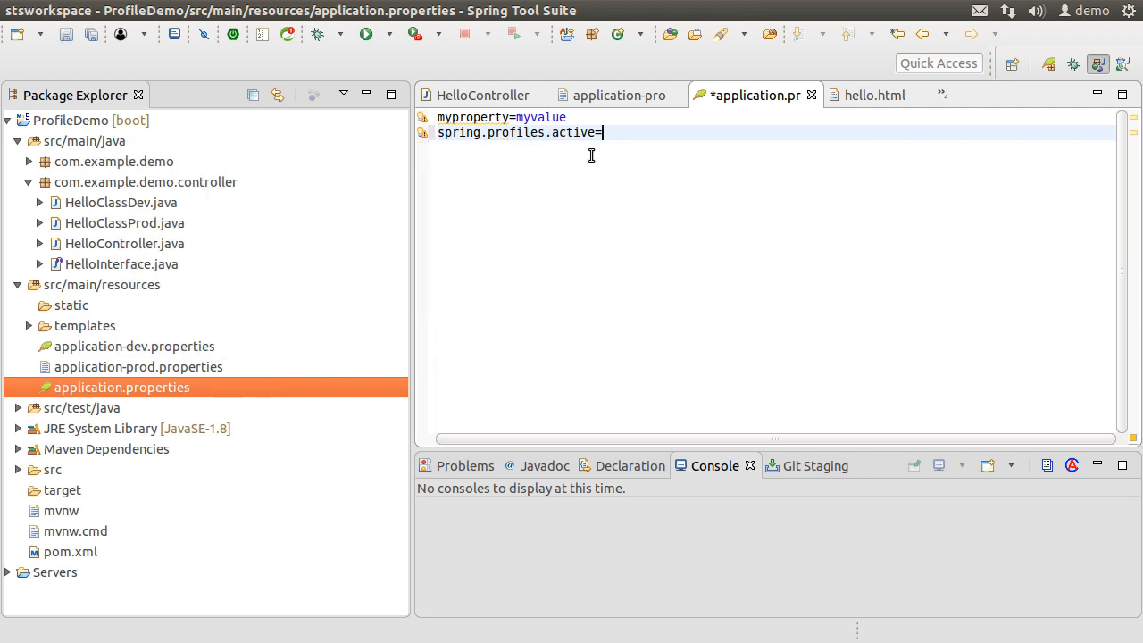
type("d")
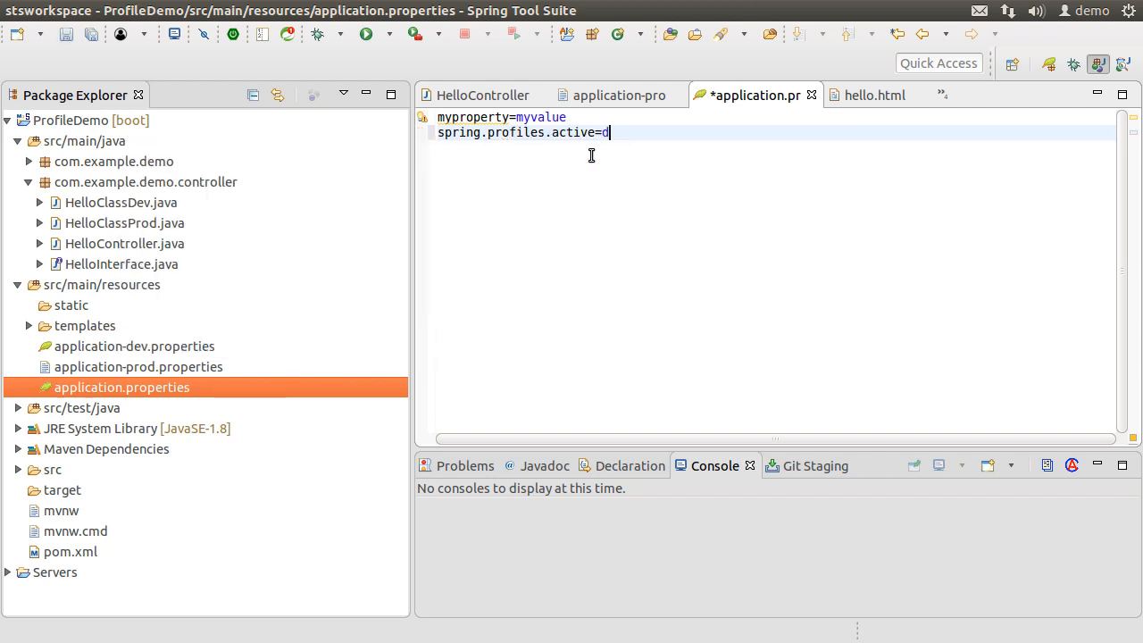
type("ev,d")
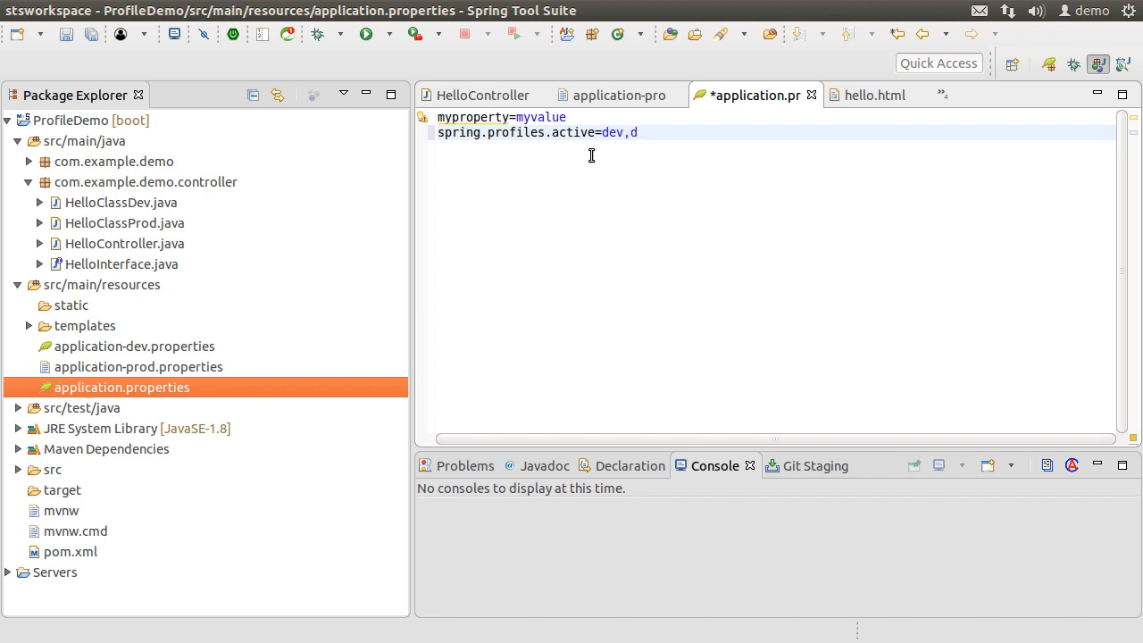
type("efault")
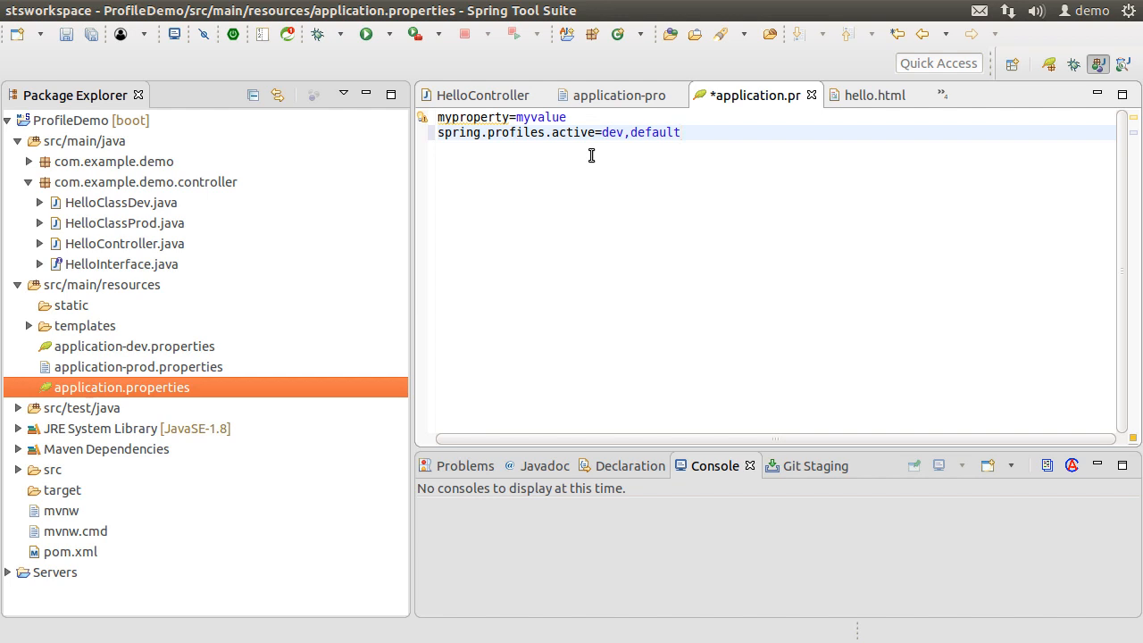
Remove the active-profiles line again and save, keeping only myproperty=myvalue.
left_click(566, 118)
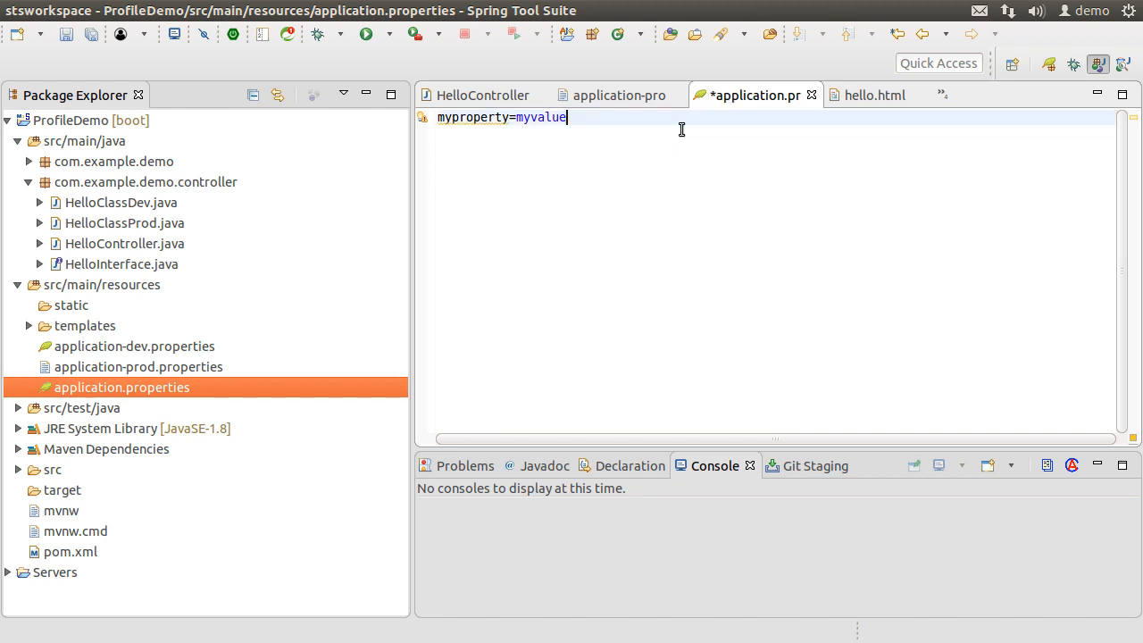
key("ctrl+s")
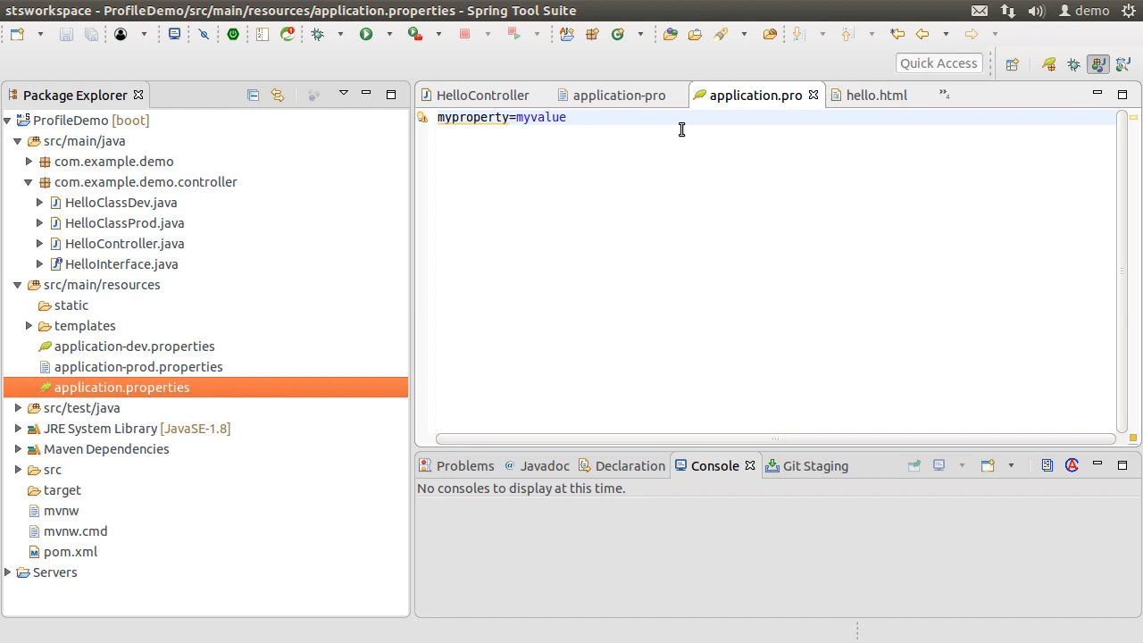
left_click(566, 118)
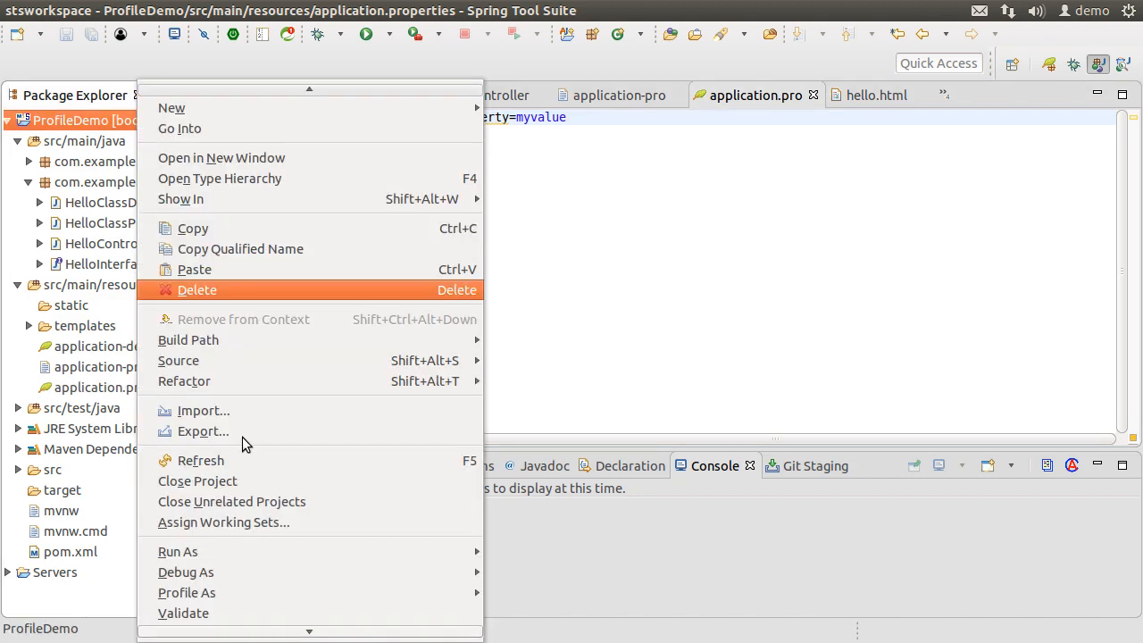
mouse_move(178, 550)
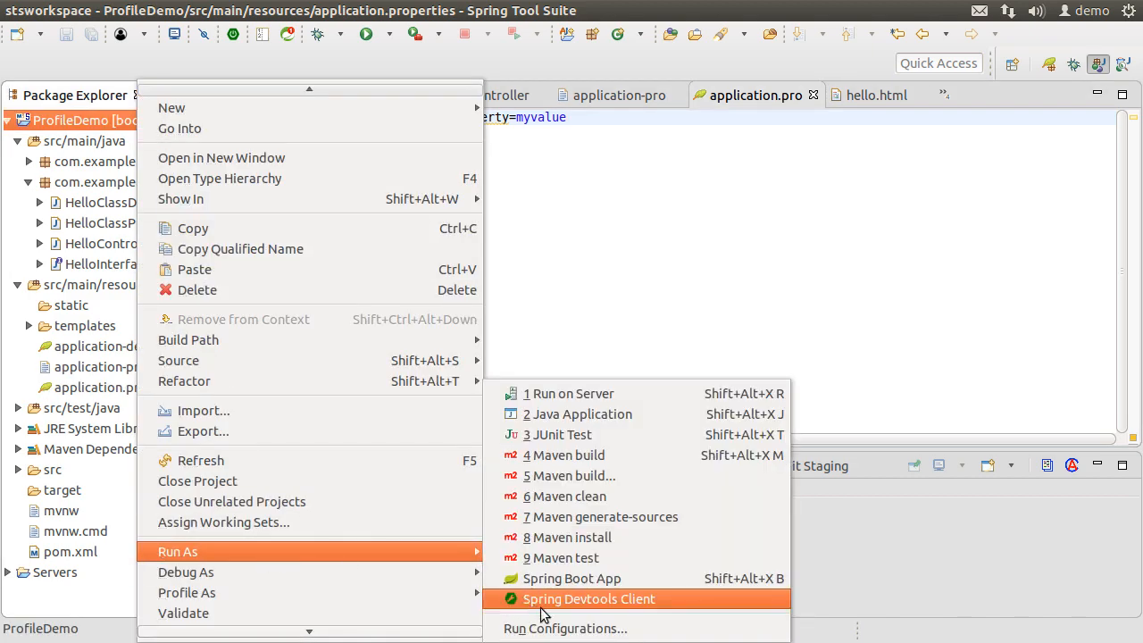
Launch the devProfile configuration so the dev startup log fills the console.
left_click(565, 629)
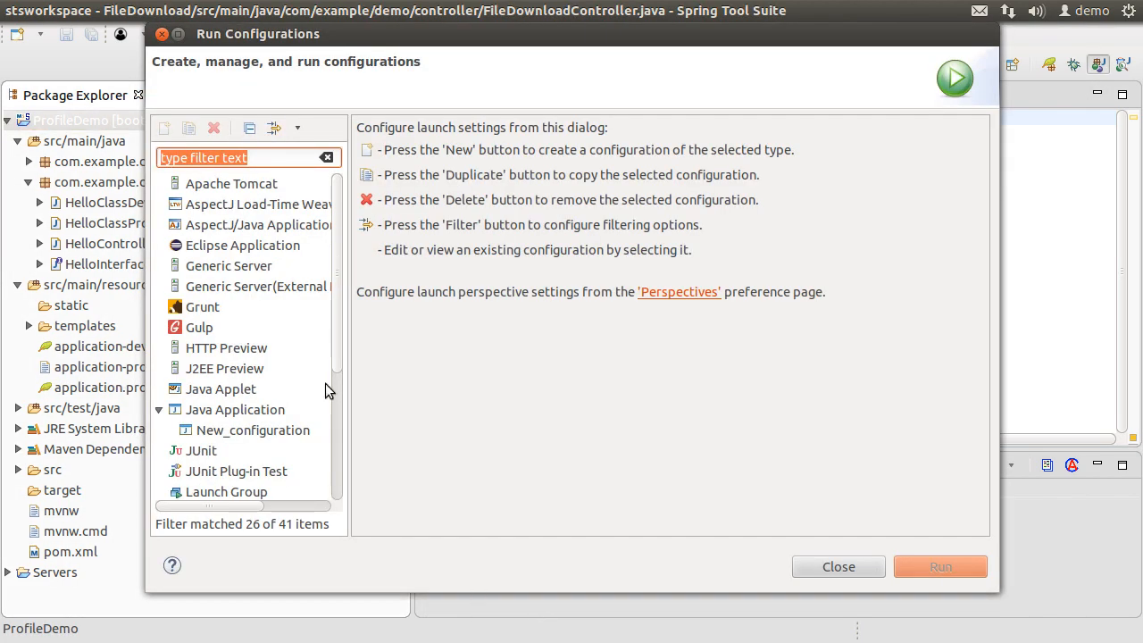
left_click(227, 407)
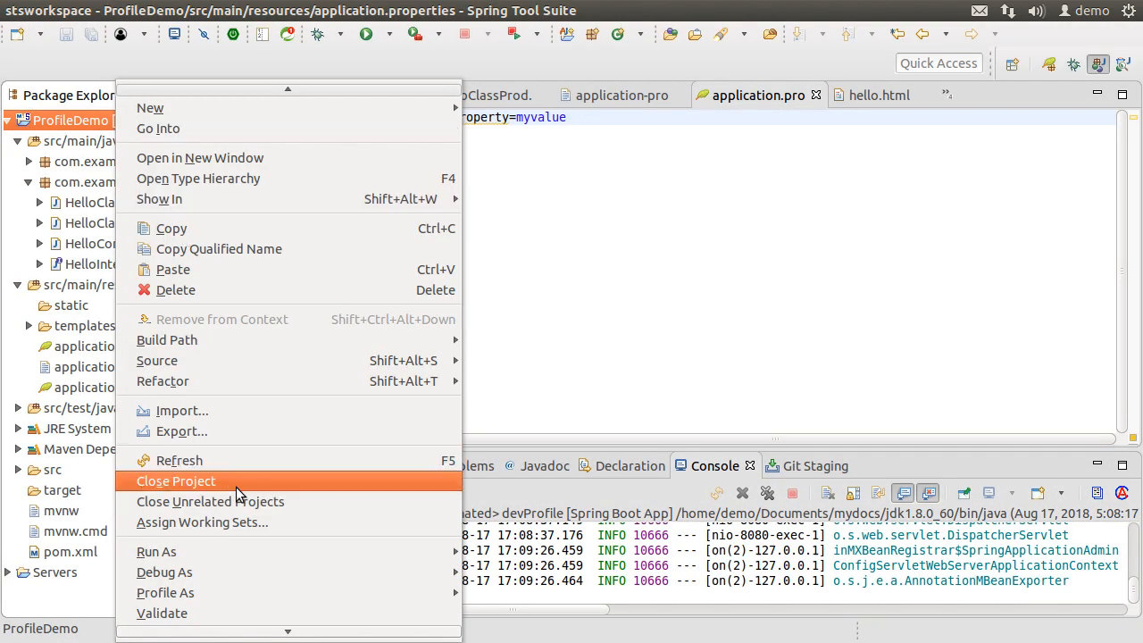
mouse_move(157, 550)
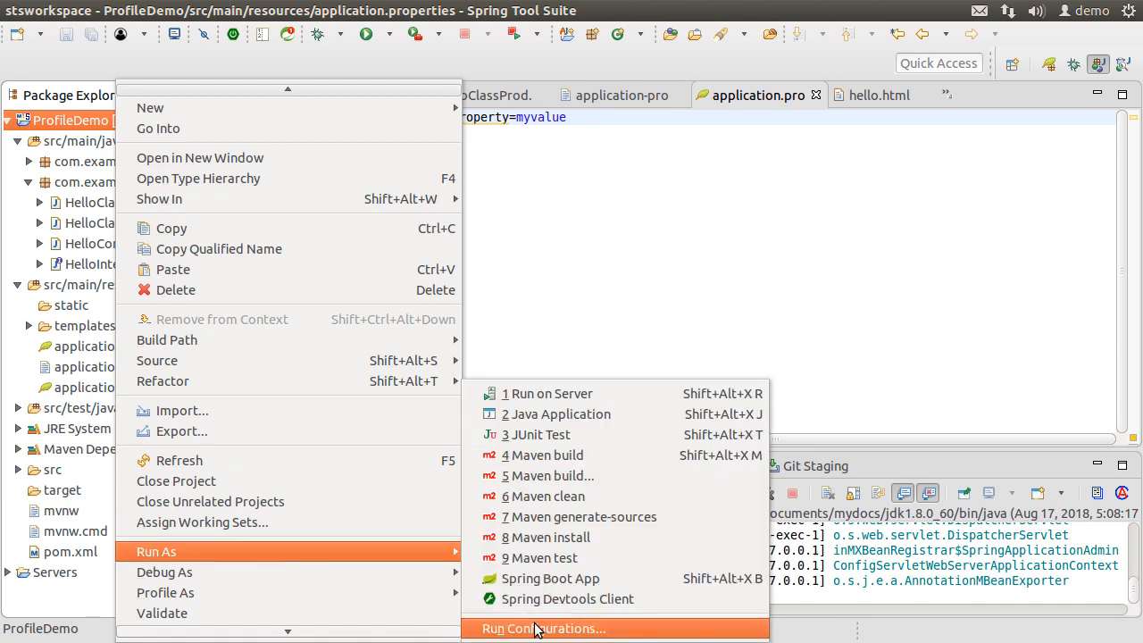
Launch the prodProfile configuration, then view the generated dev.log from the docs folder.
left_click(543, 629)
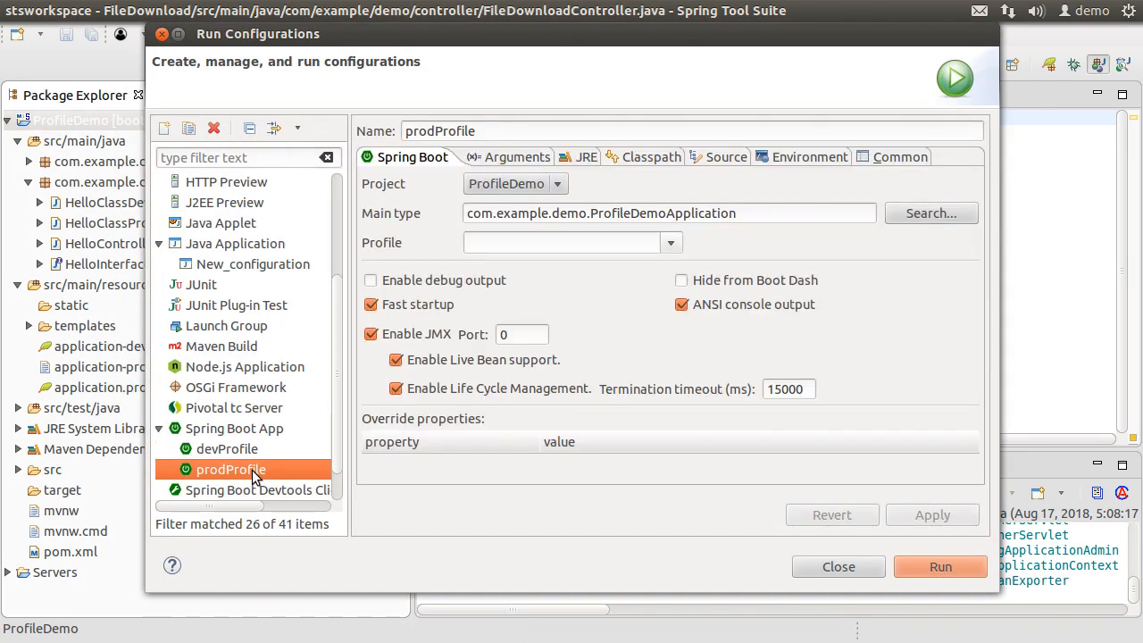
left_click(939, 566)
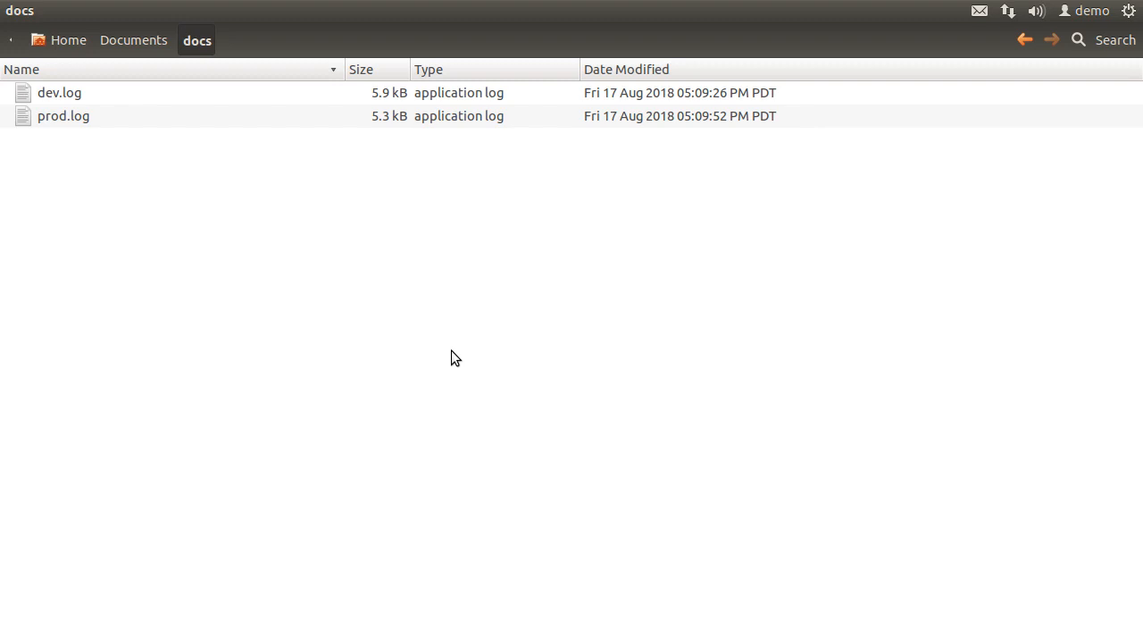
double_click(61, 93)
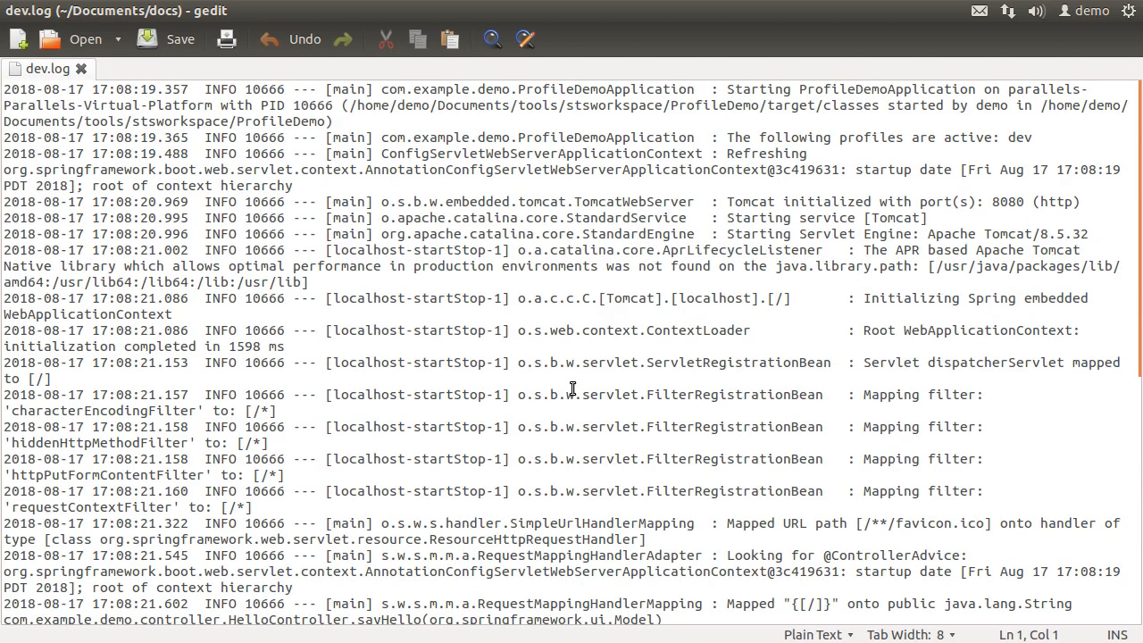